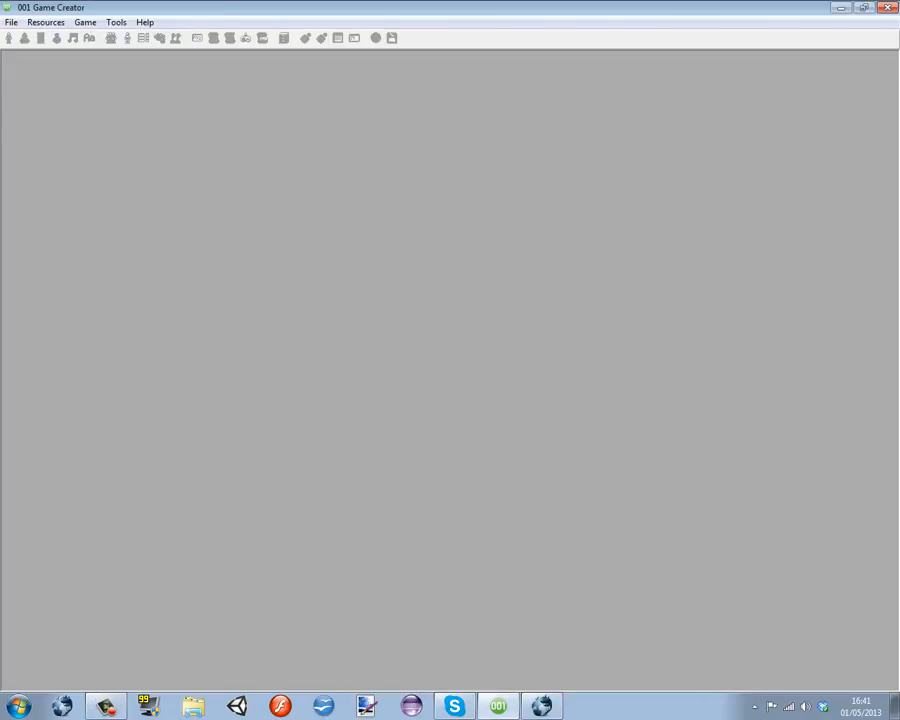
Check the Resources menu, then bring up the New / Open Game dialog.
left_click(46, 22)
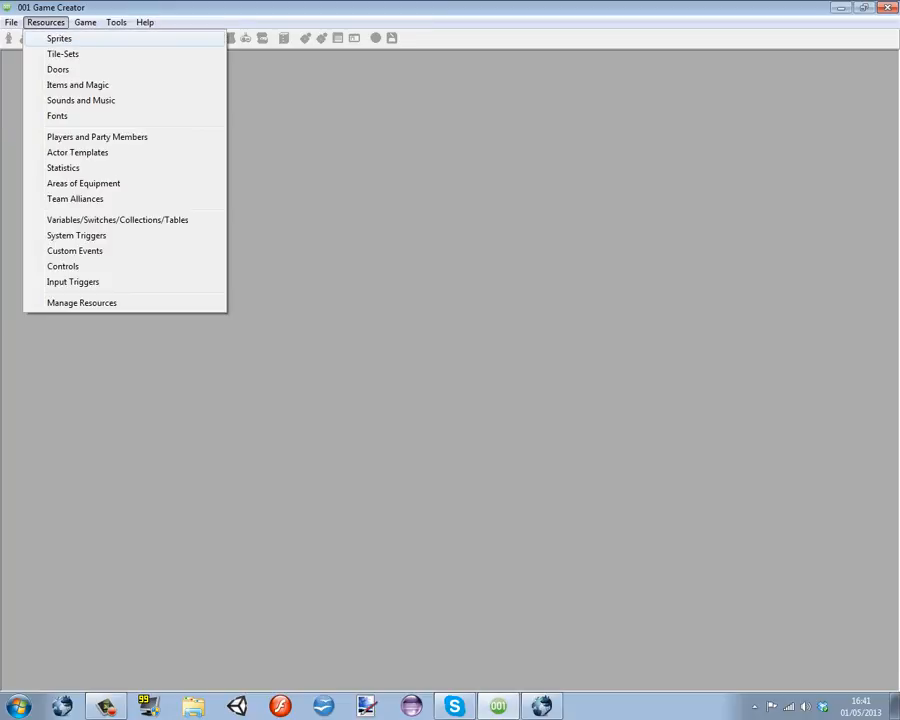
left_click(45, 22)
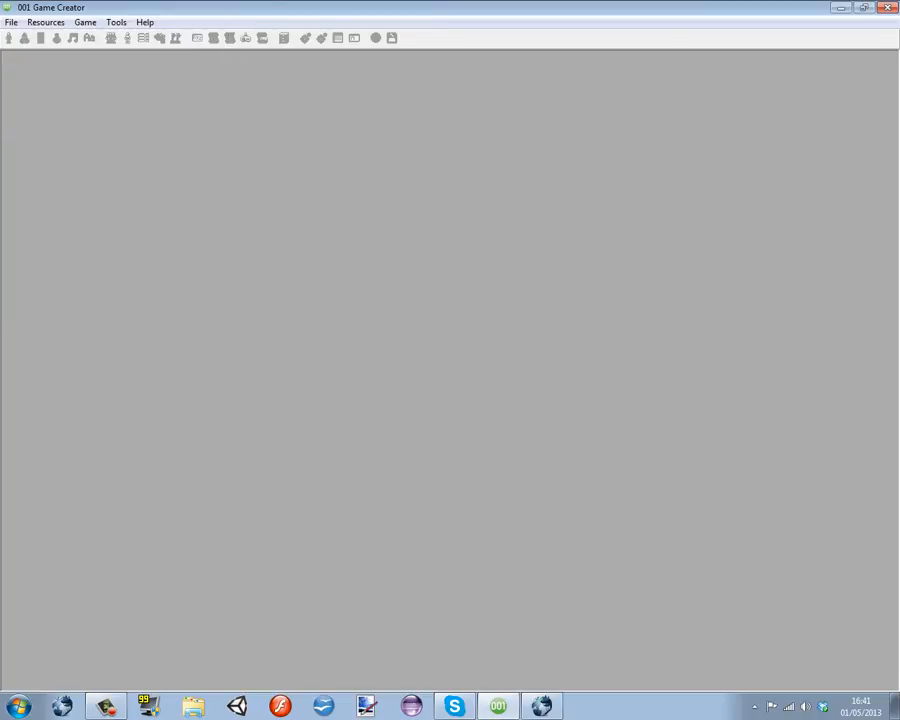
left_click(46, 22)
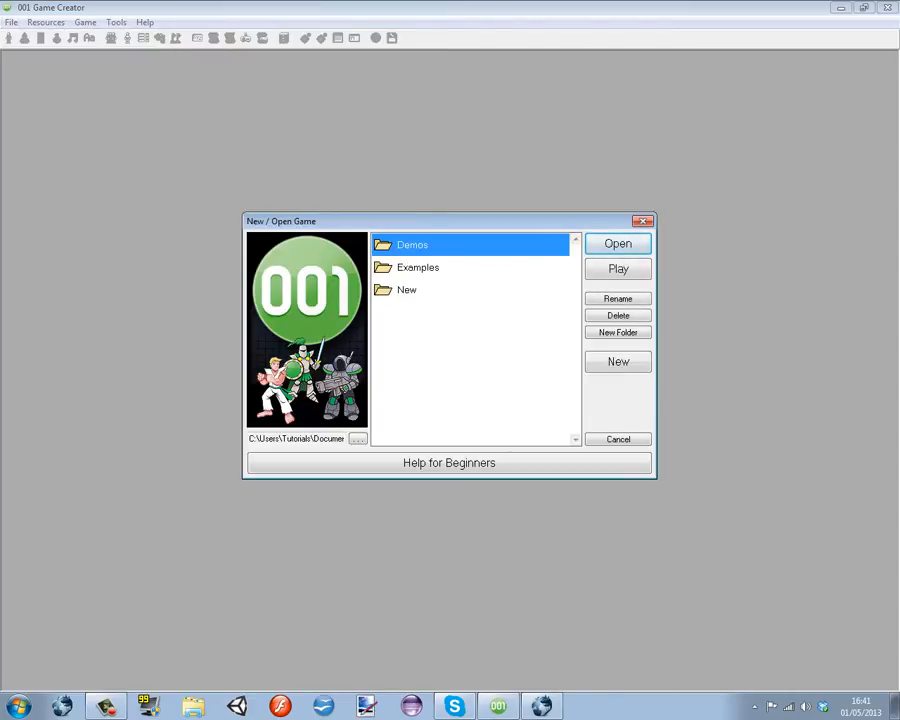
Load the Playabout before Tutorials demo and play its lava level until dying, then return to editing.
double_click(412, 244)
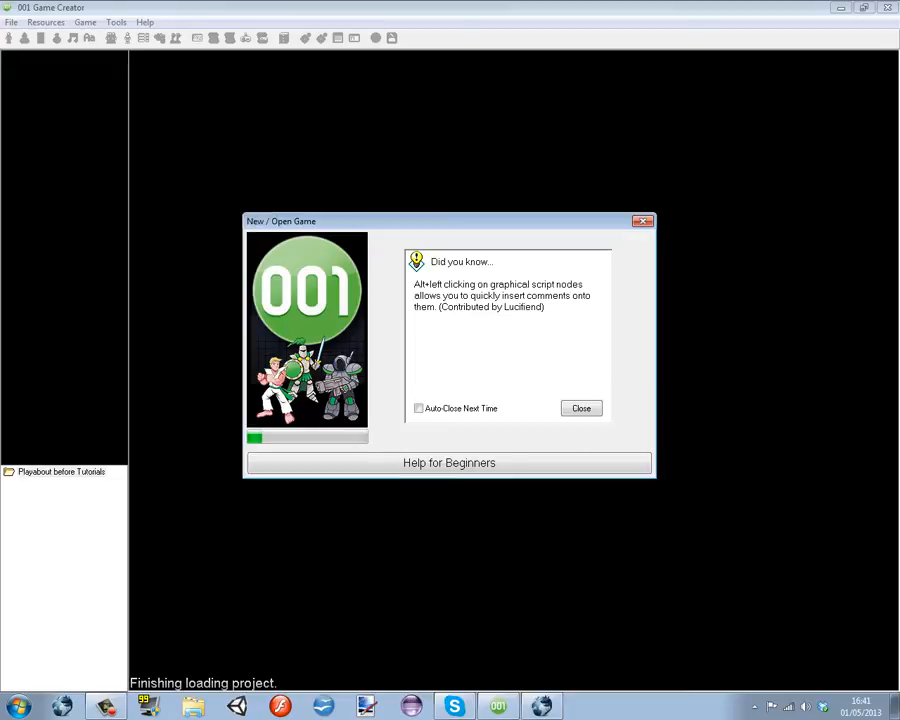
left_click(581, 408)
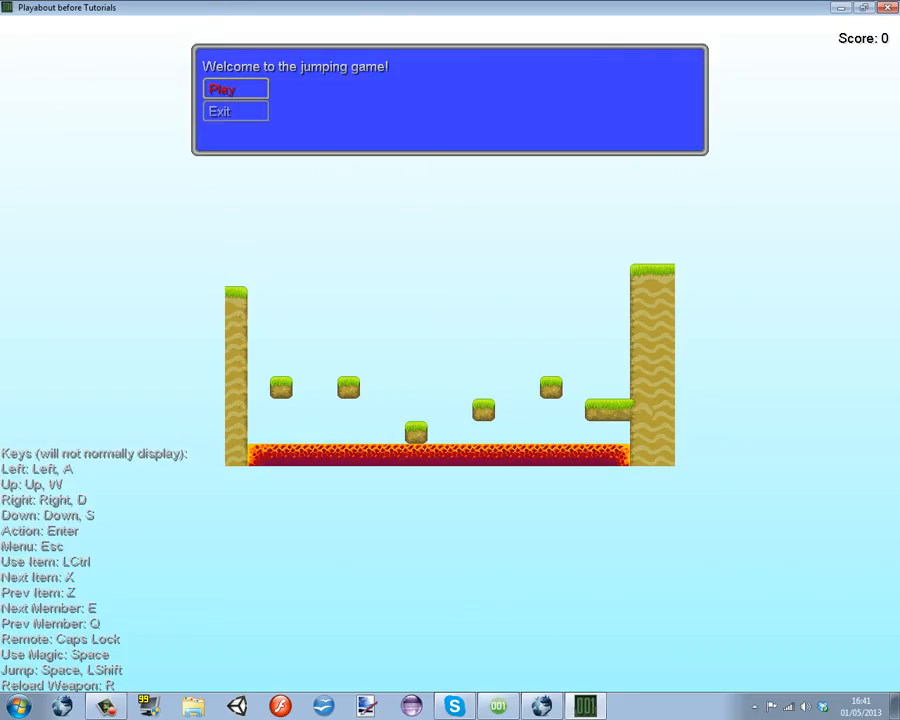
left_click(235, 89)
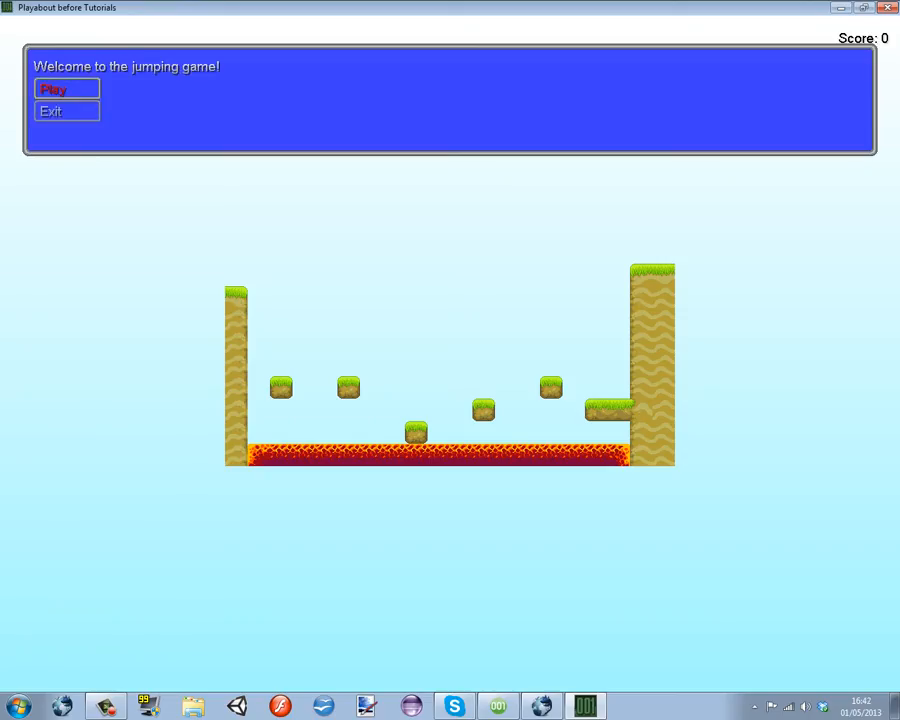
left_click(54, 89)
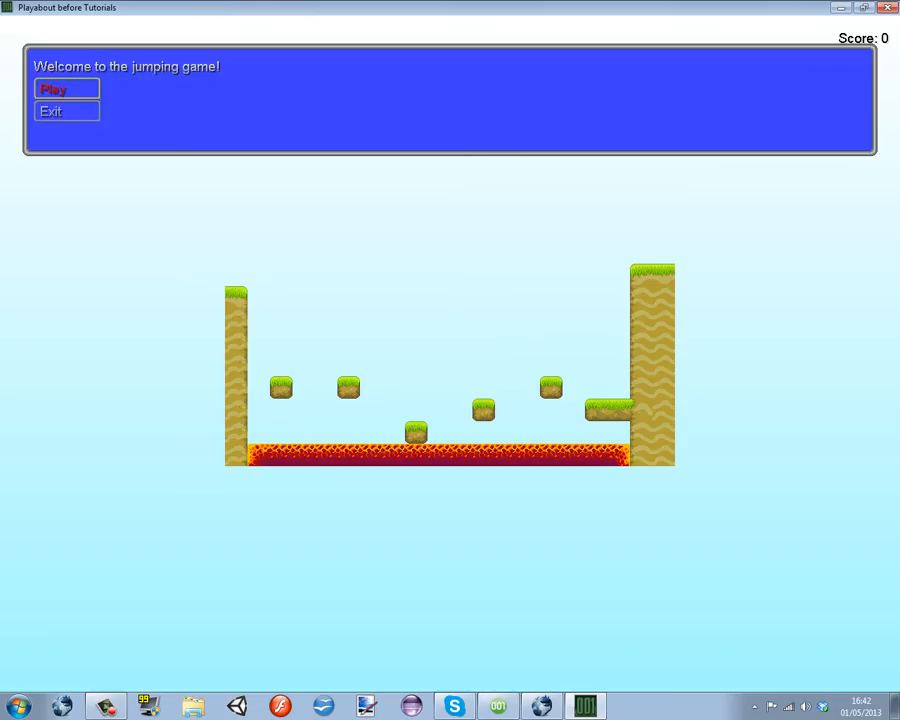
left_click(66, 89)
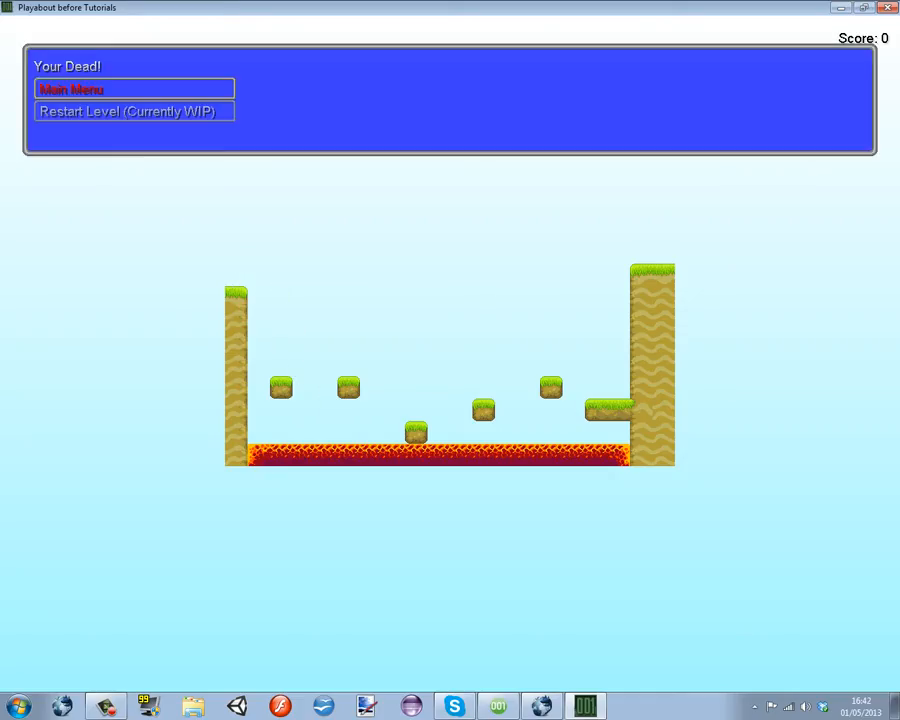
left_click(133, 111)
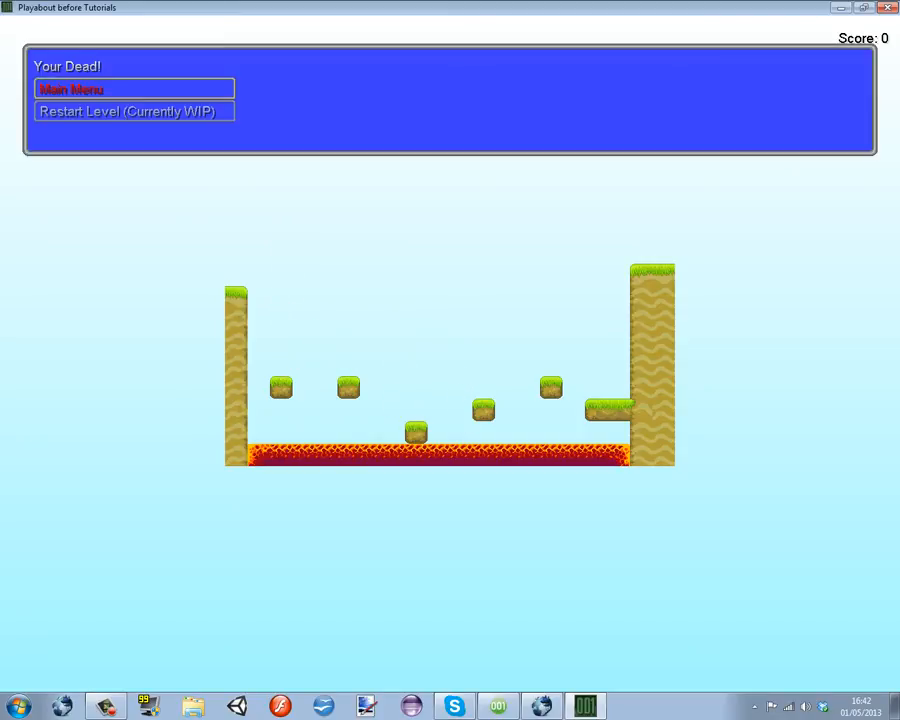
left_click(133, 111)
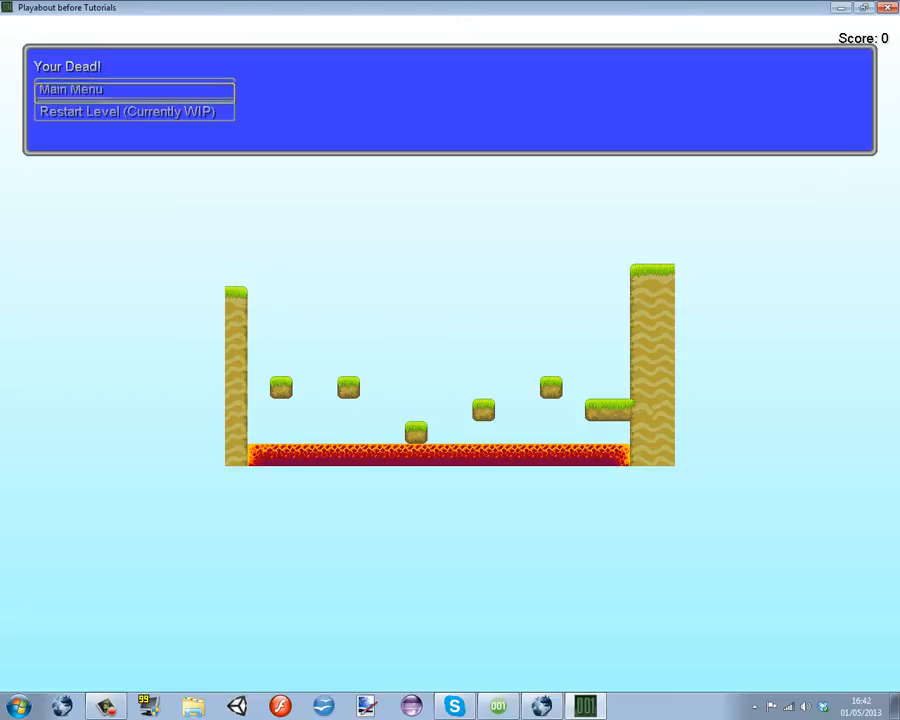
left_click(133, 111)
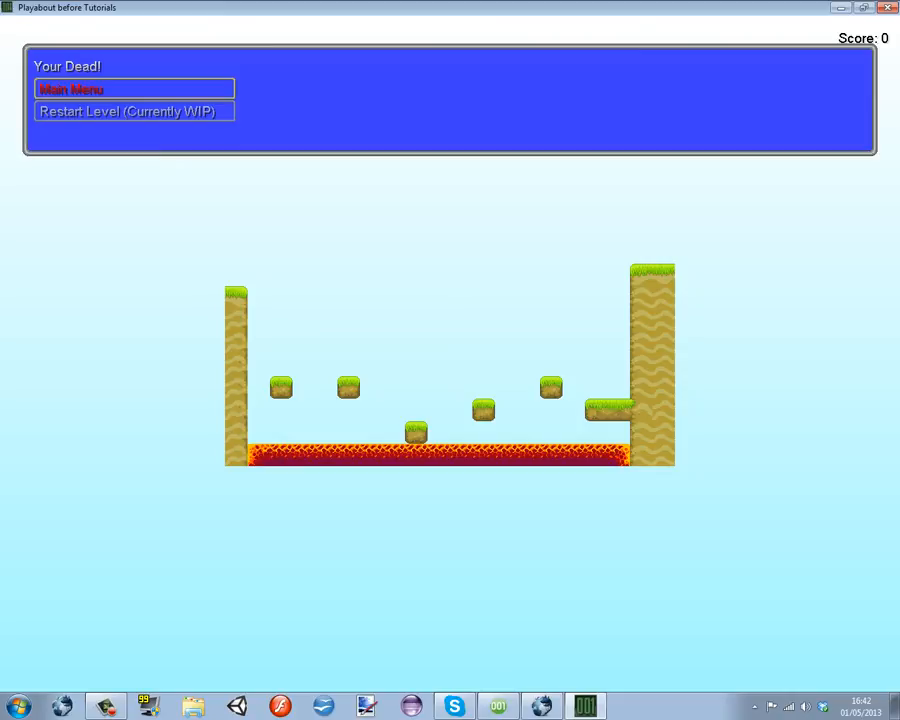
left_click(70, 90)
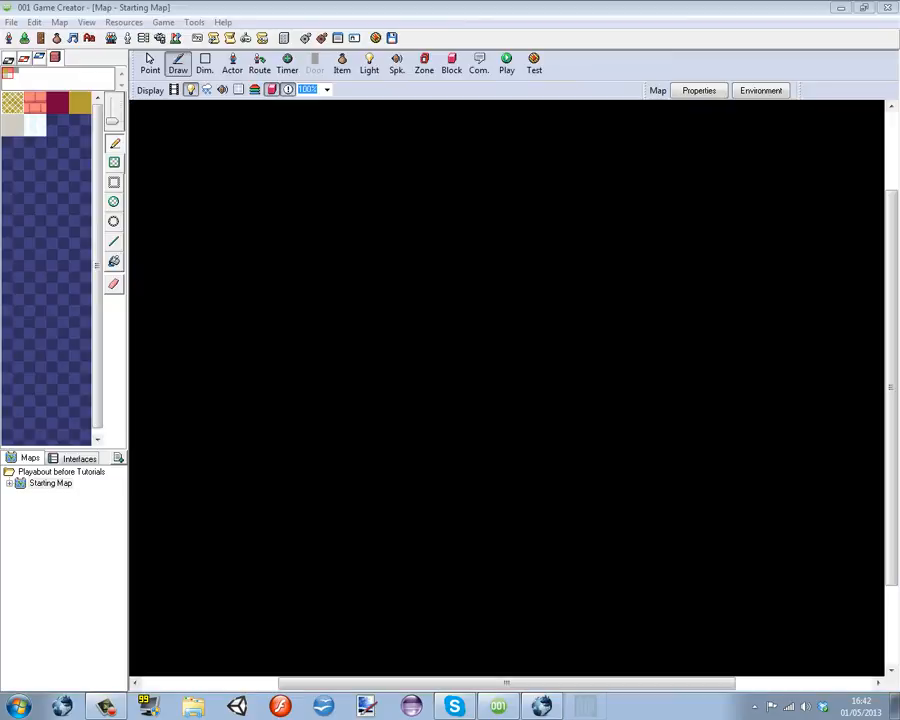
Play from a chosen map start point through to Map 2 until death, then return to the editor.
left_click(506, 60)
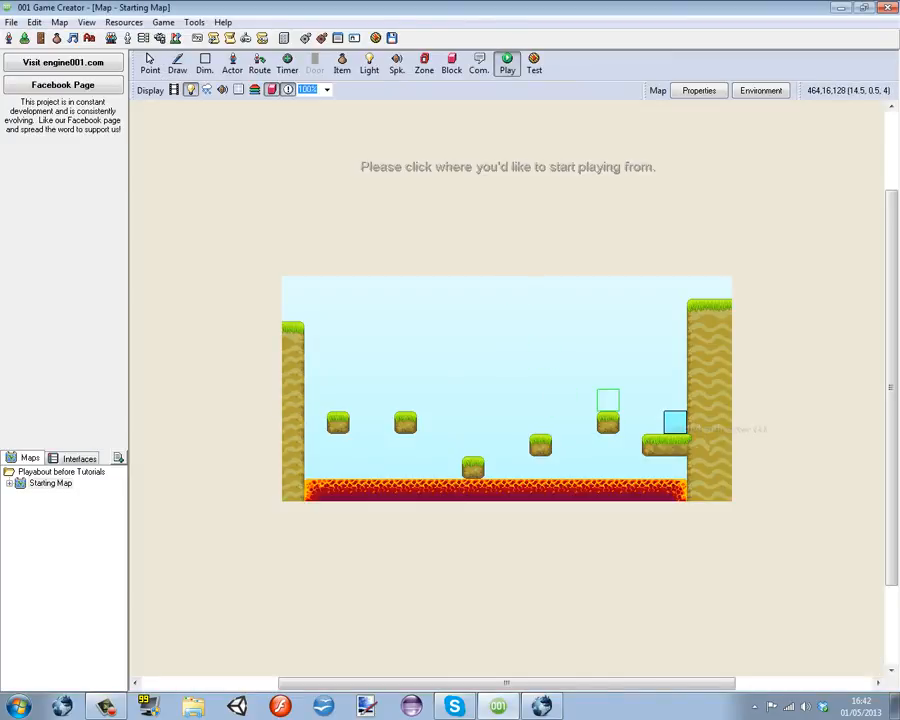
left_click(507, 62)
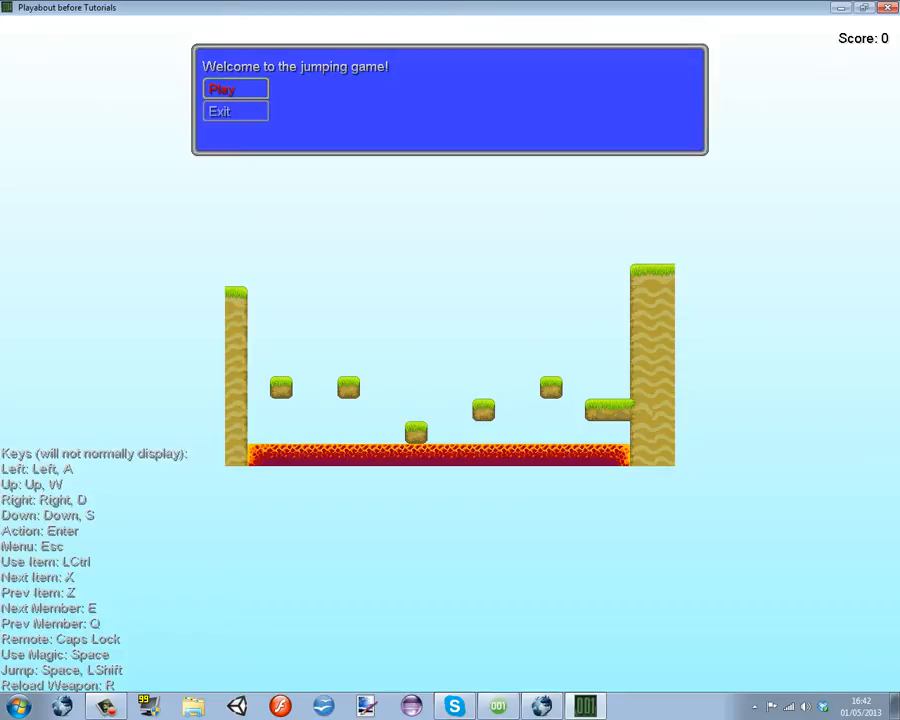
left_click(234, 89)
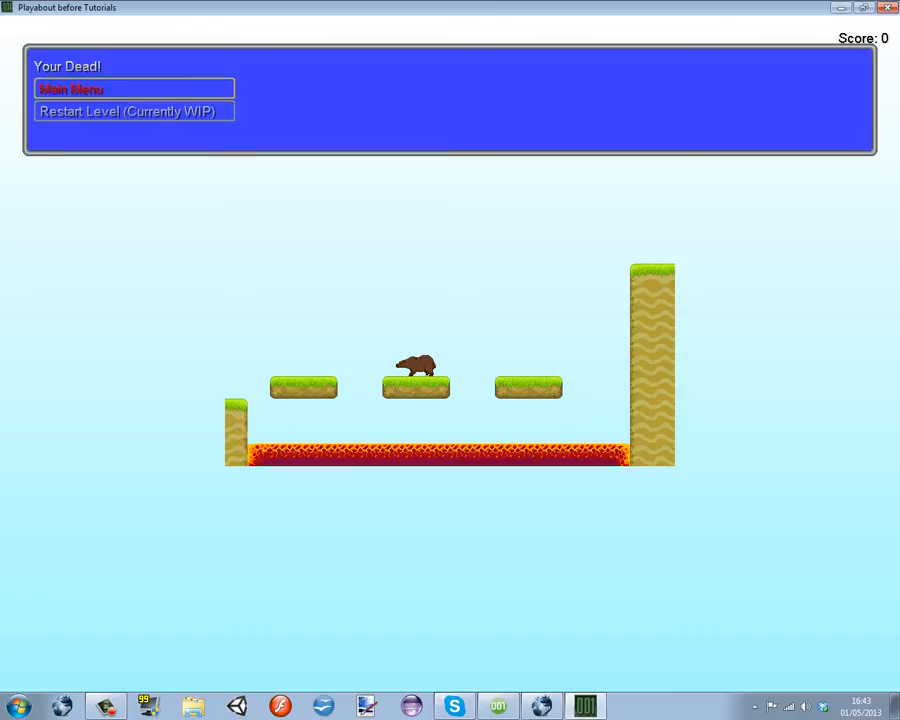
left_click(134, 111)
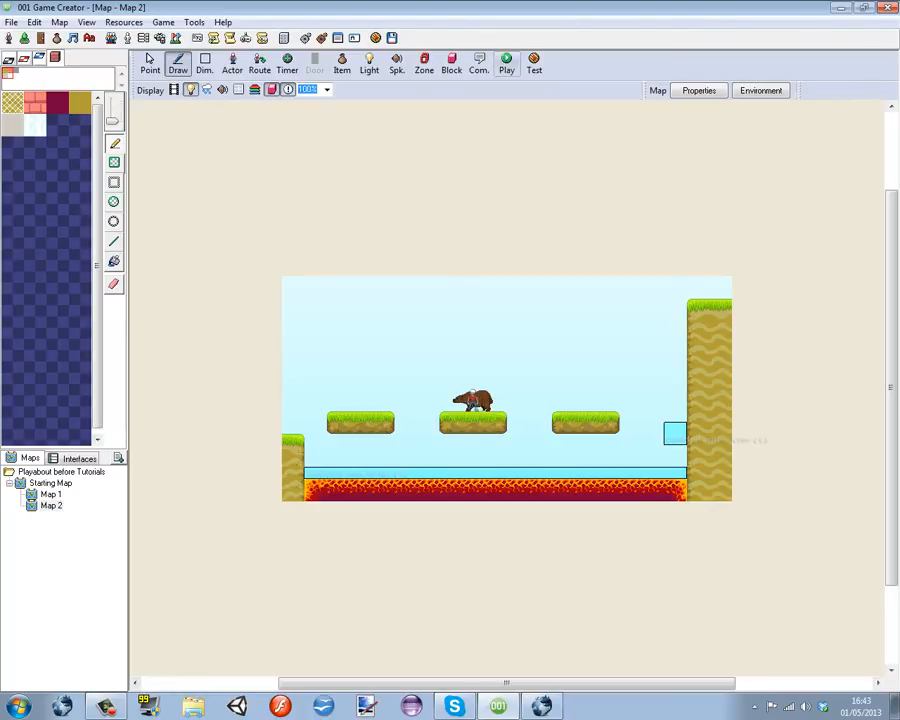
Test-run Map 2, exit the test, and close the demo game project.
left_click(534, 62)
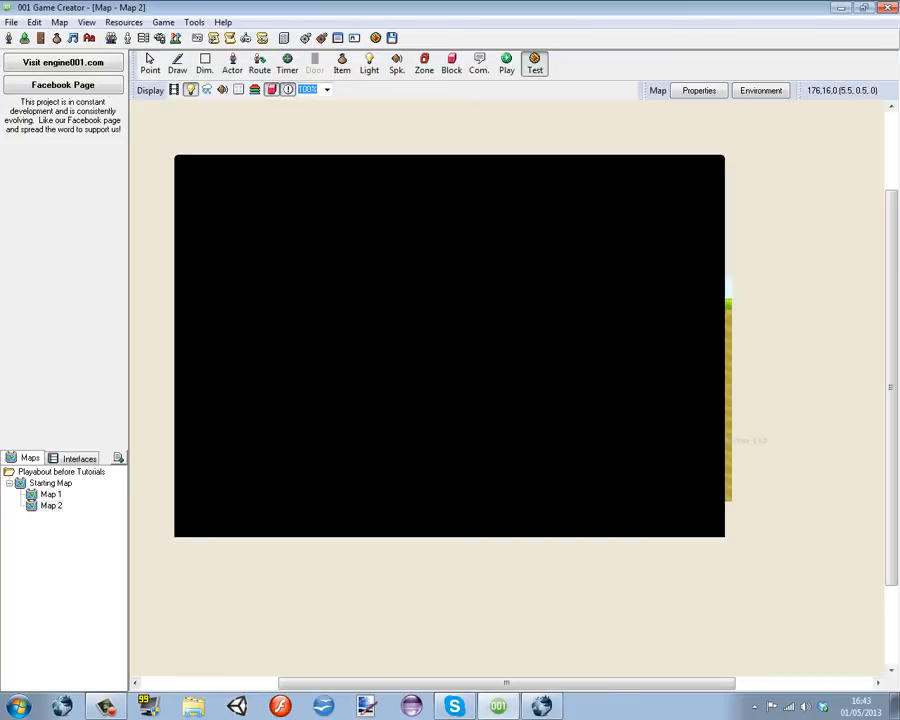
left_click(534, 63)
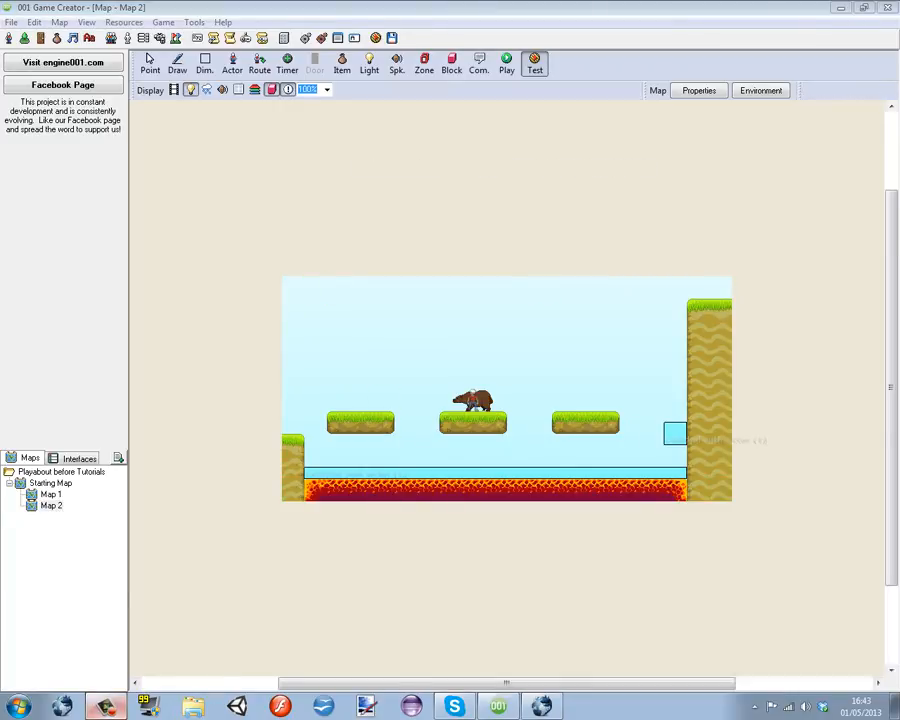
left_click(534, 62)
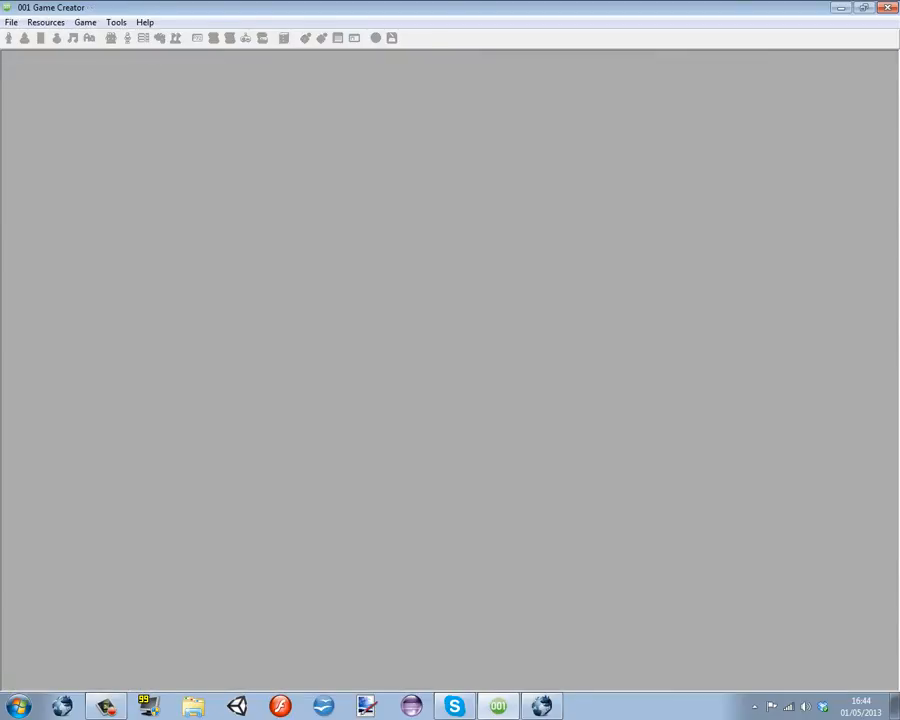
Create a new Platformer Game project named 'Tutorial' via File > New Game.
left_click(11, 22)
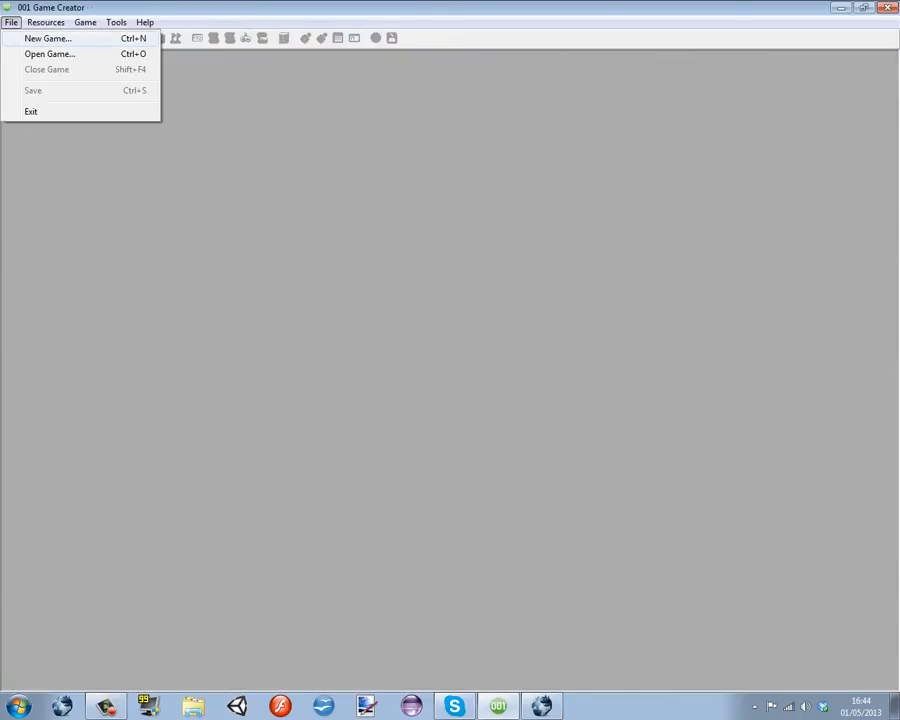
left_click(47, 38)
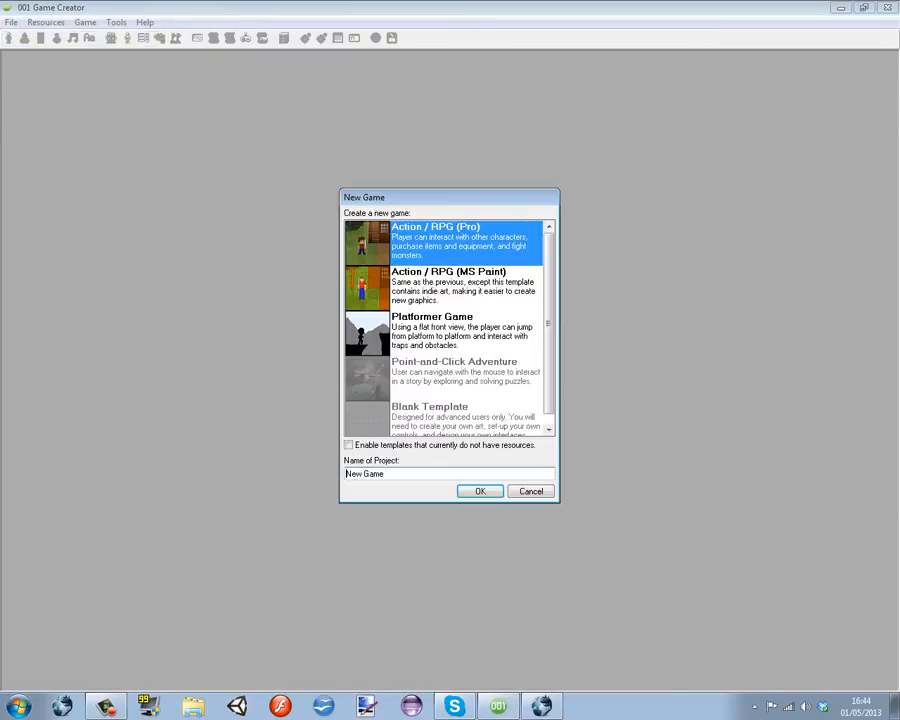
left_click(430, 331)
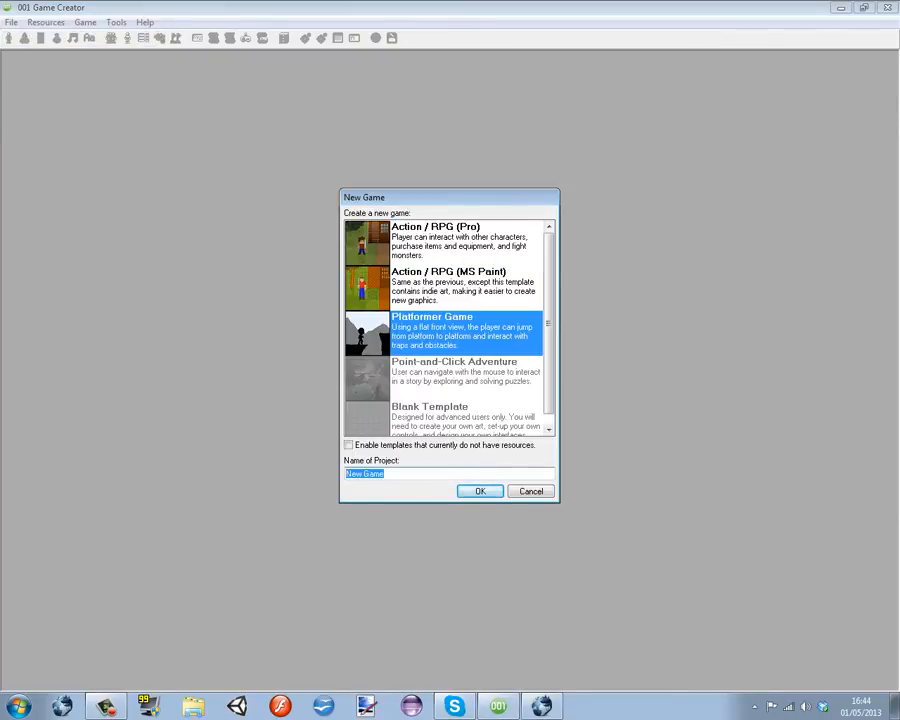
type("Tutorial")
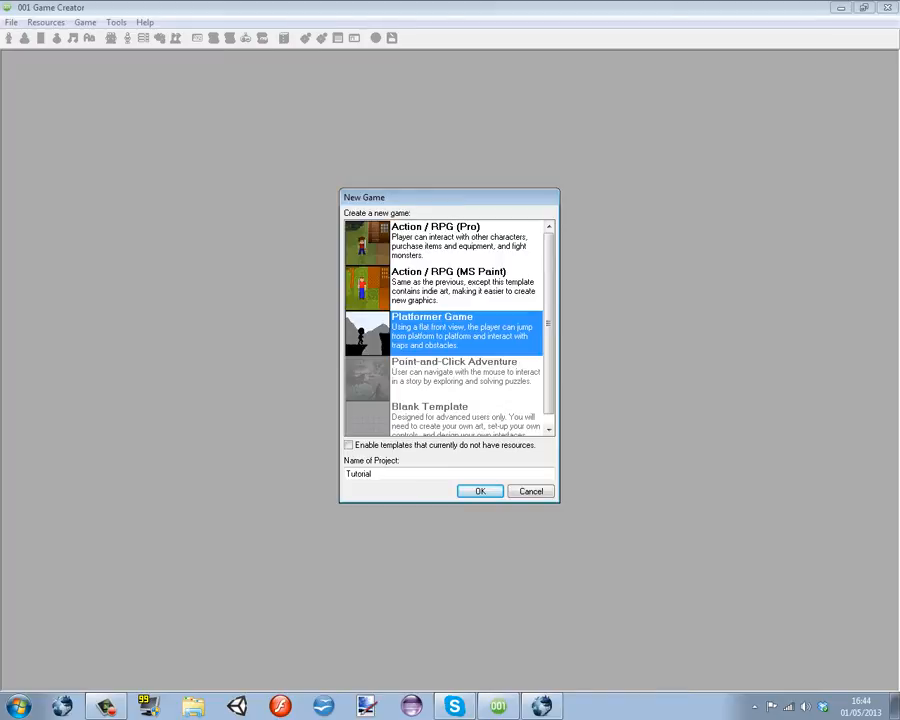
scroll("down", 3)
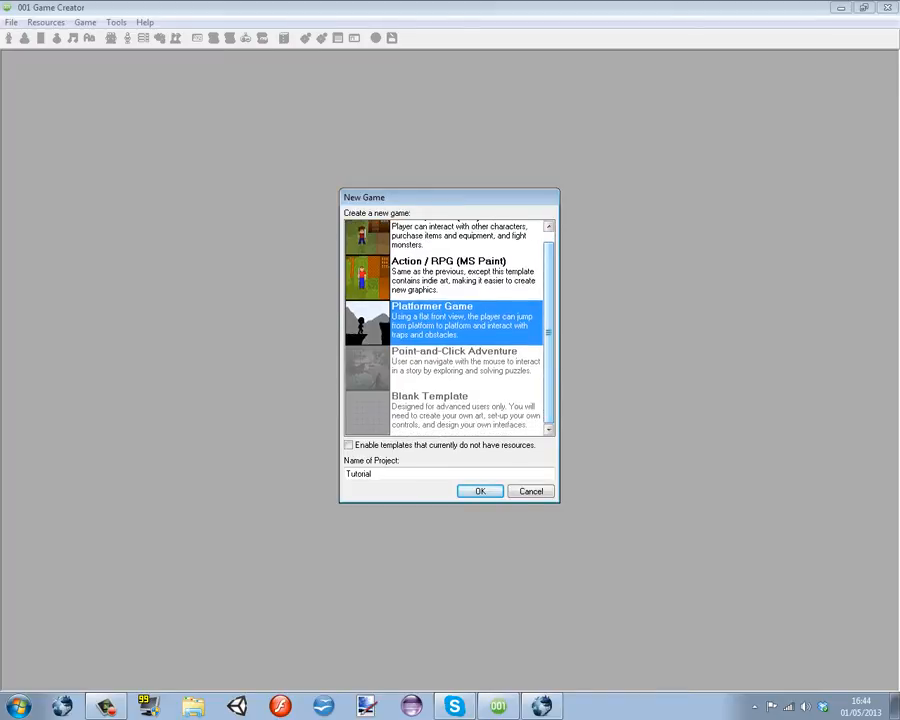
left_click(460, 360)
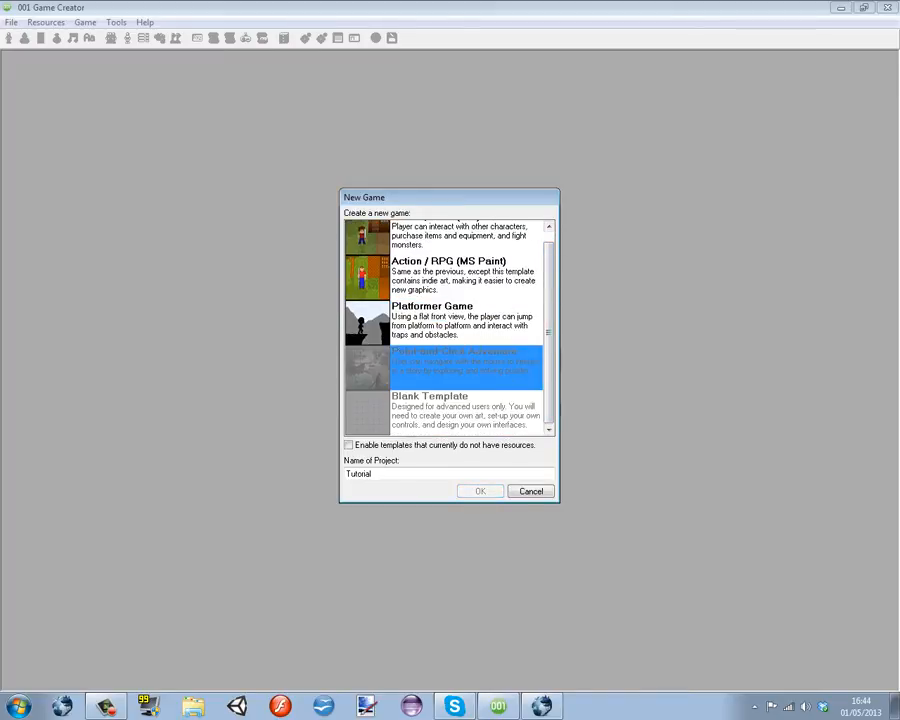
left_click(460, 320)
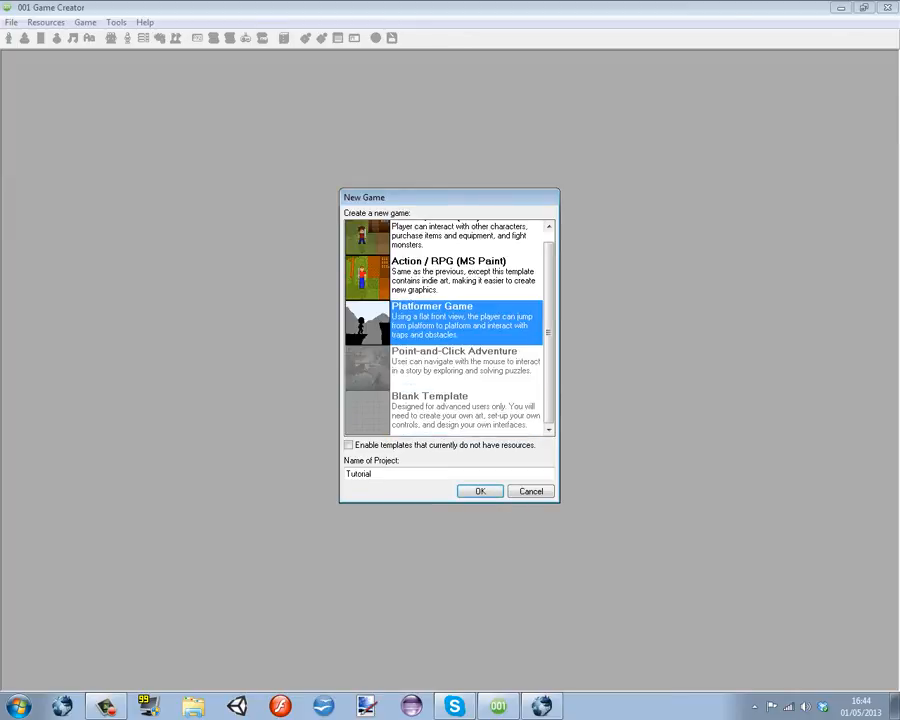
left_click(465, 361)
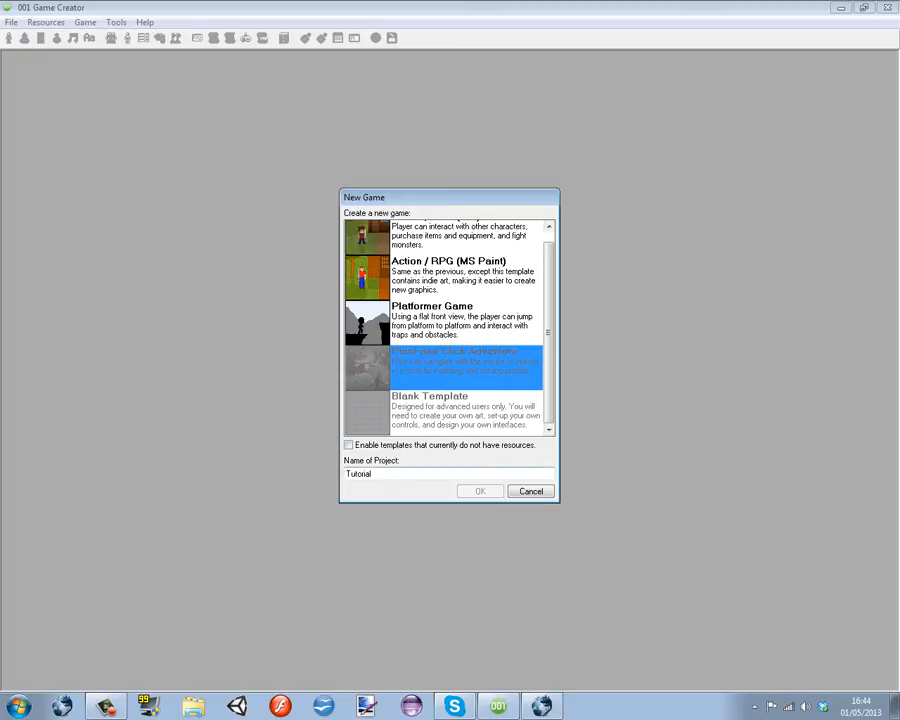
left_click(450, 320)
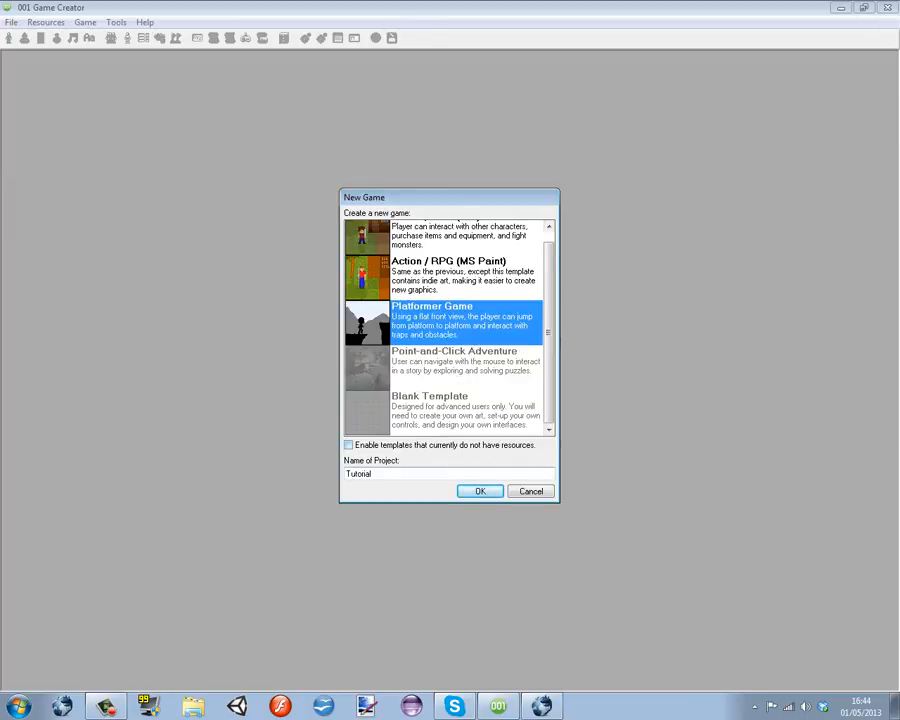
left_click(479, 491)
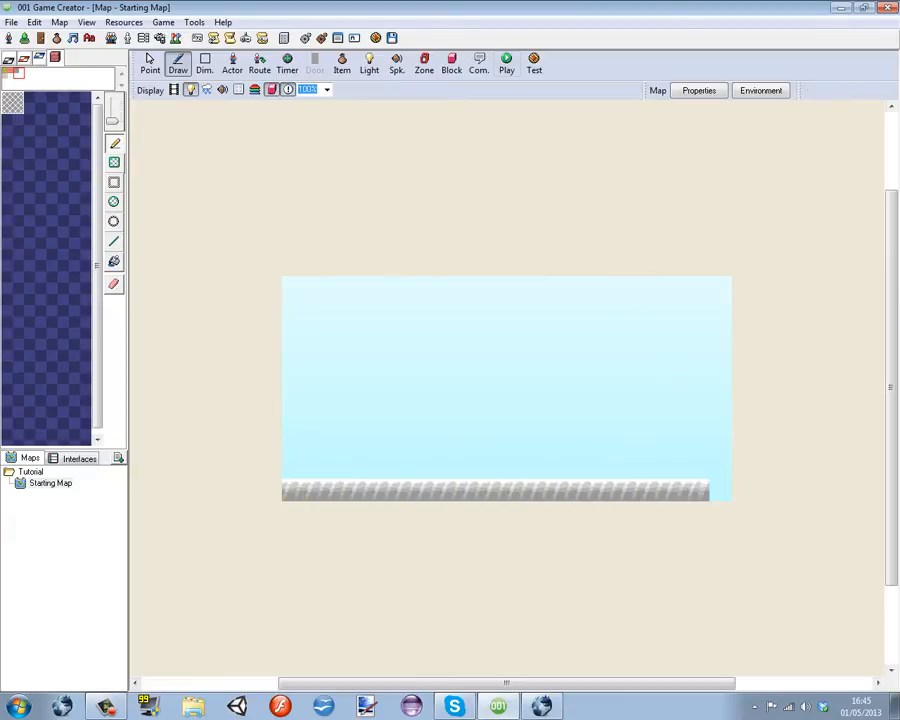
Start a play session from a map start point, bringing up party member Runguy with $1000.00.
left_click(506, 63)
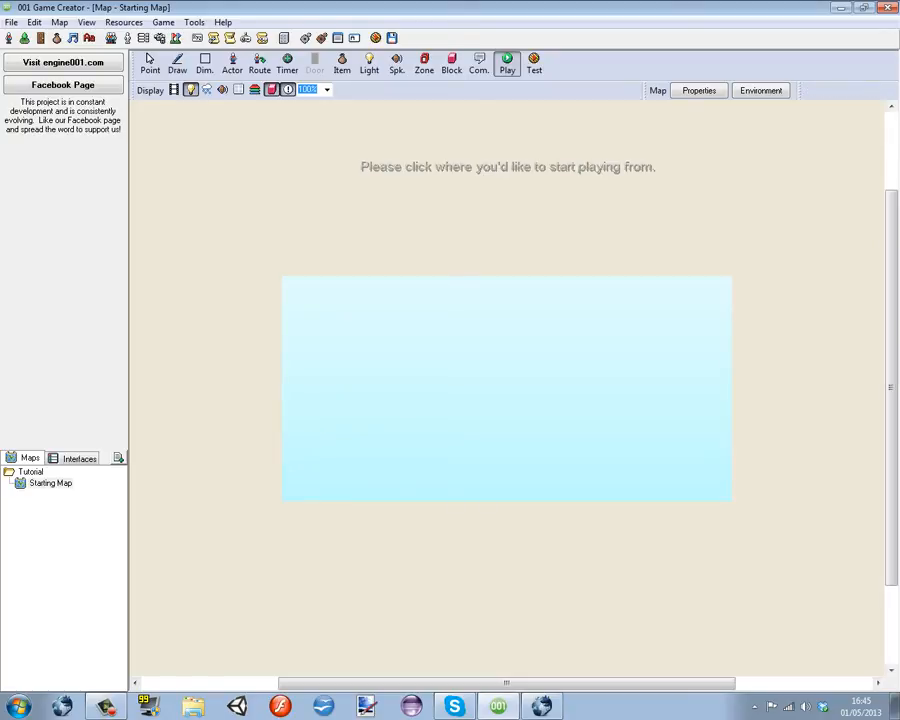
left_click(177, 62)
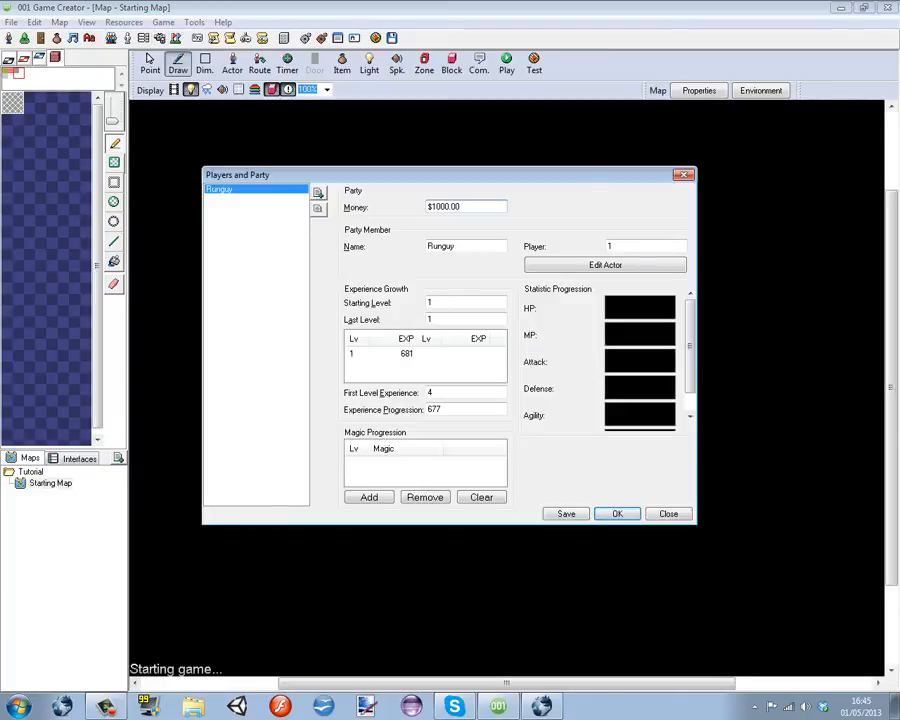
Give Runguy a Ninja body and male hair, then close the Actor and party dialogs.
left_click(605, 264)
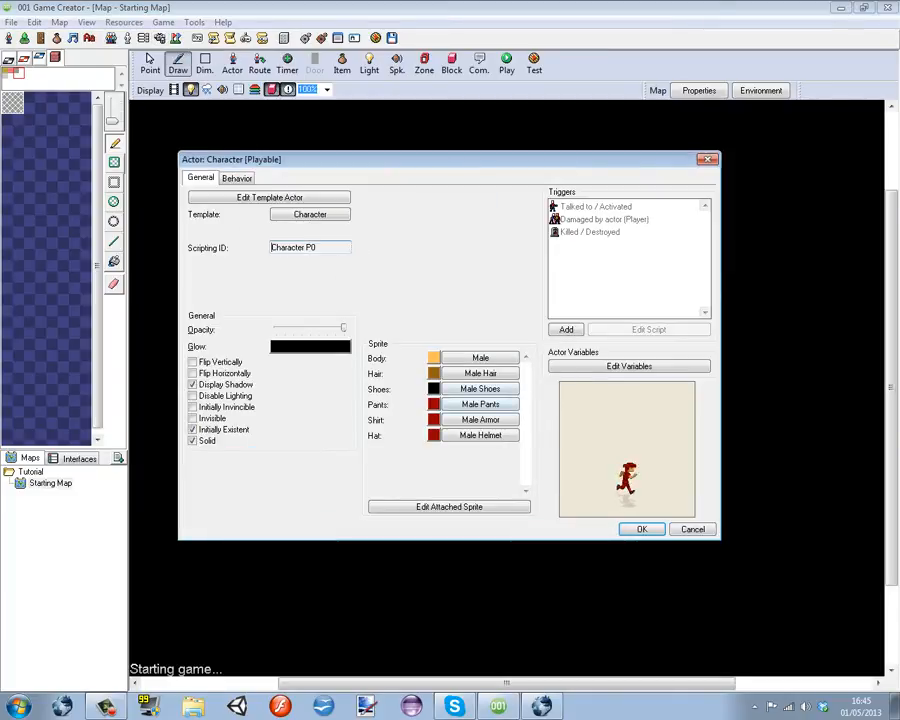
left_click(480, 372)
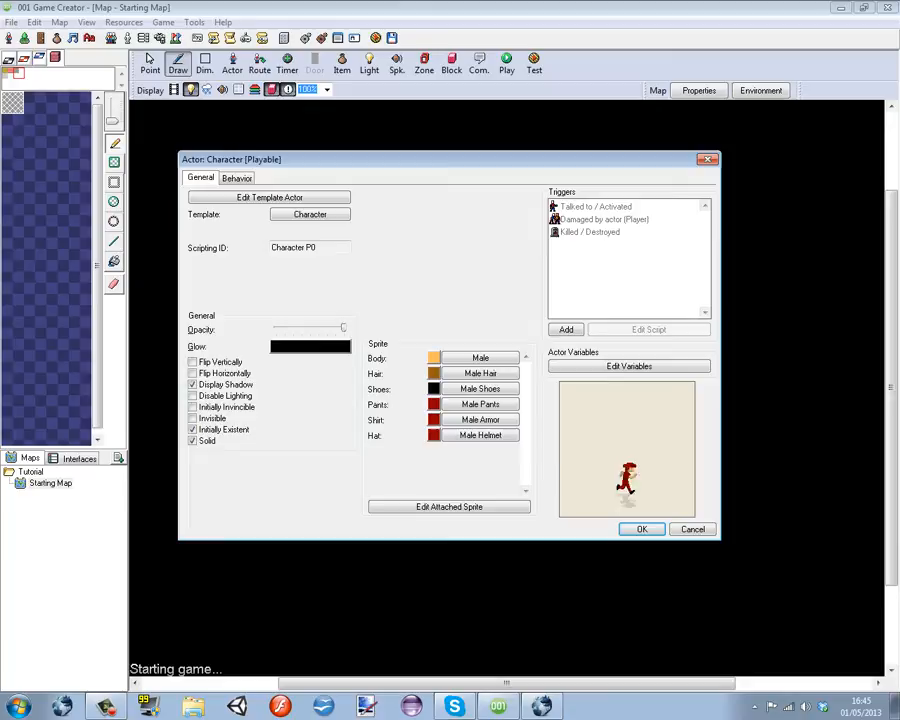
left_click(480, 357)
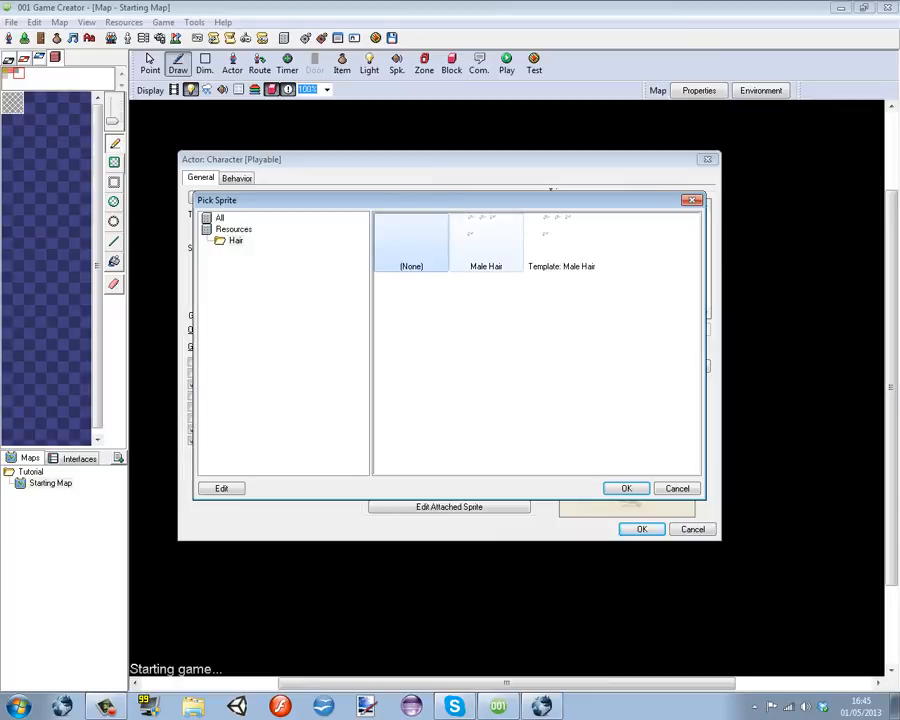
left_click(626, 488)
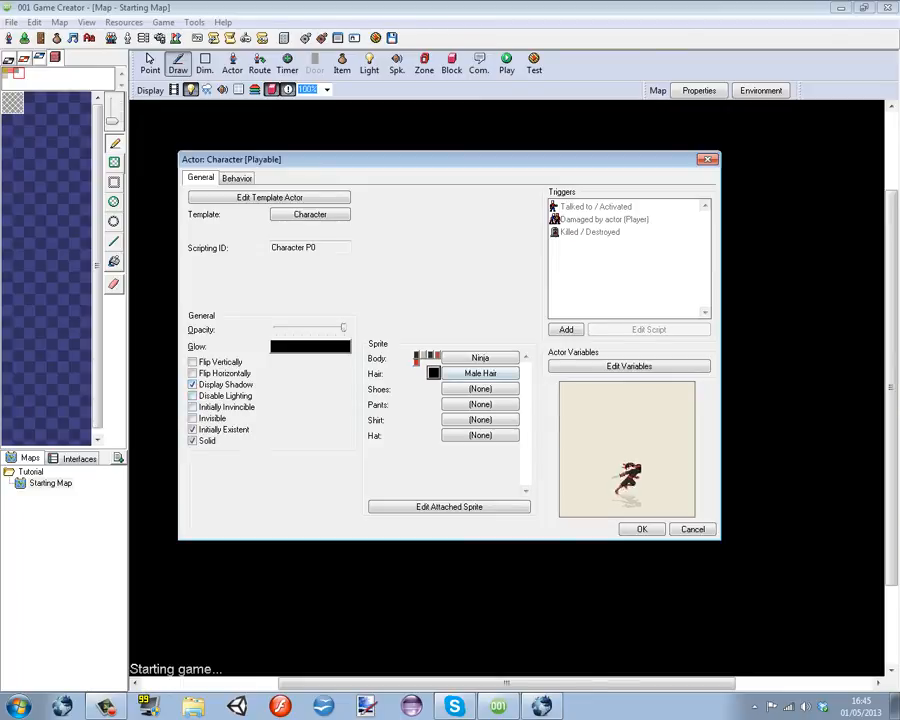
left_click(480, 373)
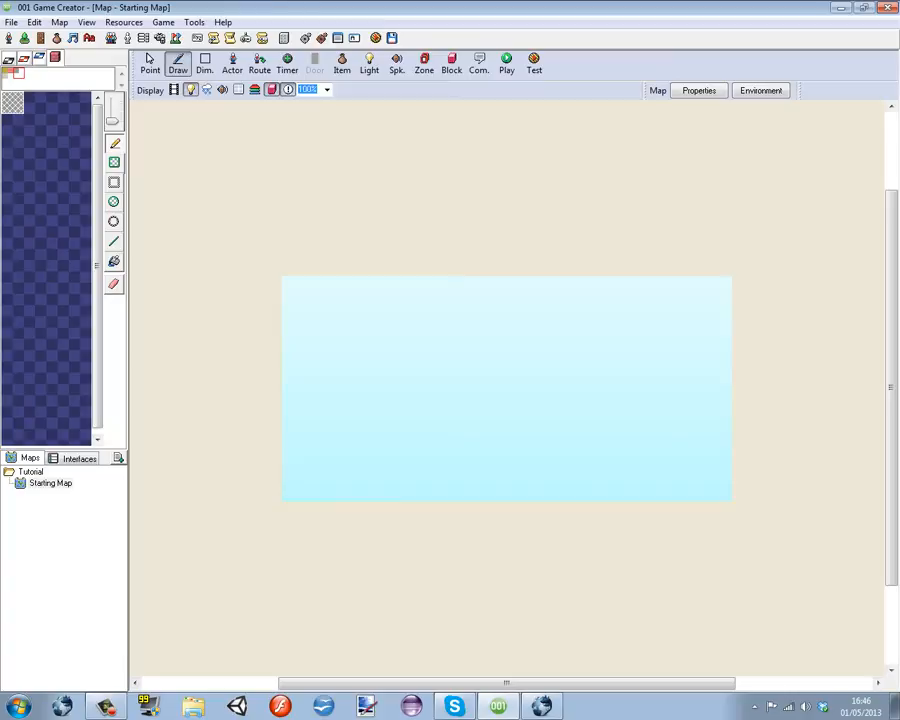
Start a run, set the character's body sprite to Robot, launch the Tutorial game and close it.
left_click(506, 63)
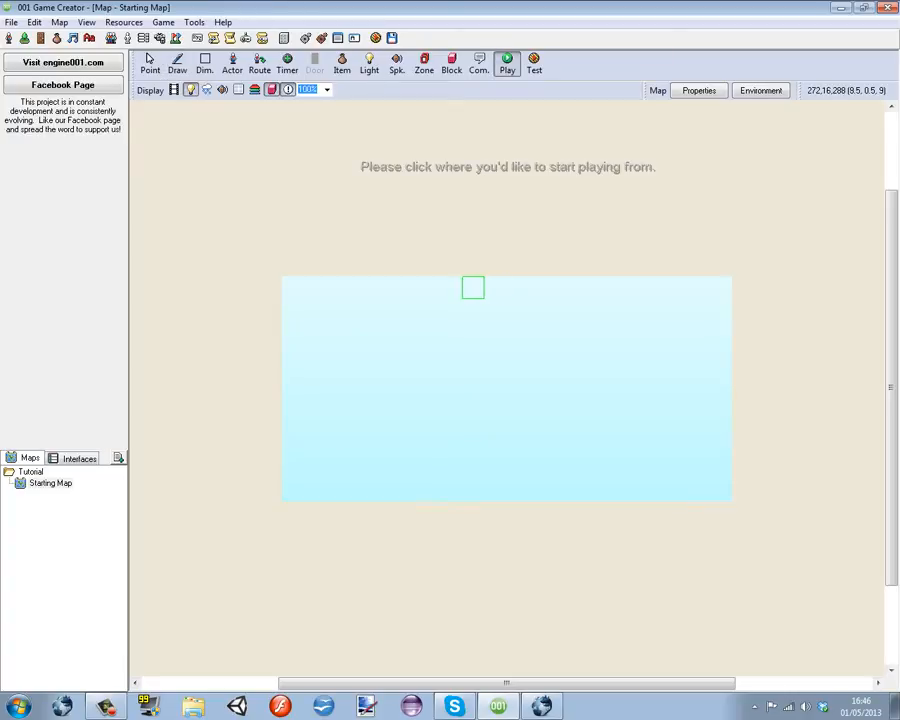
left_click(472, 288)
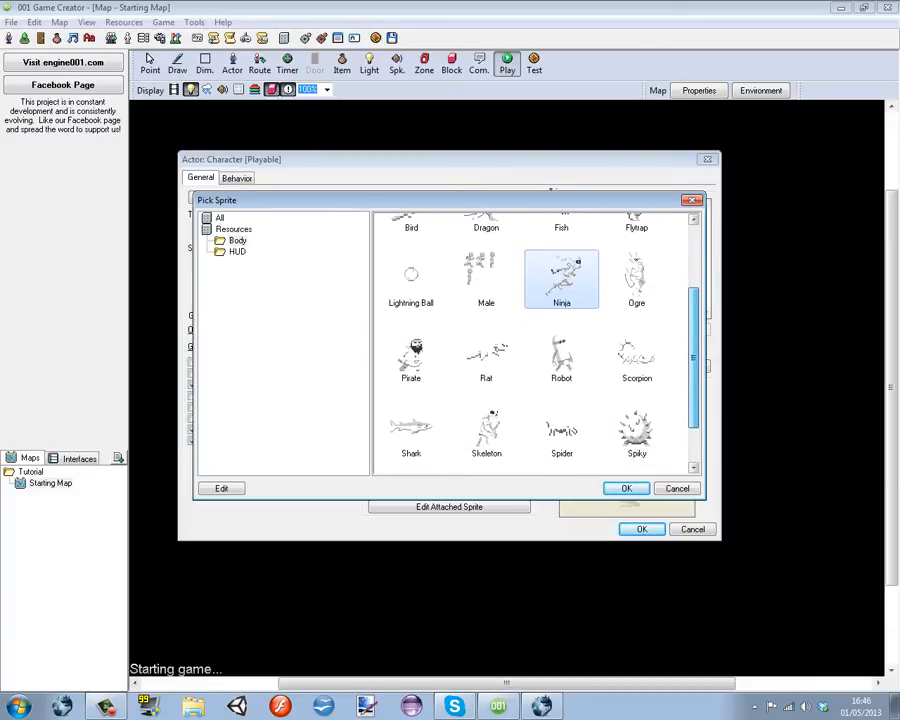
left_click(626, 488)
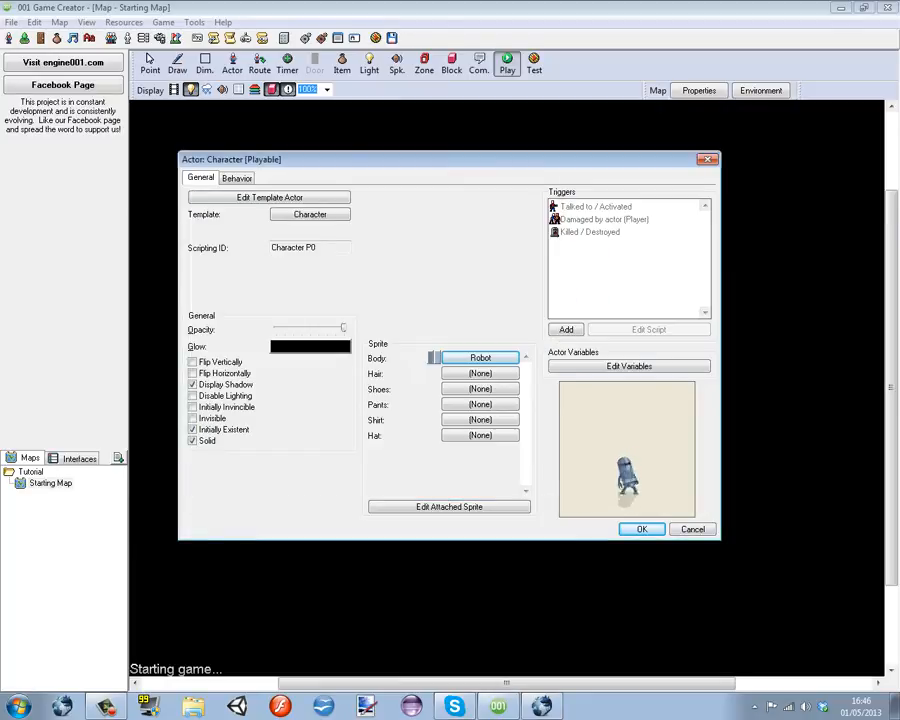
left_click(641, 529)
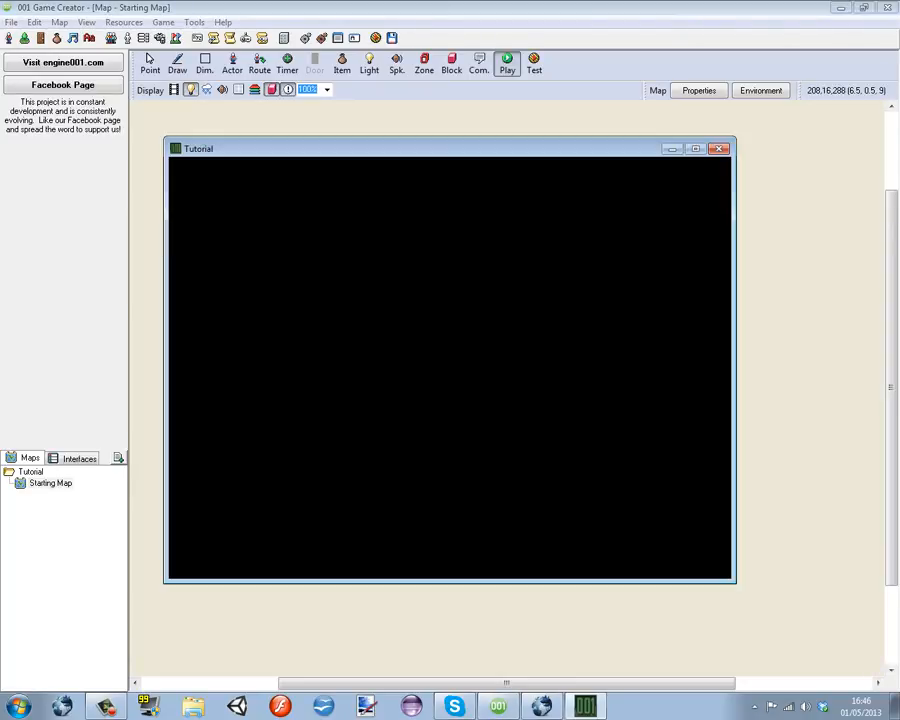
left_click(507, 63)
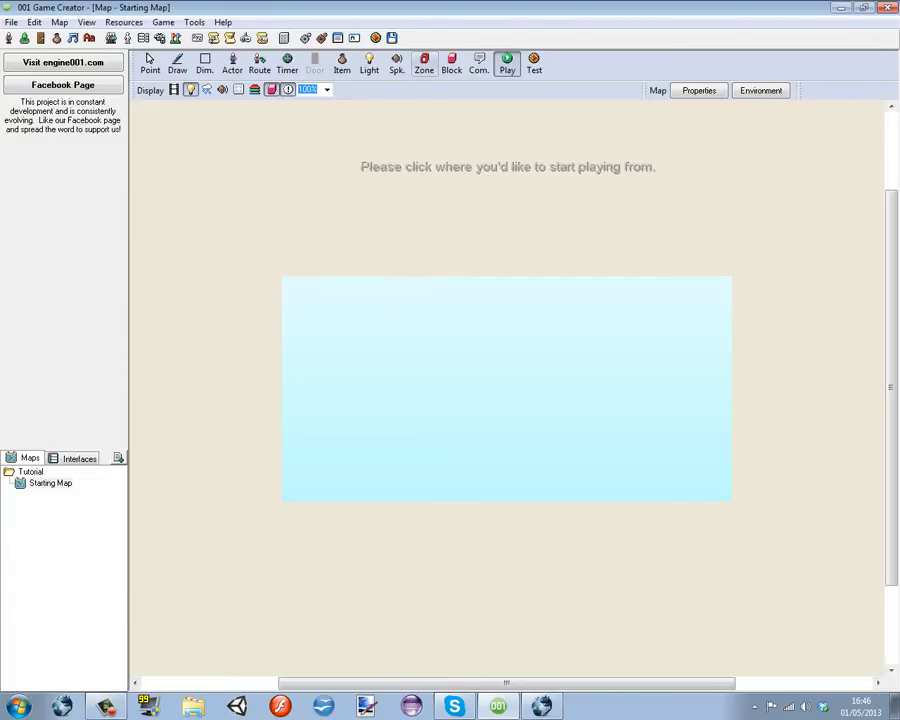
Paint grass terrain on Starting Map: stepped hill, small mound, wide hill and right-hand staircase.
left_click(51, 483)
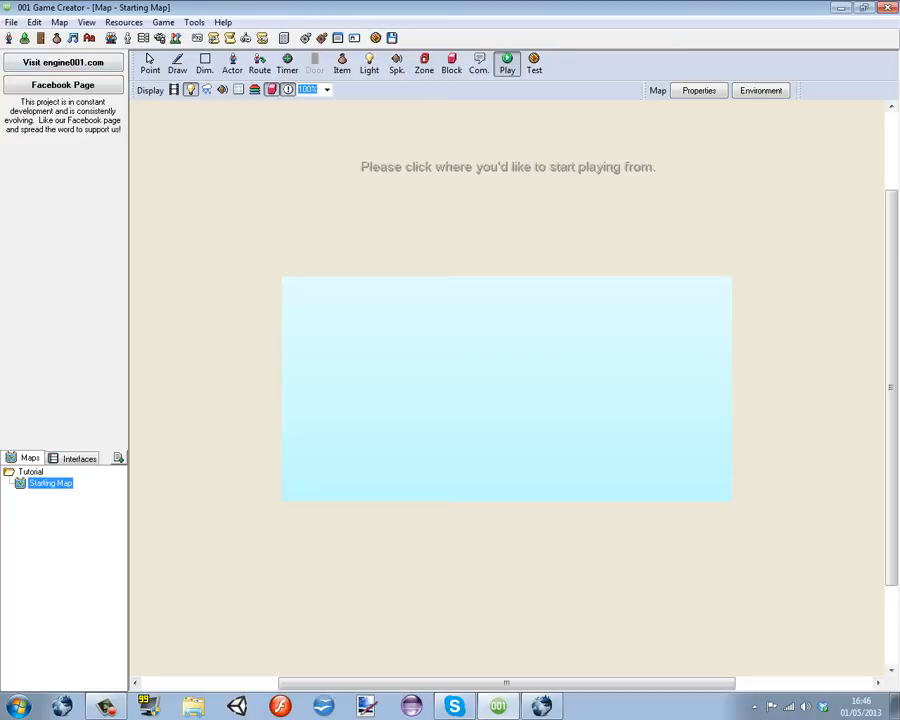
left_click(177, 63)
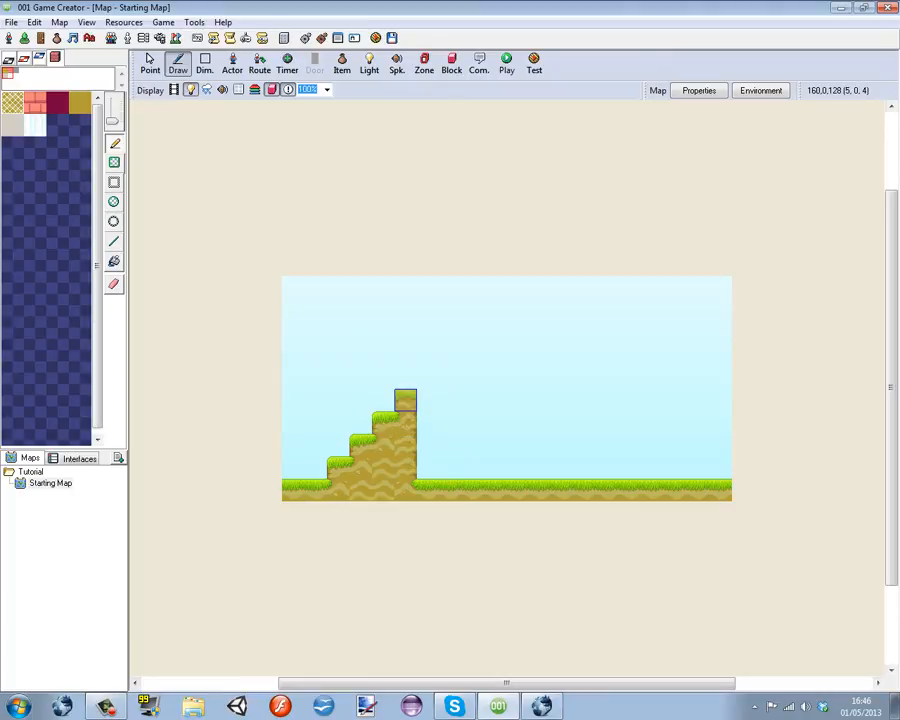
left_click(405, 400)
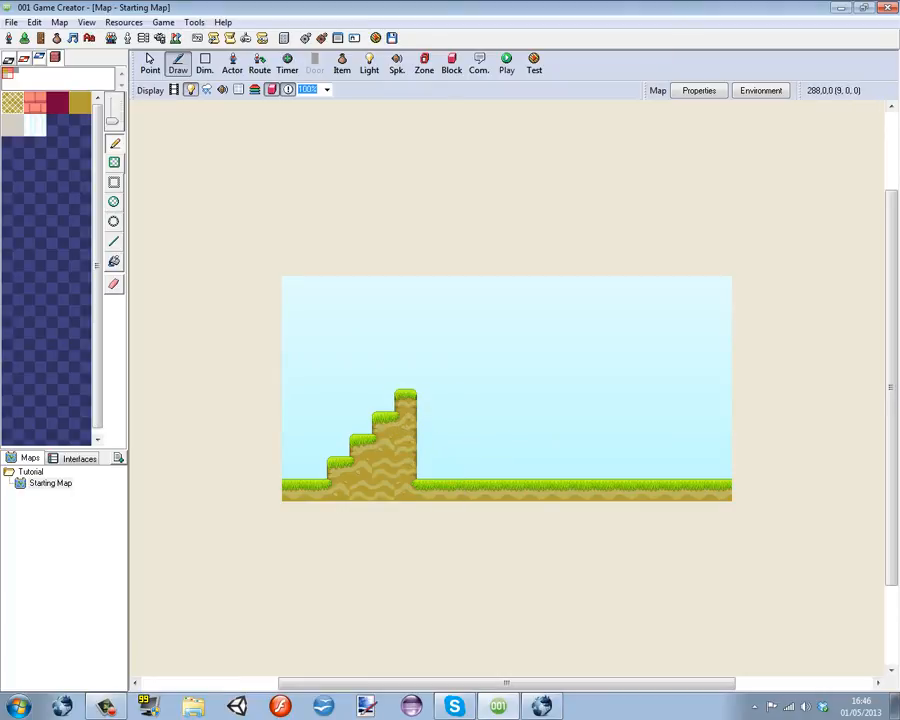
left_click(473, 445)
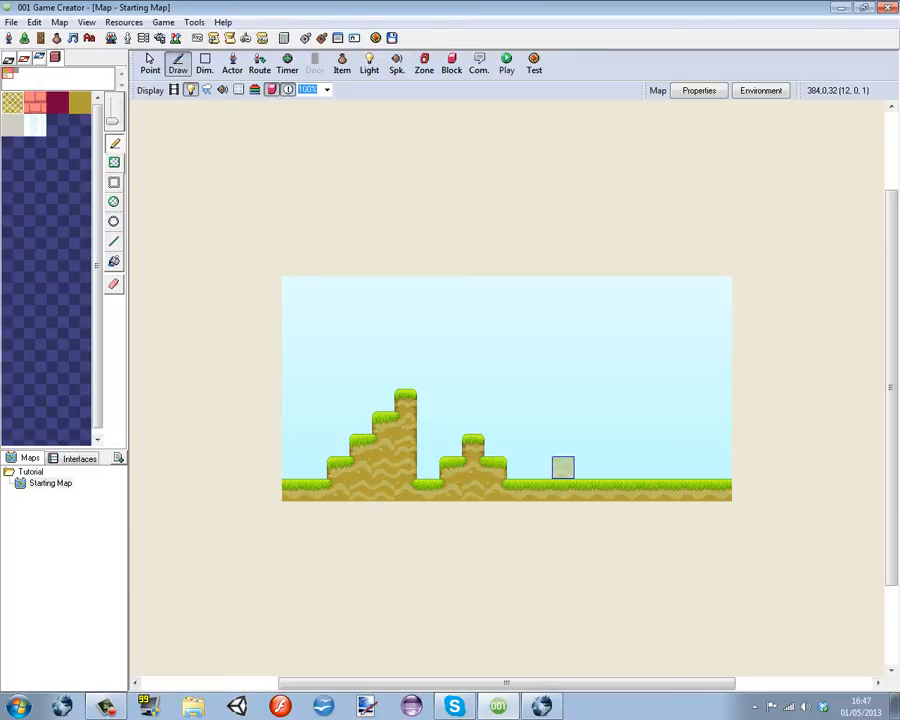
left_click(595, 460)
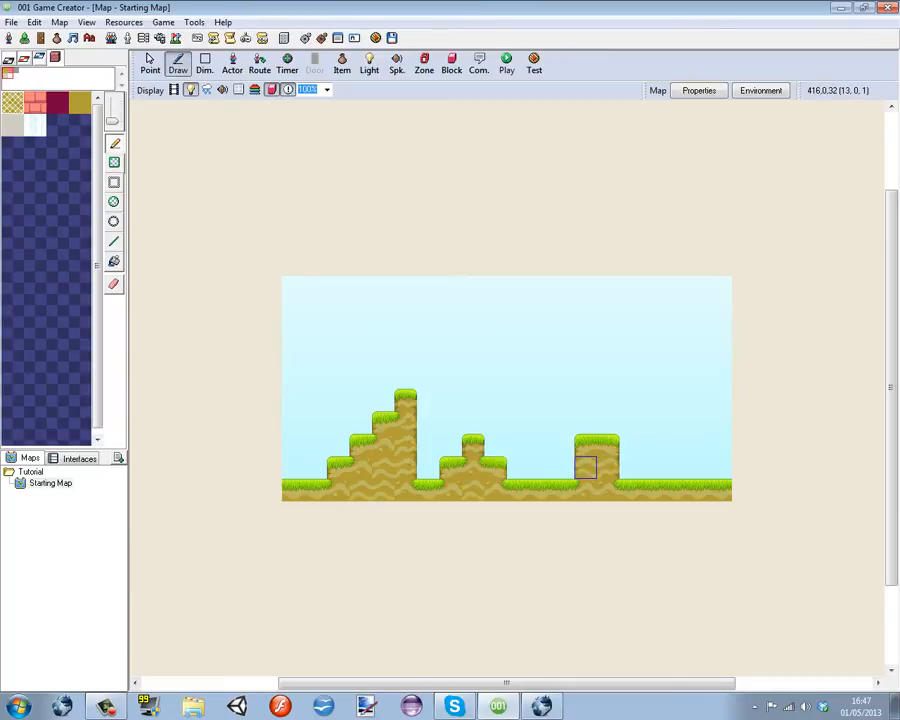
left_click(630, 467)
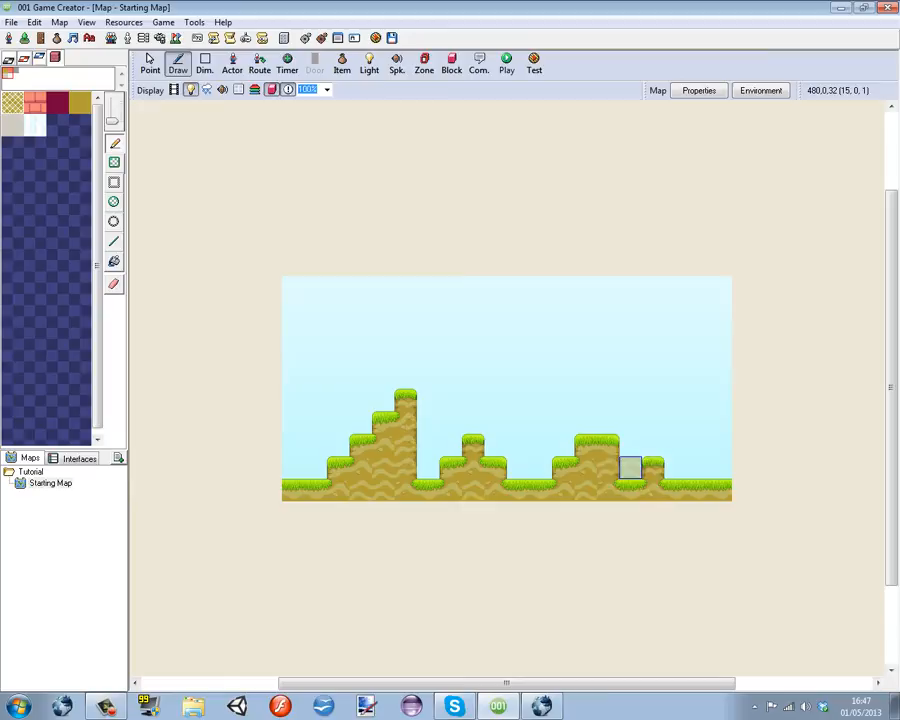
left_click(675, 422)
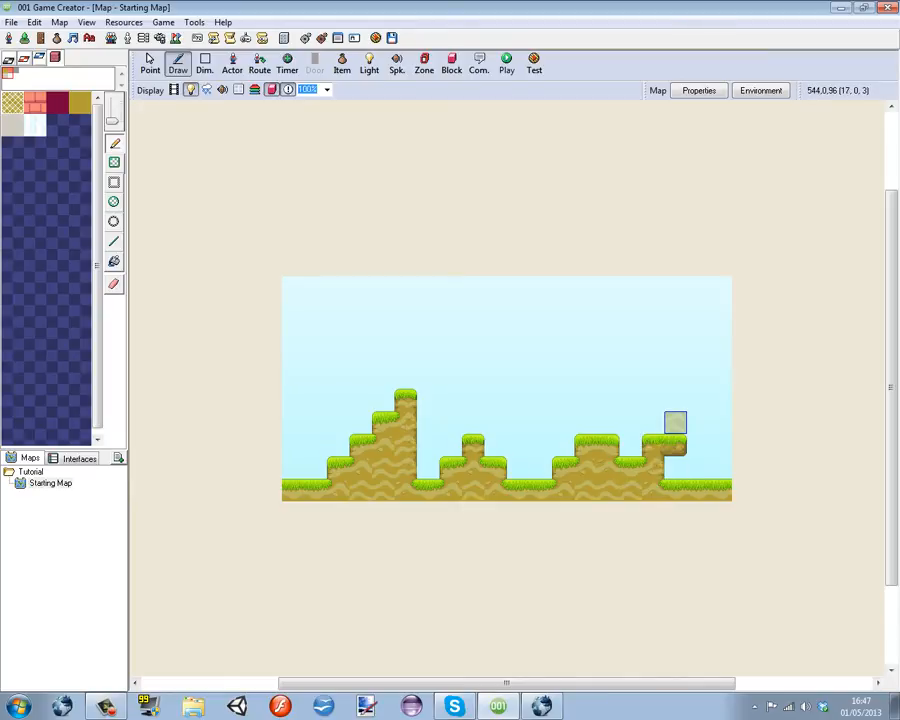
left_click(495, 423)
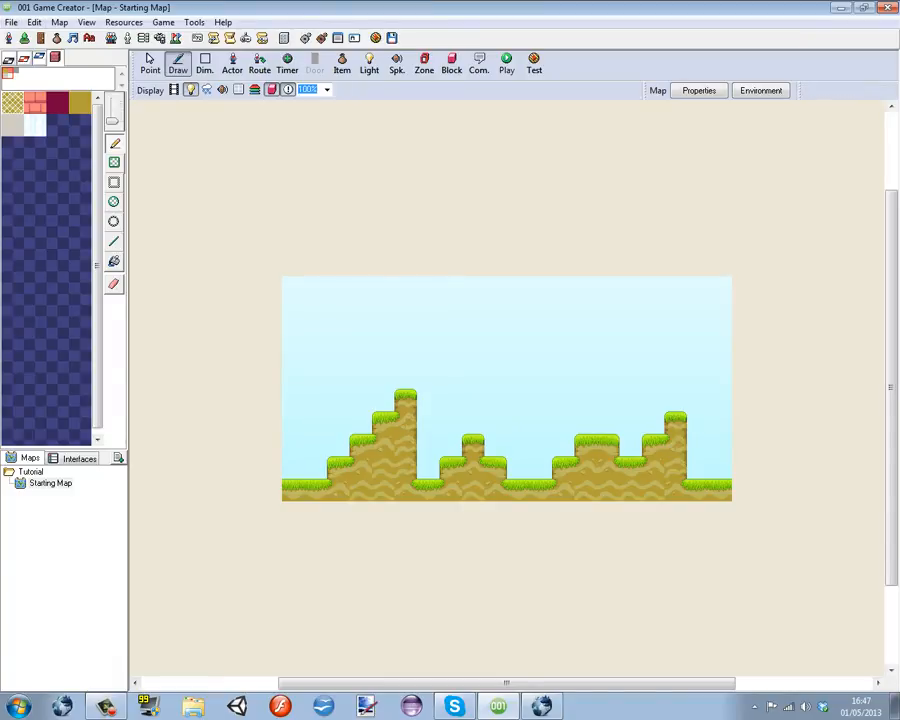
left_click(427, 467)
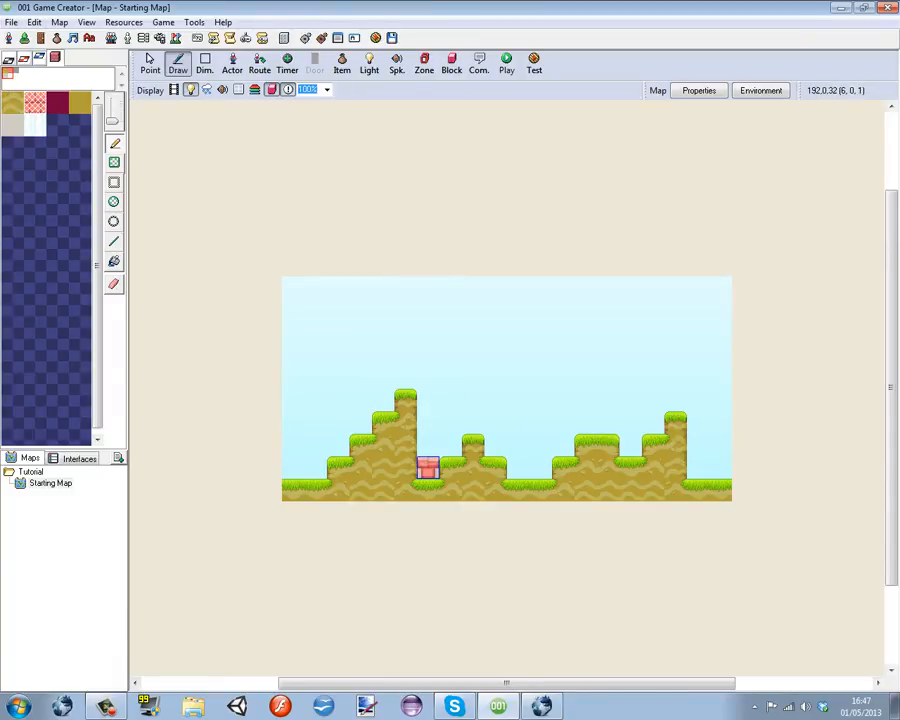
left_click(538, 468)
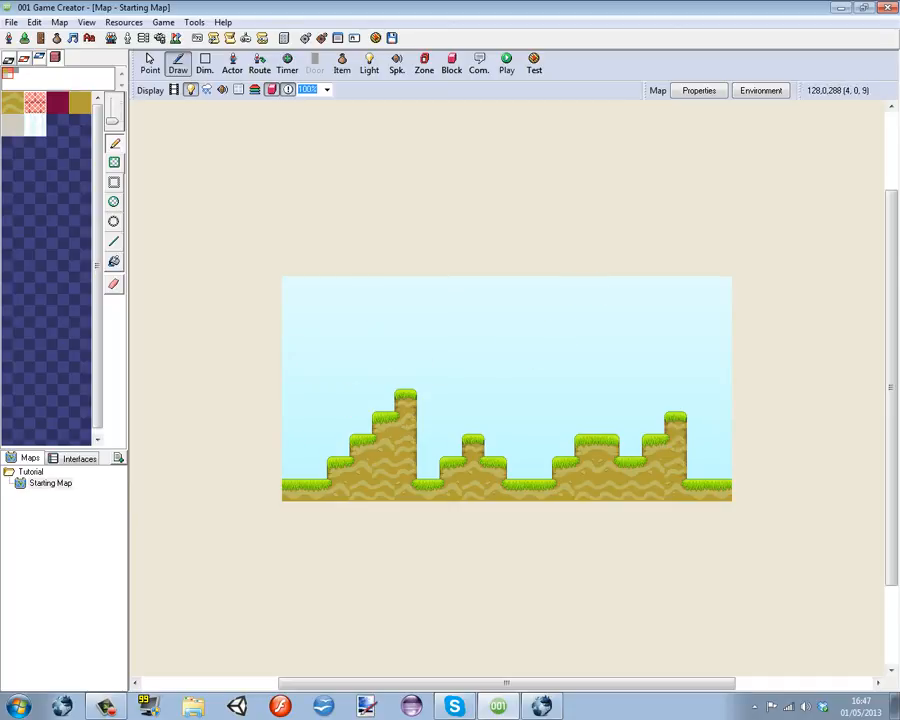
Add a Message Box reading 'Welcome to [game]!' to the map's Player enters script.
left_click(698, 90)
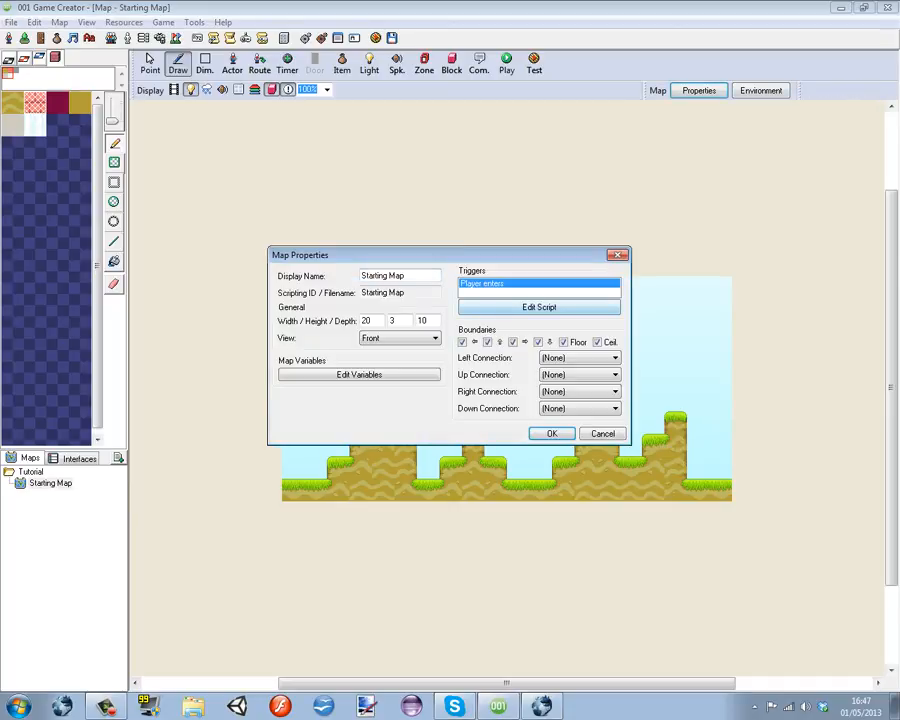
left_click(539, 307)
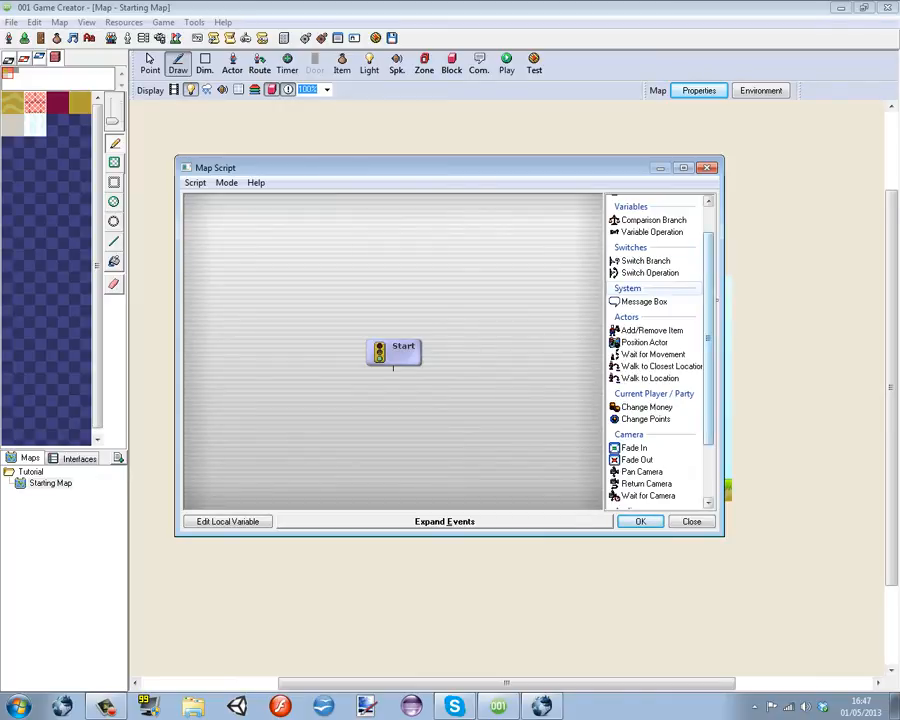
double_click(643, 301)
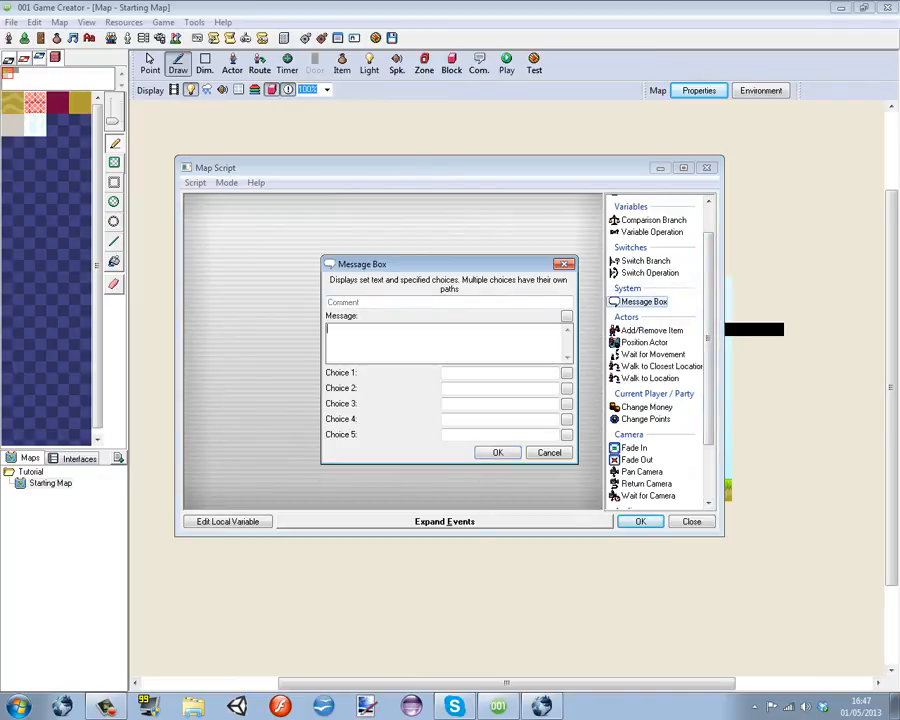
type("Welcome to [g")
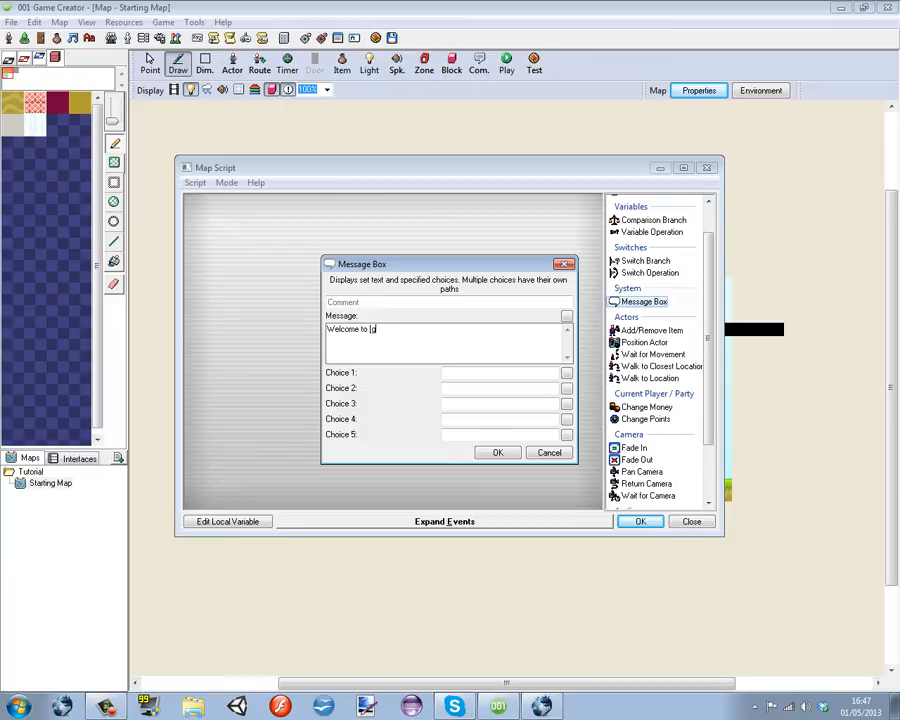
type("ame]!")
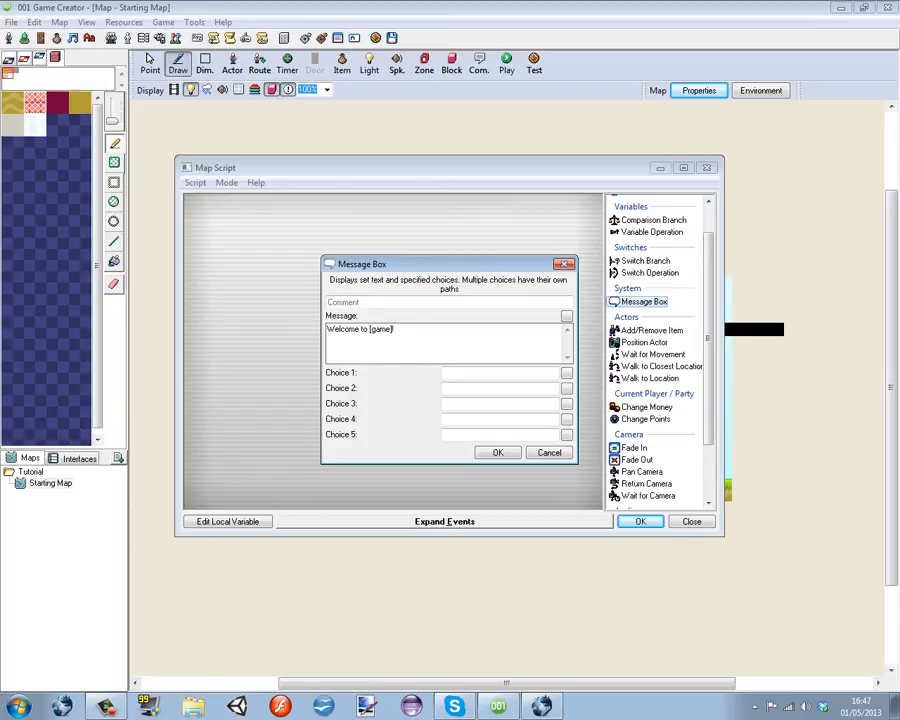
Give the message box the answer choices Play and Exit and confirm it.
left_click(500, 372)
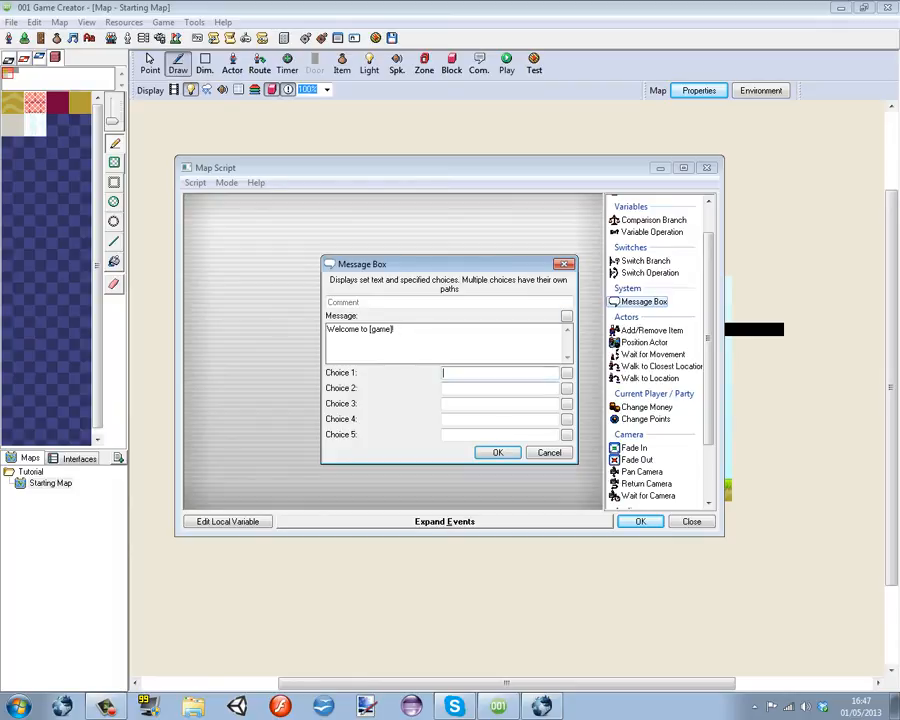
type("Play")
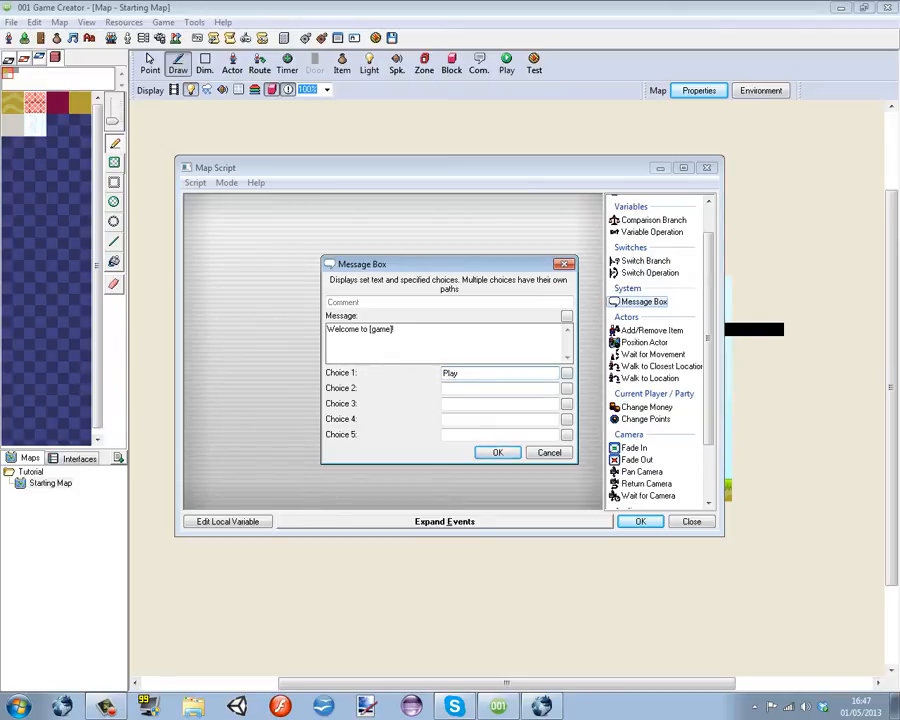
type("Exit")
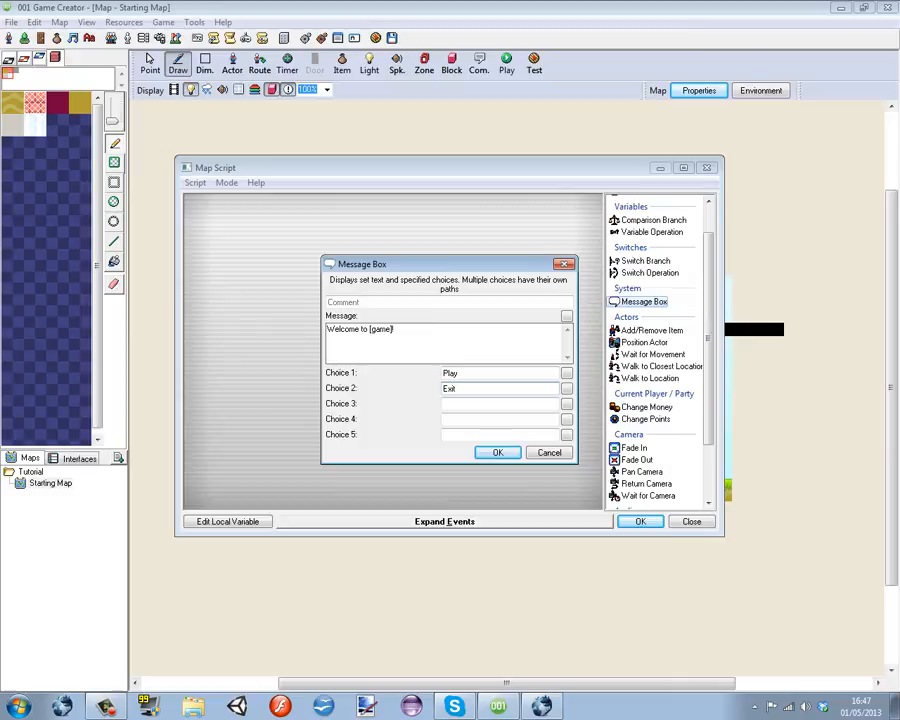
left_click(497, 452)
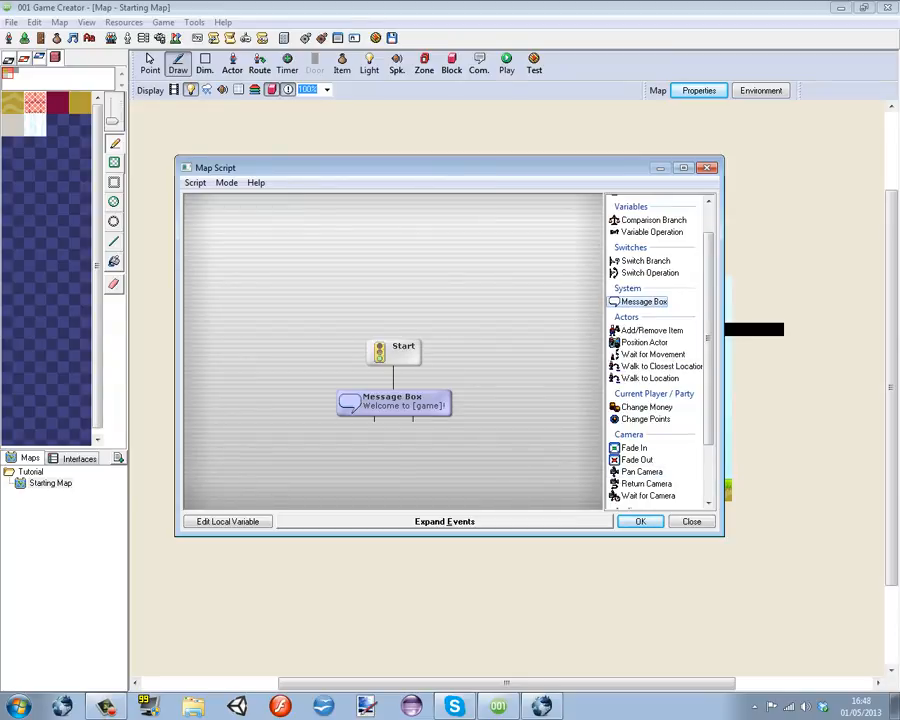
Insert a Quit Game event after the welcome Message Box, then close the script window.
left_click(445, 521)
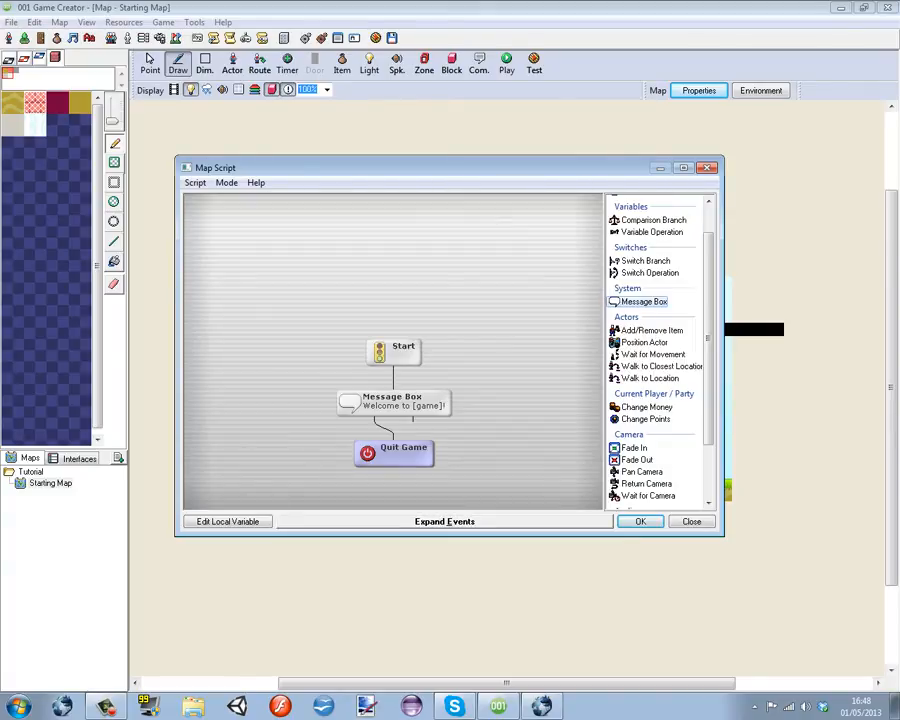
left_click_drag(393, 450, 447, 450)
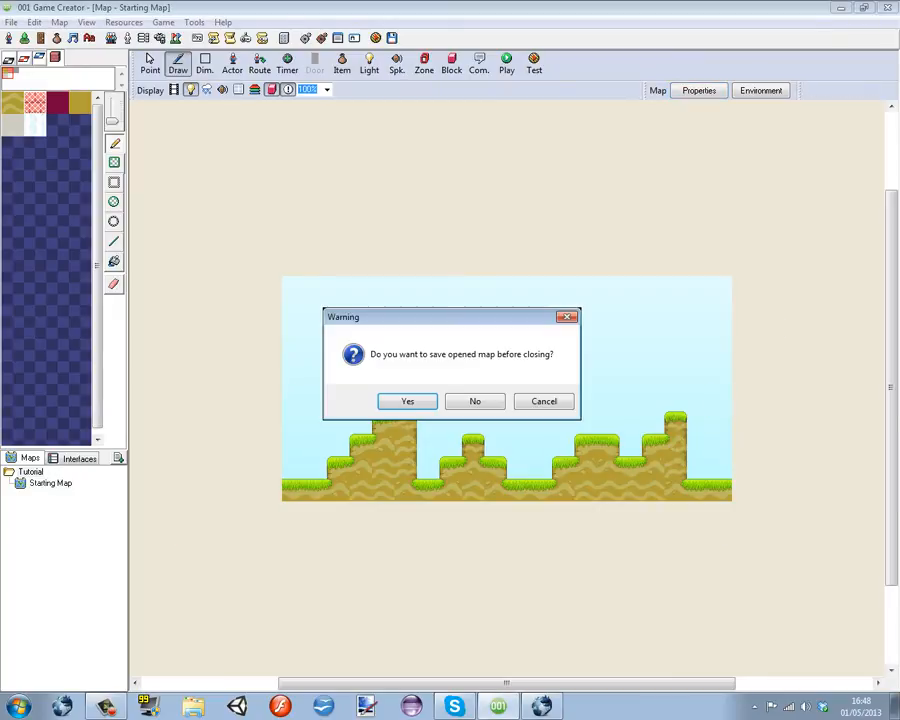
Save the map and create a new Map 2 under Starting Map with default properties.
left_click(407, 401)
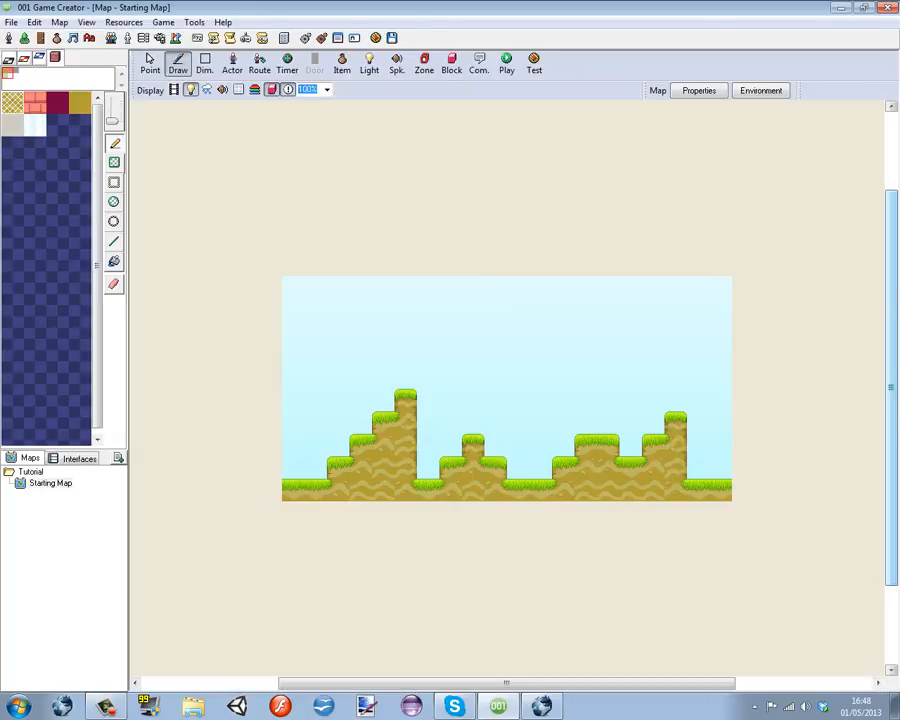
left_click(698, 90)
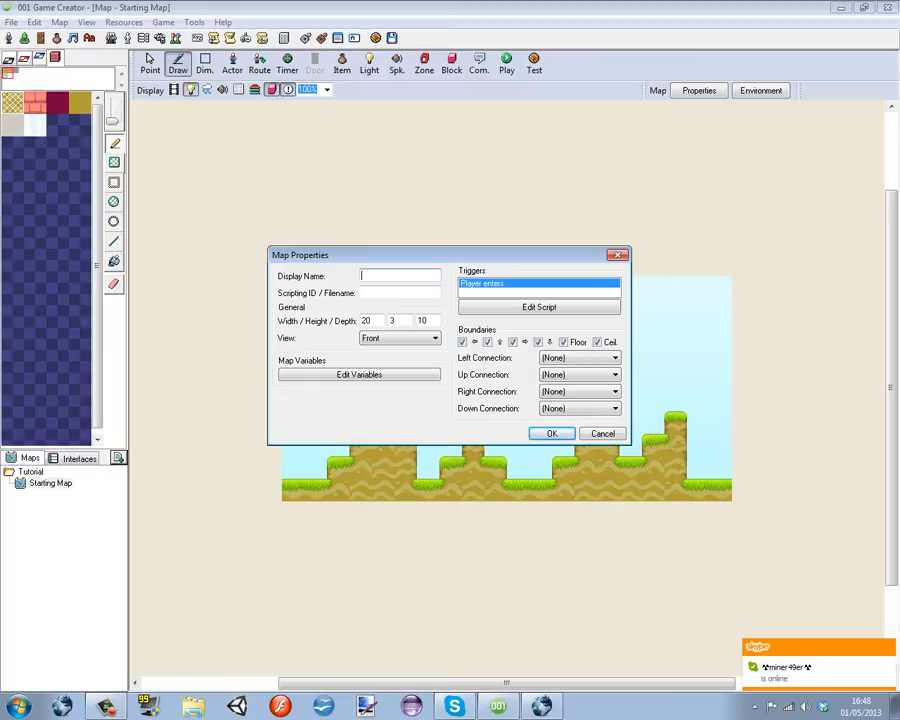
left_click(551, 433)
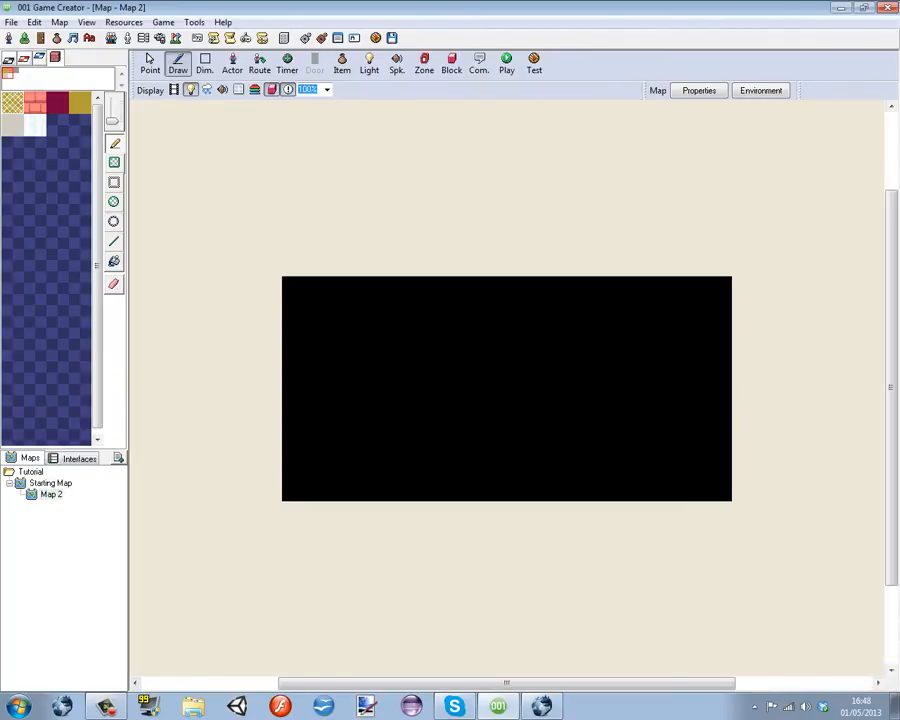
Change Map 2's display name and scripting ID in its Properties, accepting the ID warning.
right_click(50, 494)
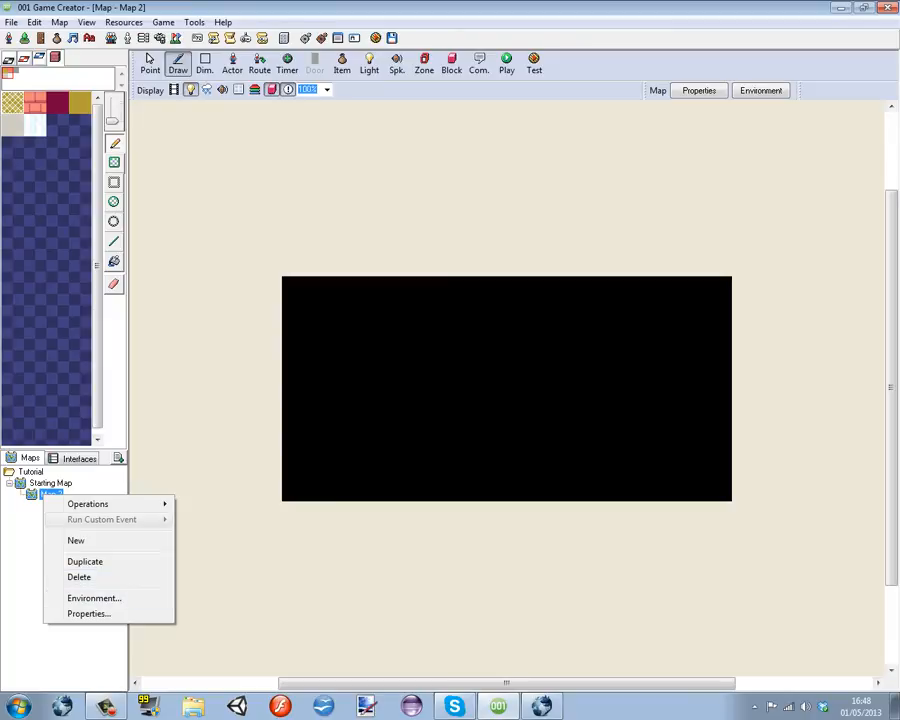
left_click(88, 613)
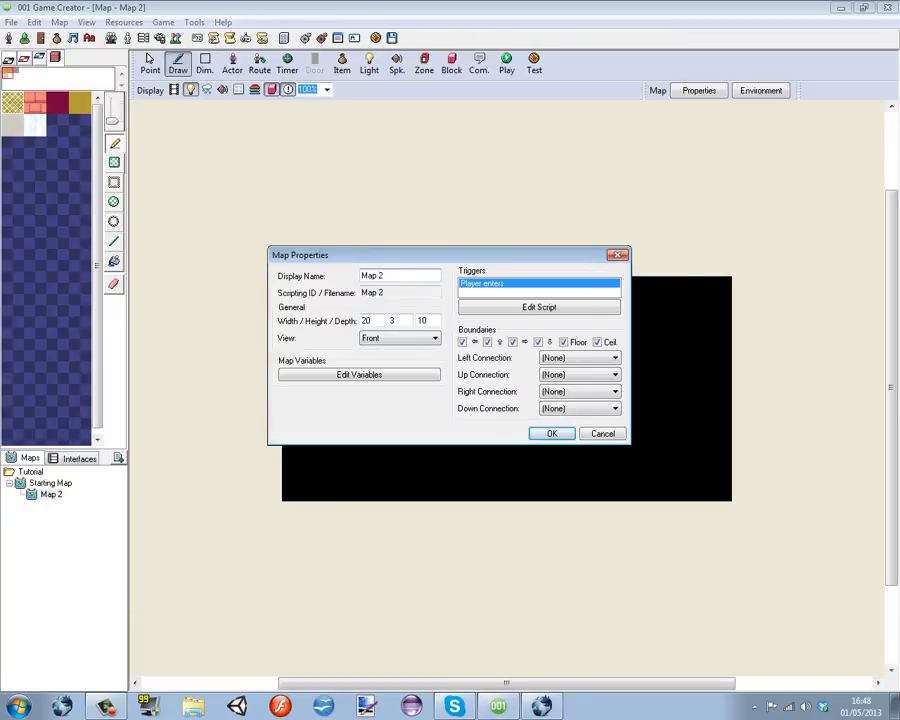
left_click(552, 433)
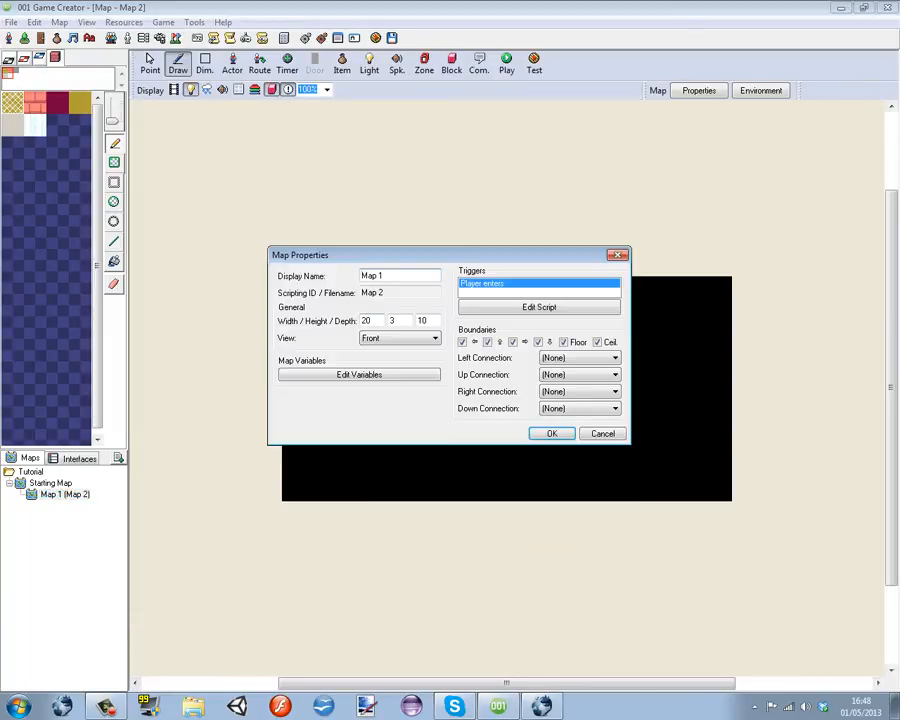
left_click(400, 292)
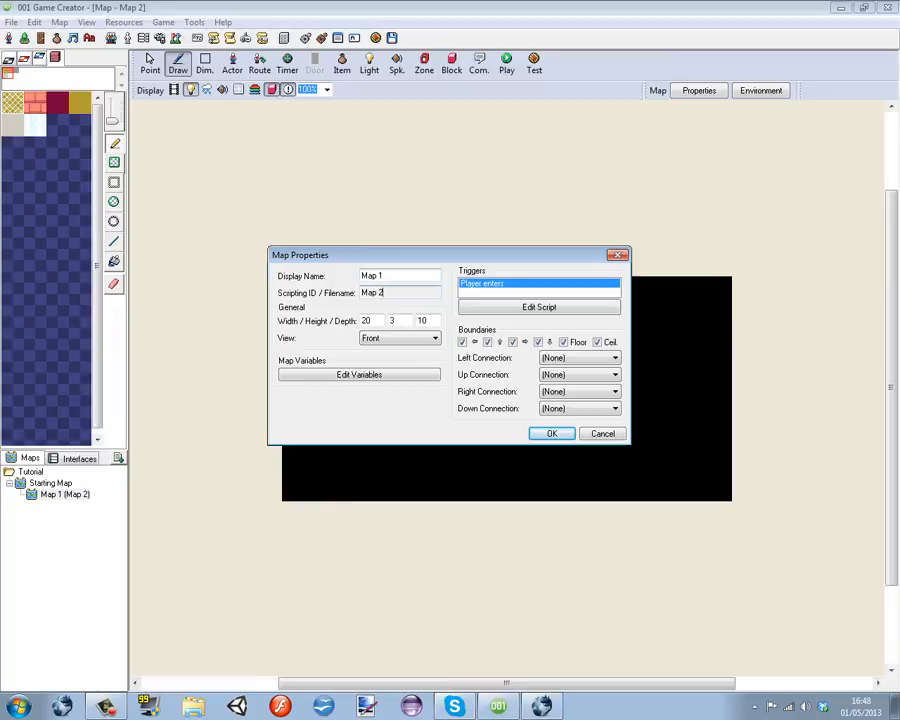
left_click(400, 292)
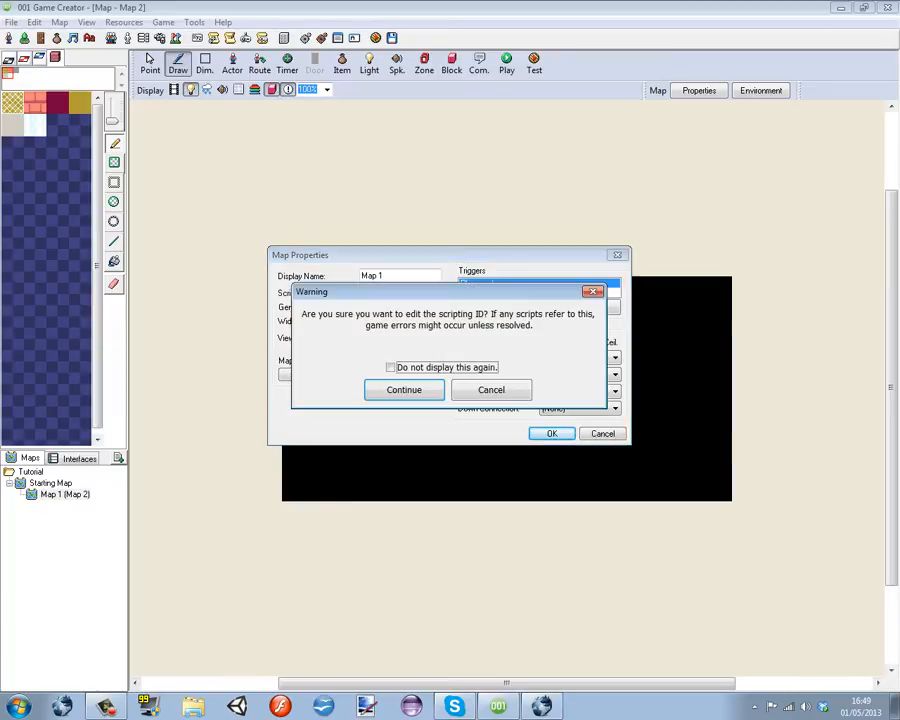
left_click(404, 389)
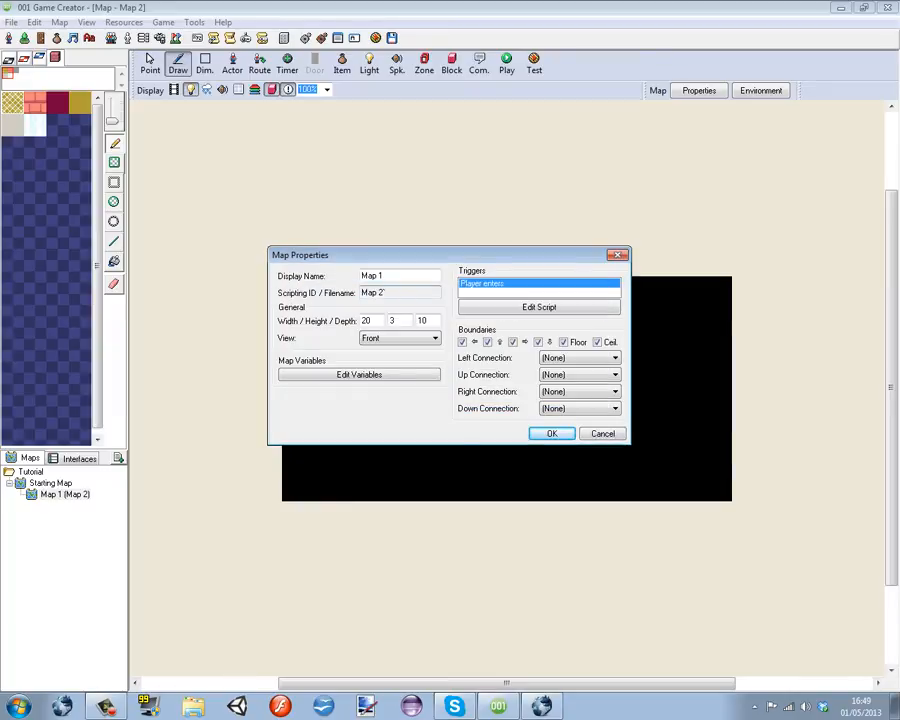
left_click(551, 433)
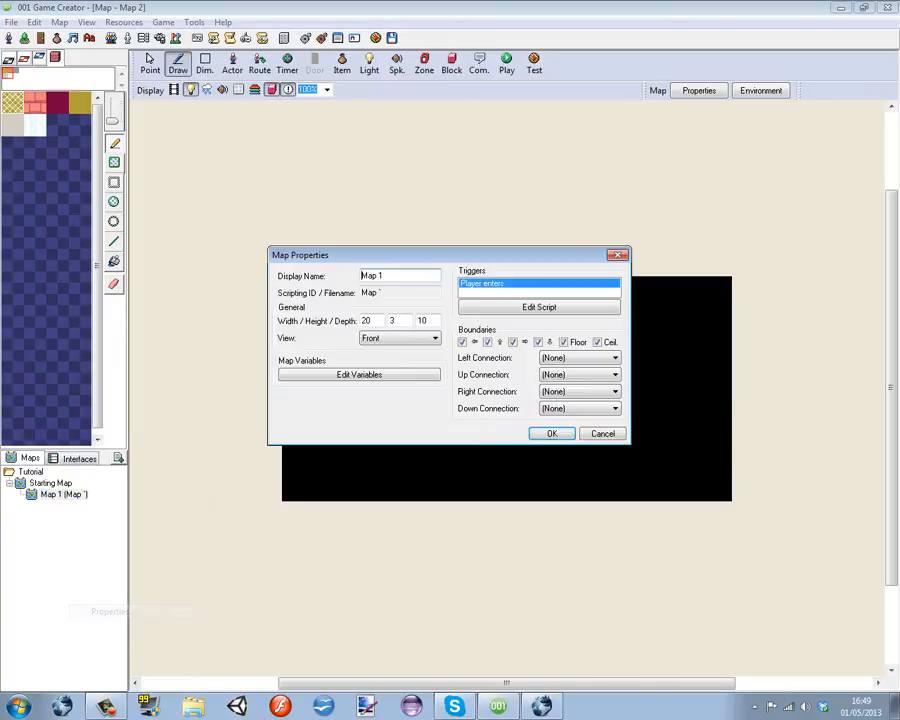
left_click(551, 433)
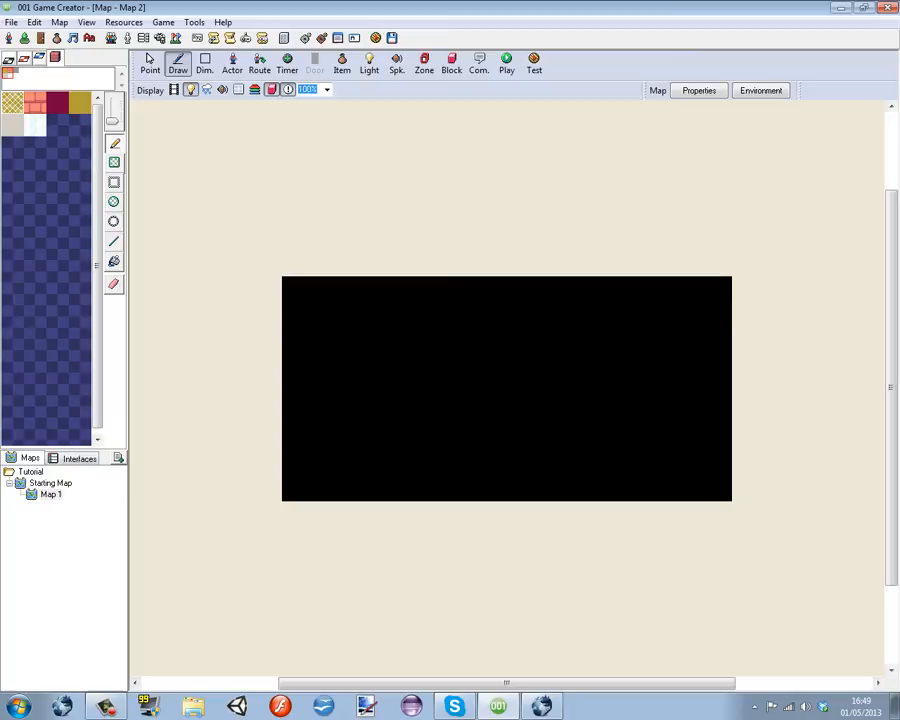
Rename the Starting Map to Map1.
right_click(50, 494)
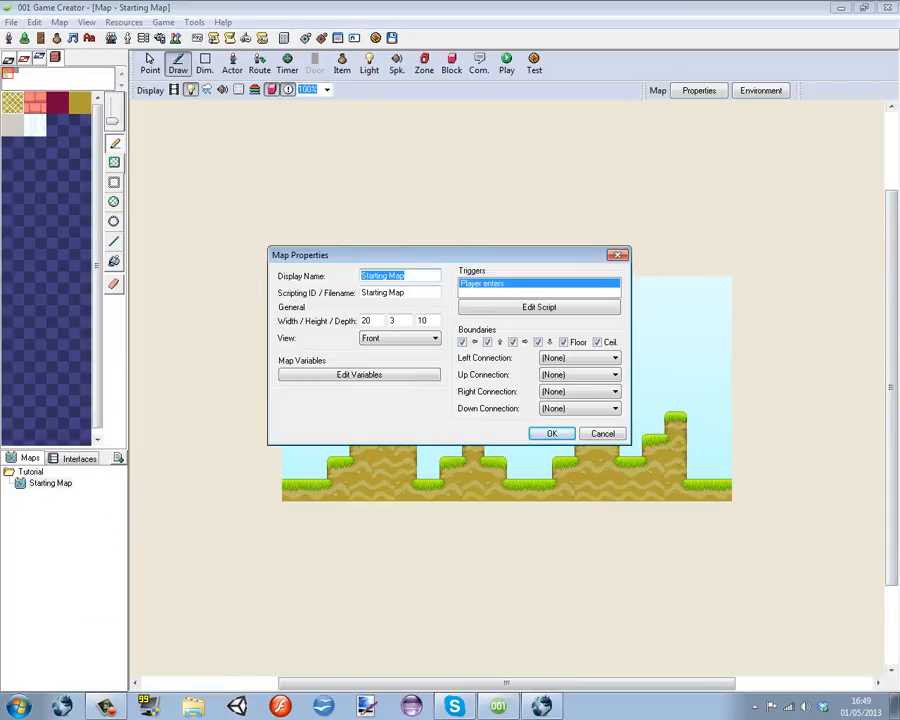
type("Map1")
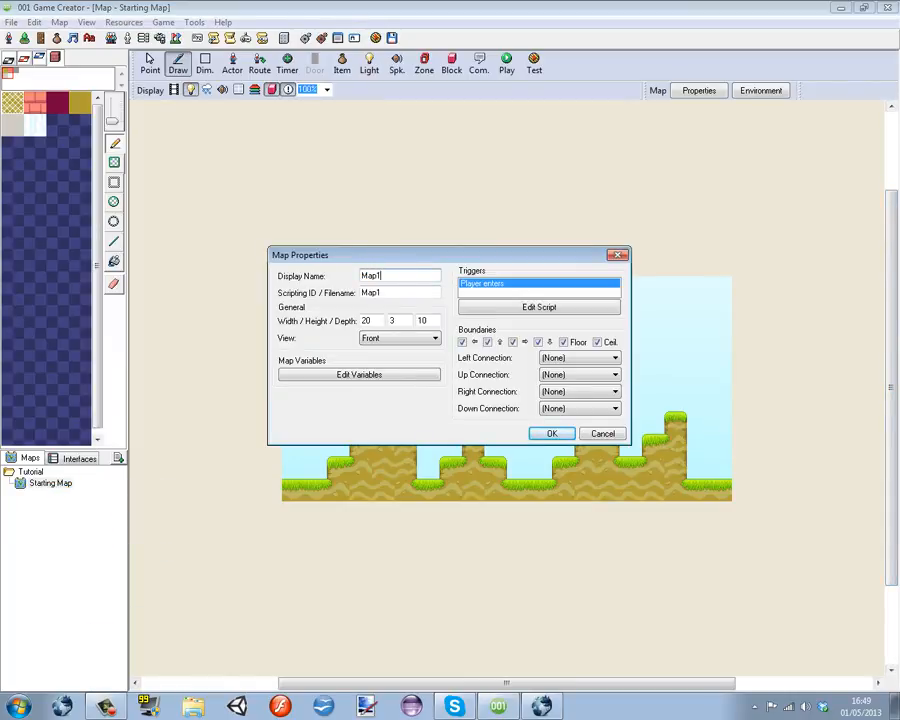
left_click(551, 433)
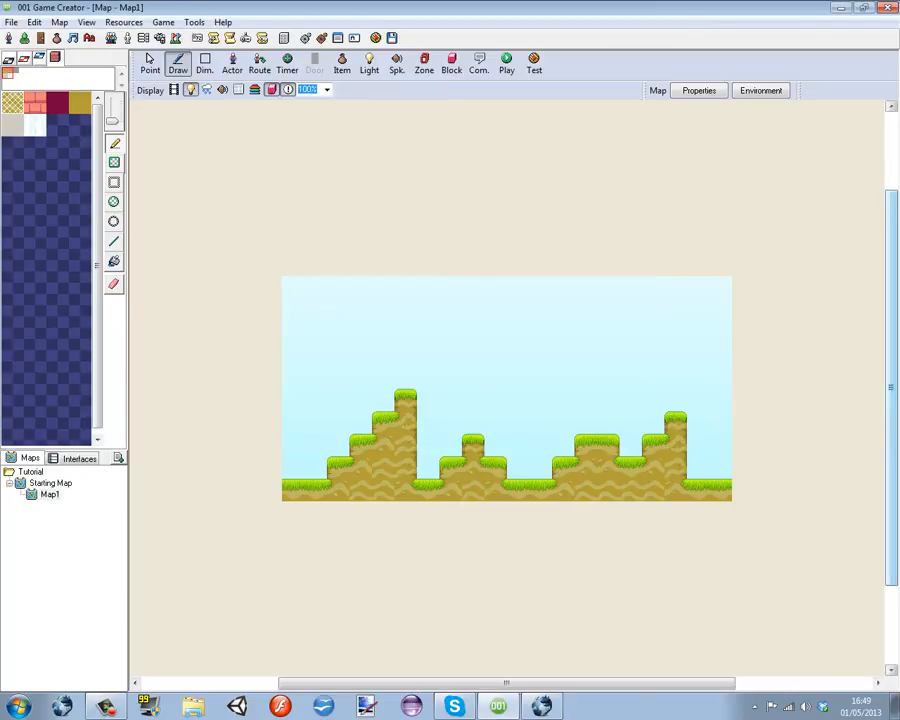
Paint a lava floor, a right-side cliff and sand platforms on Map1.
left_click(315, 467)
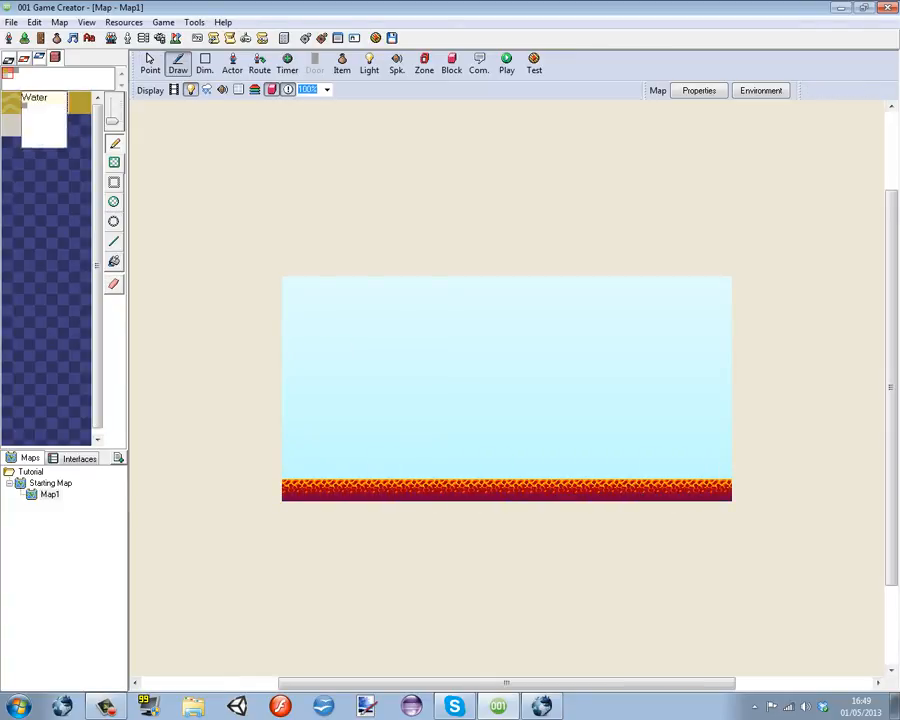
left_click(293, 472)
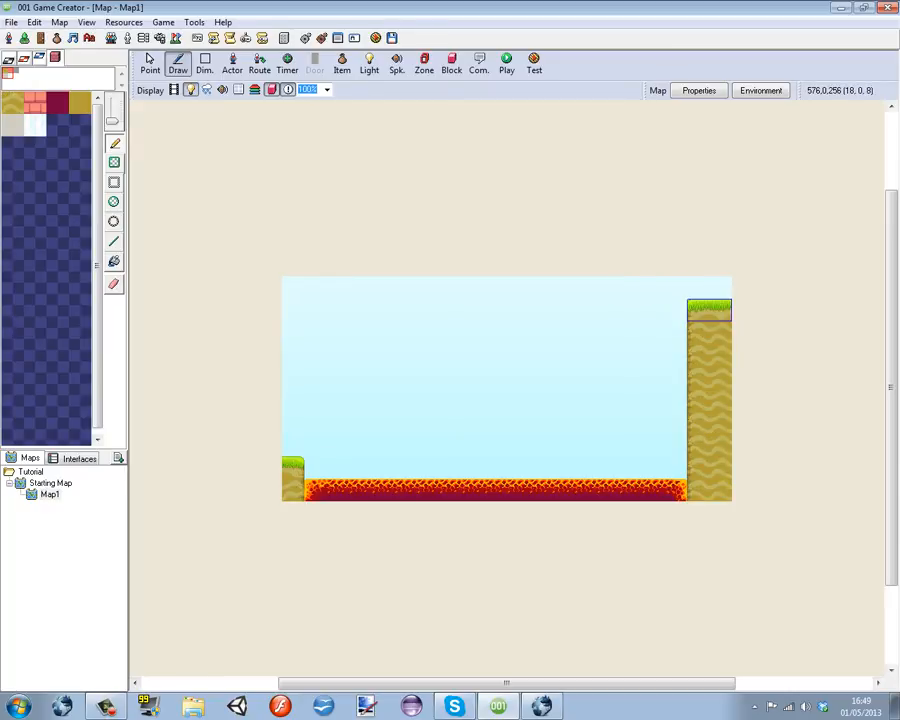
left_click(338, 468)
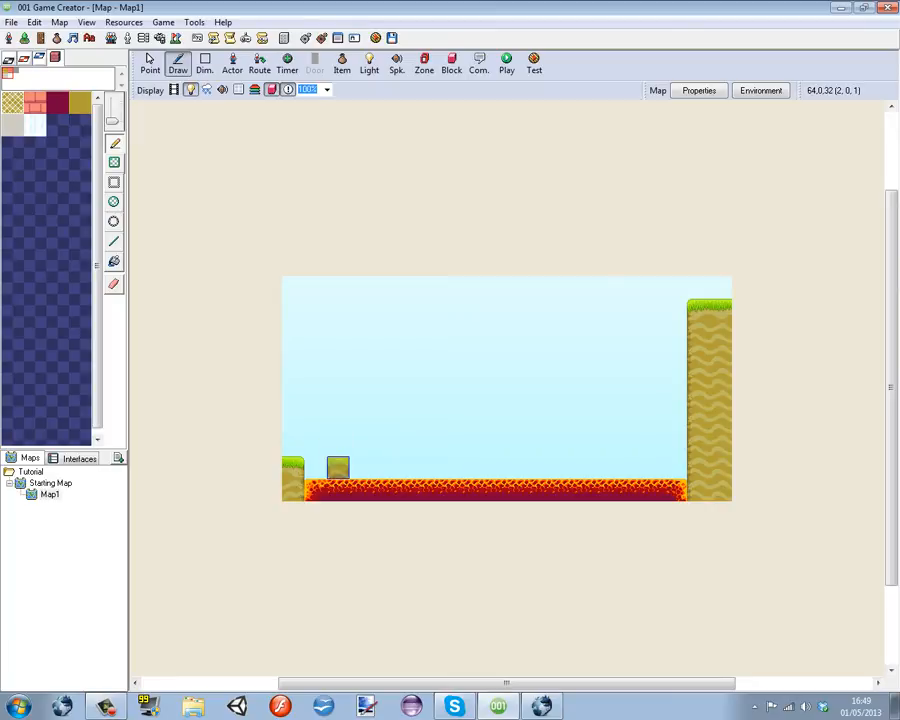
left_click(338, 468)
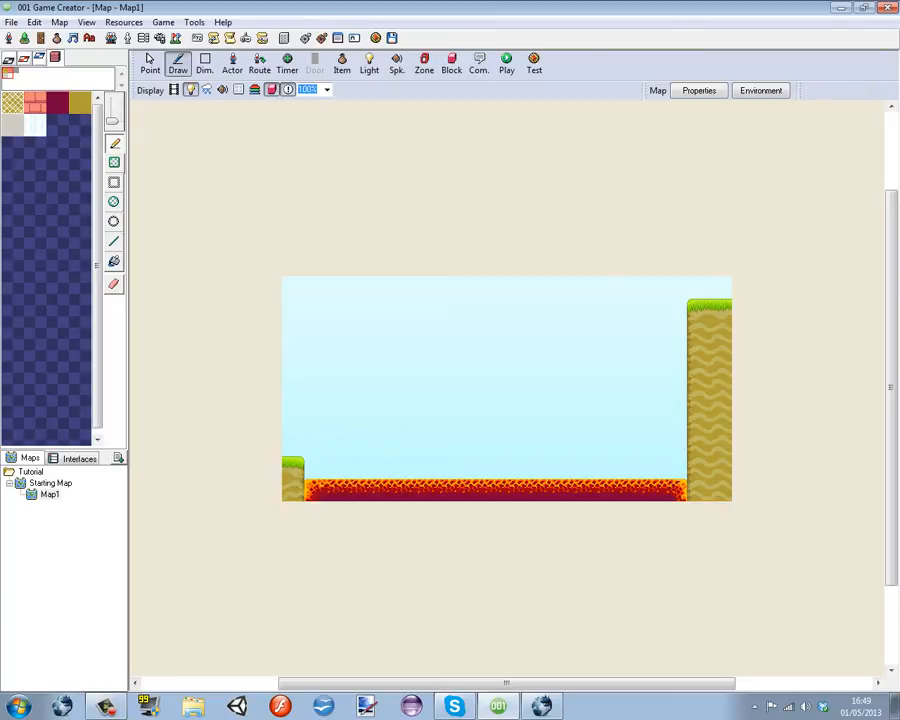
left_click(360, 467)
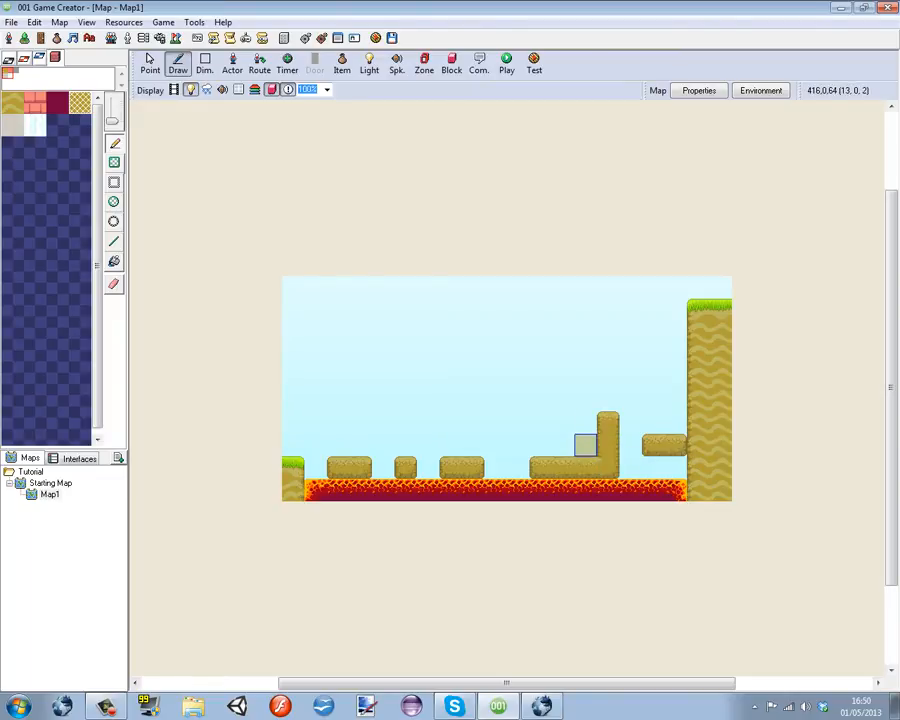
left_click(423, 62)
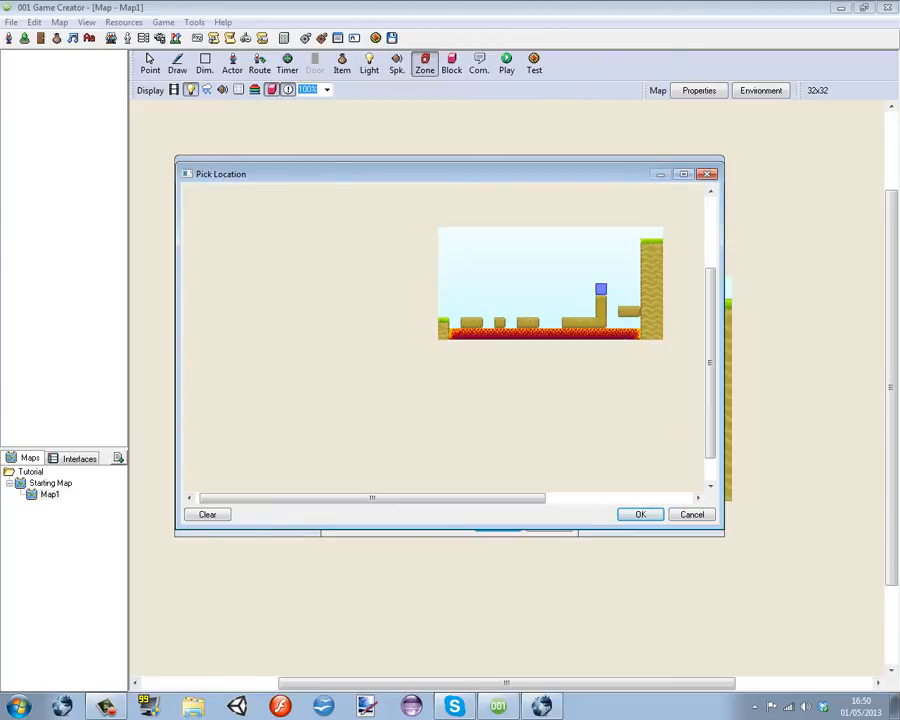
Place a zone by the cliff that repositions the Player within Map1 on collision.
left_click(640, 514)
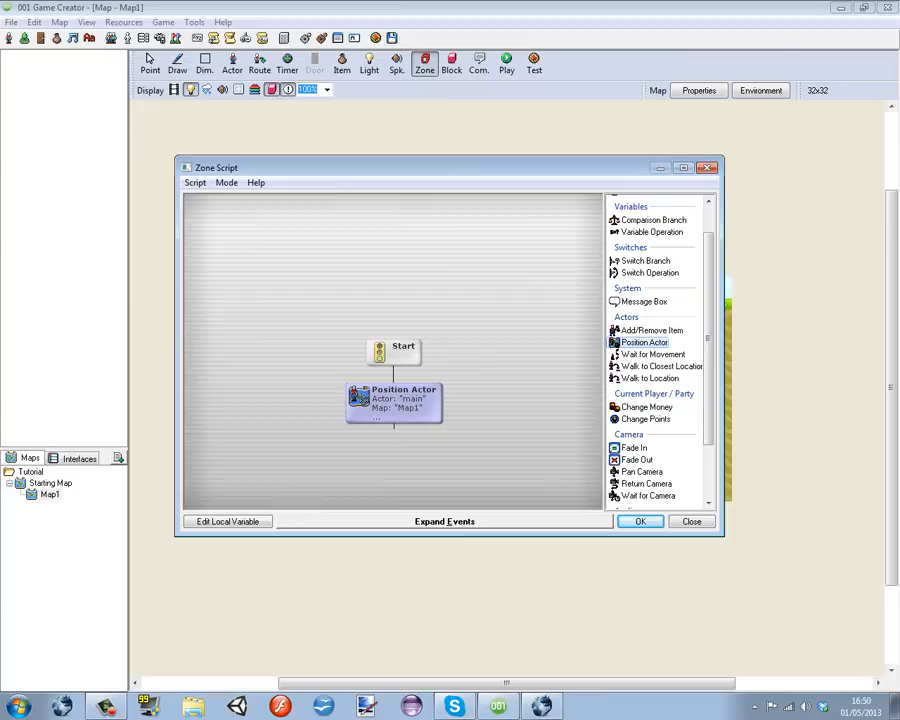
left_click(691, 521)
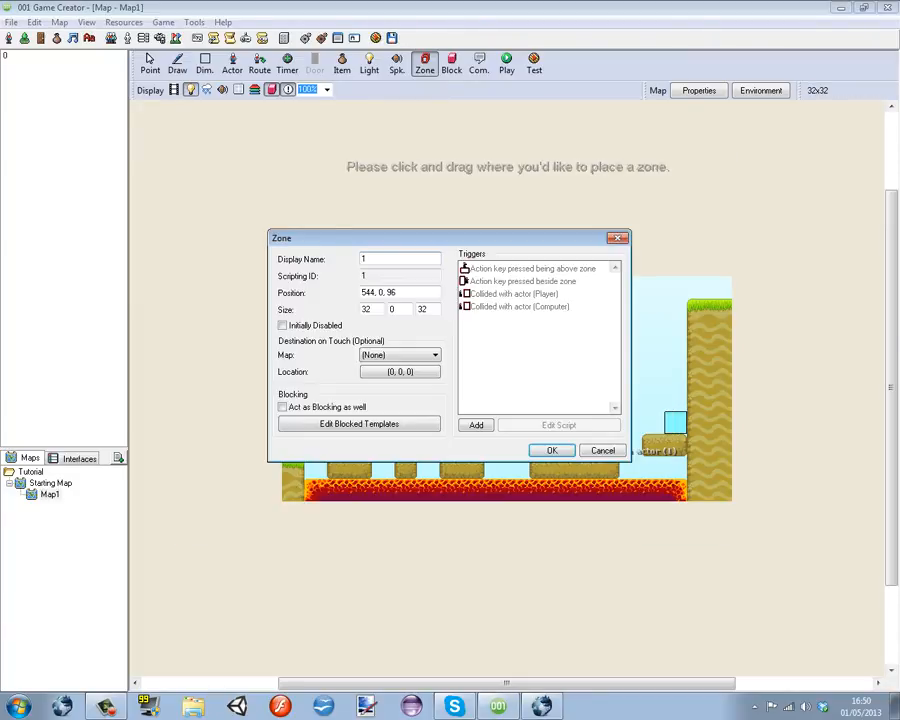
left_click(559, 425)
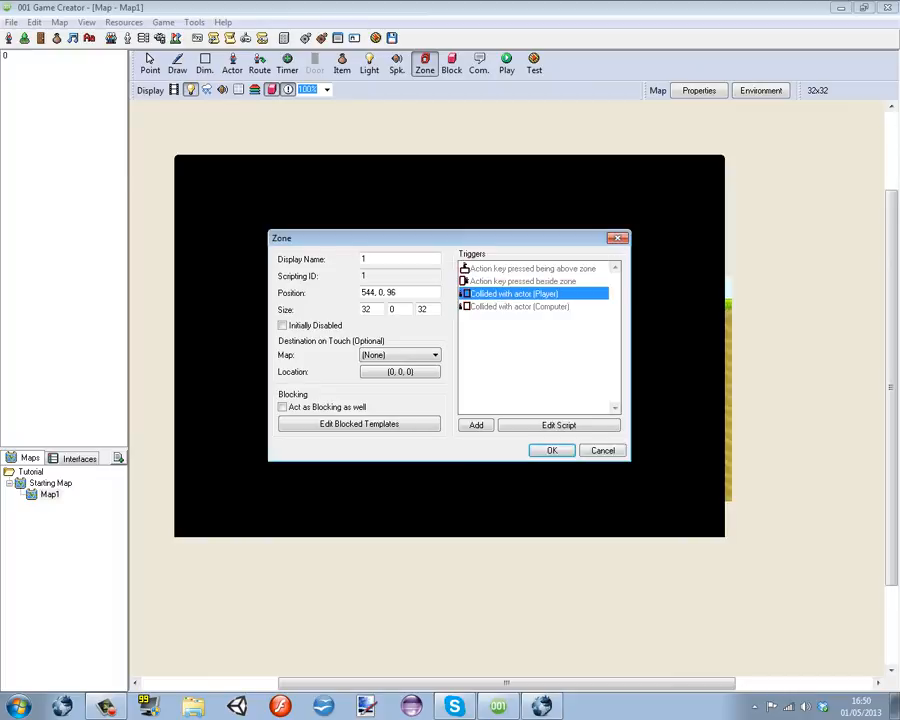
left_click(551, 450)
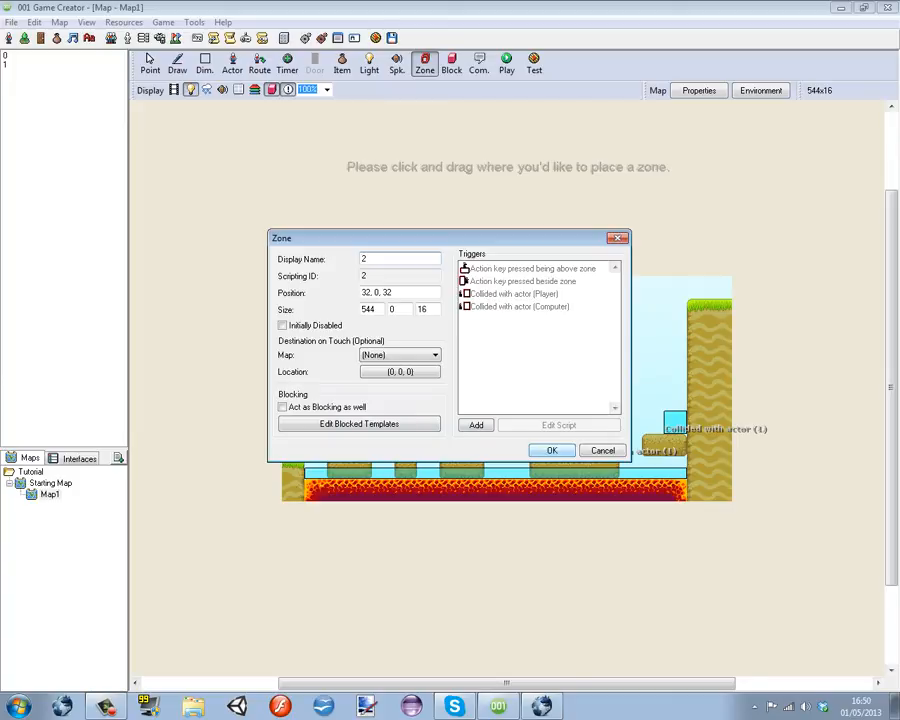
Add a second zone across the lava at 32, 0, 32 and open its script.
left_click(559, 425)
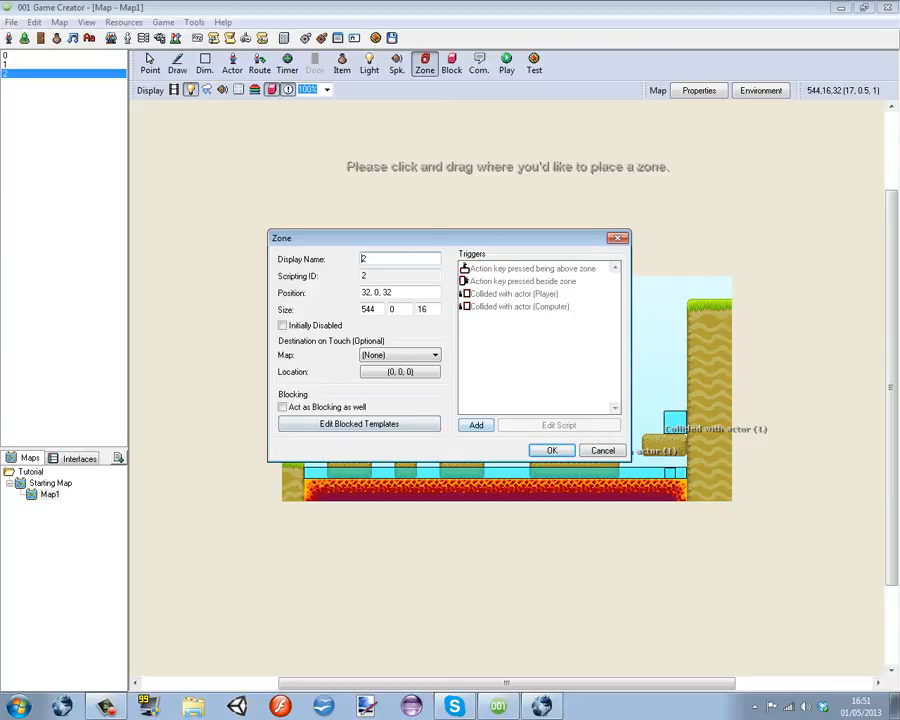
left_click(559, 425)
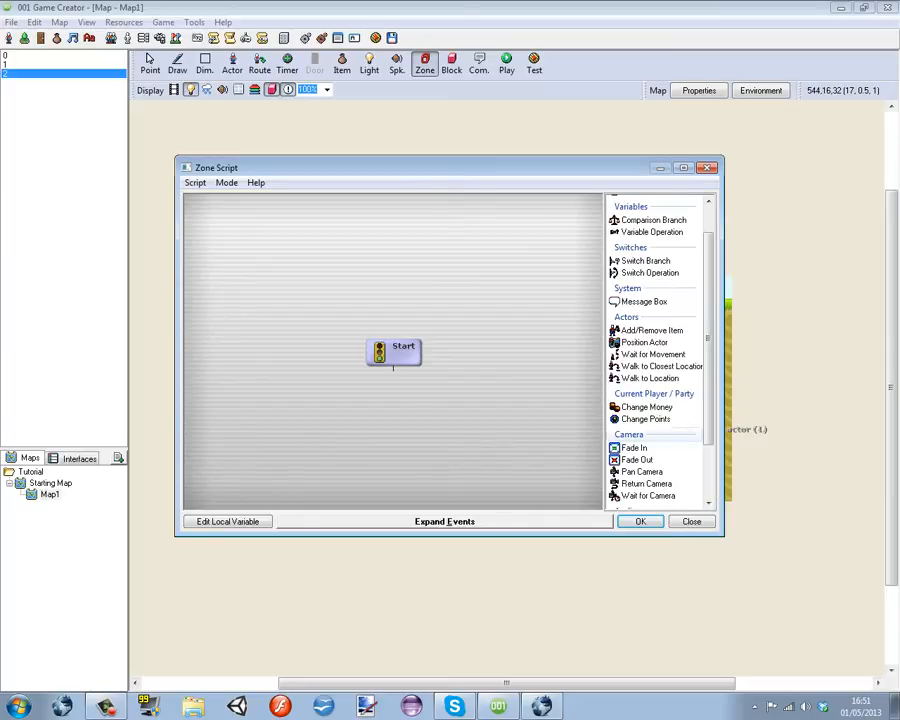
left_click(444, 521)
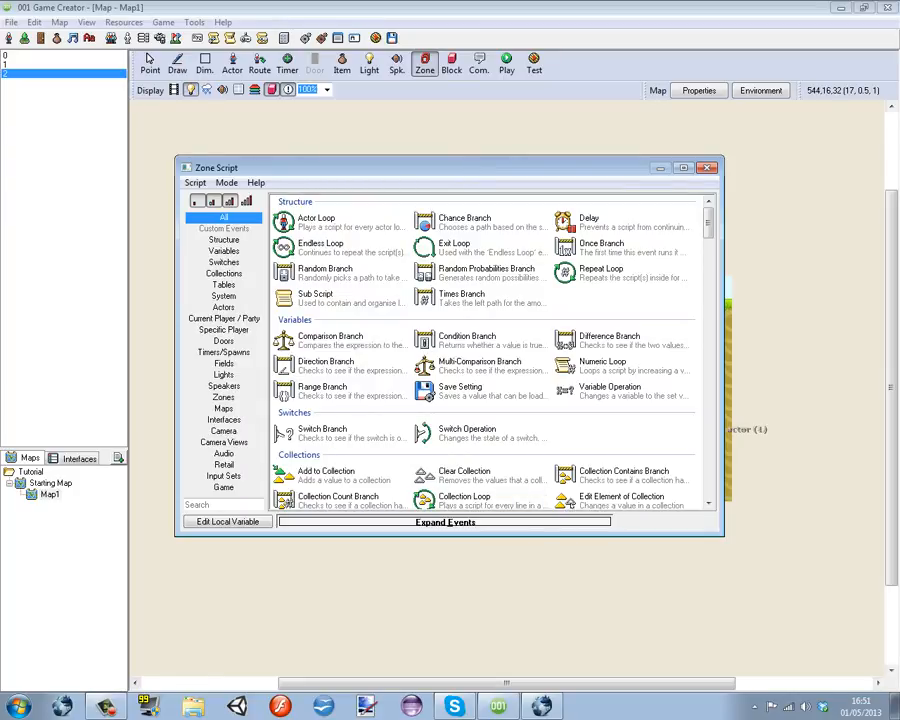
After the kill step, add a 'You have Died!' message with choices Revive and Main Menu.
left_click(223, 307)
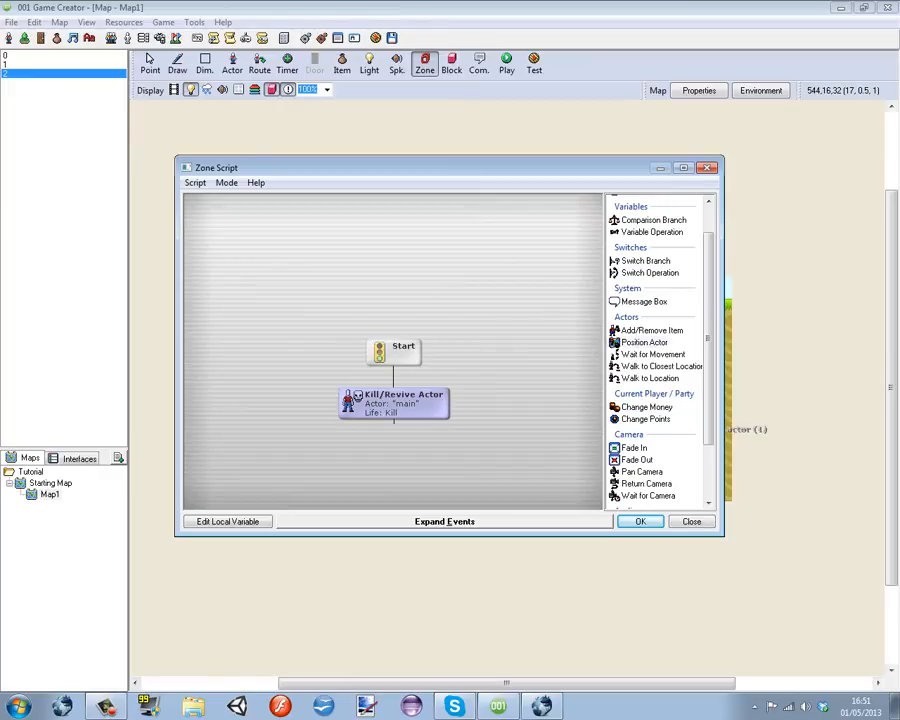
left_click(643, 301)
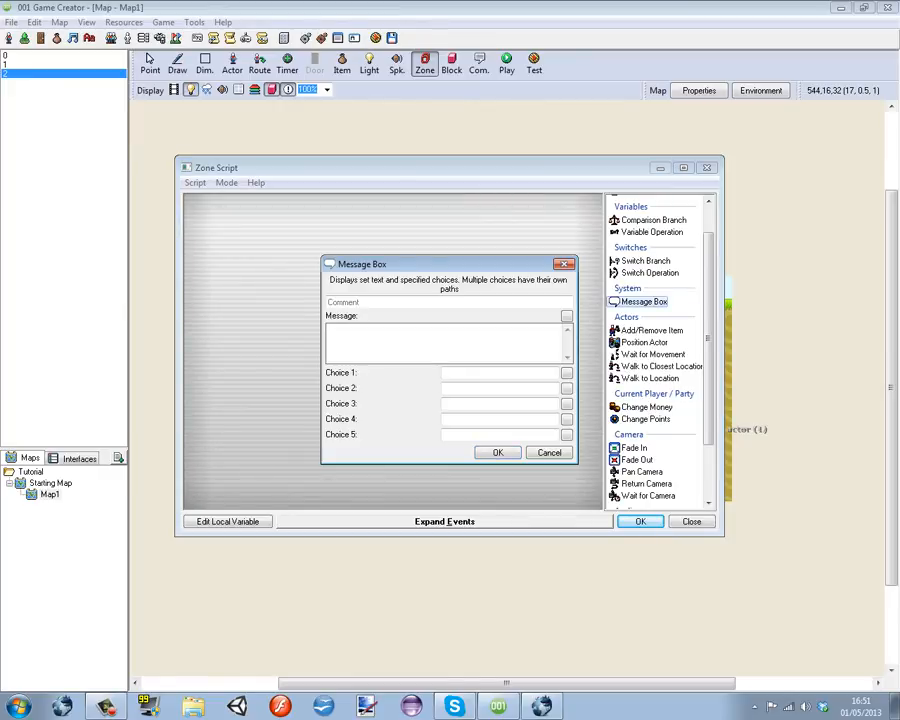
type("You have Died!")
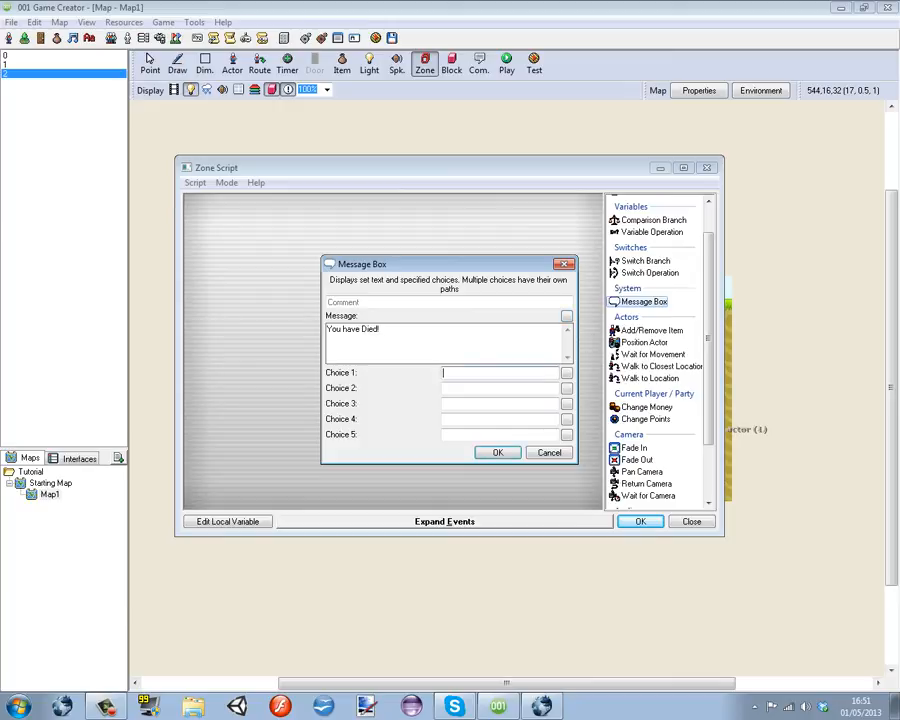
type("Revive")
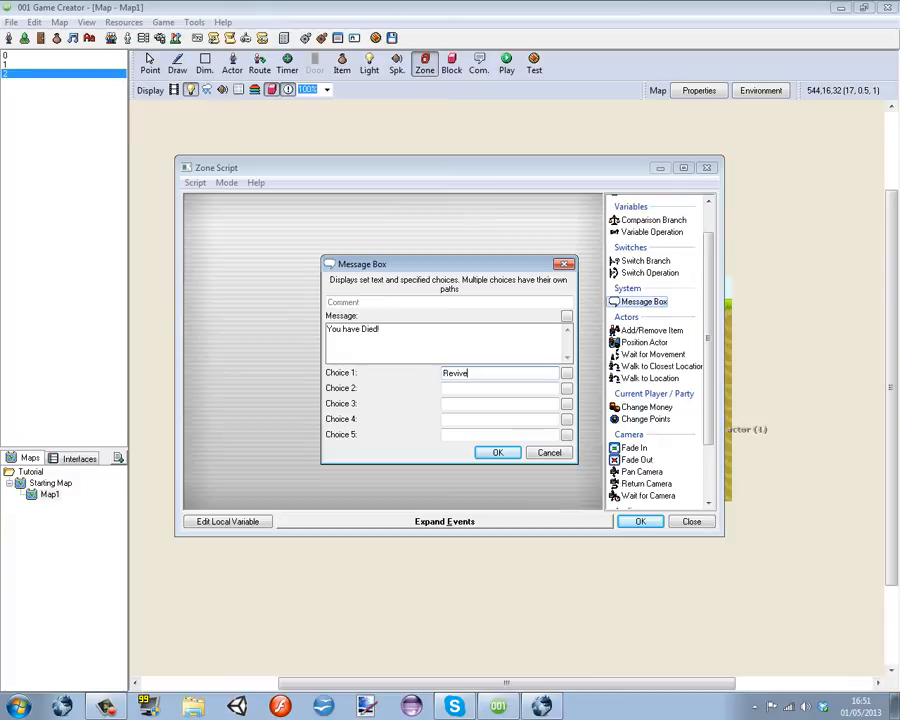
type("M")
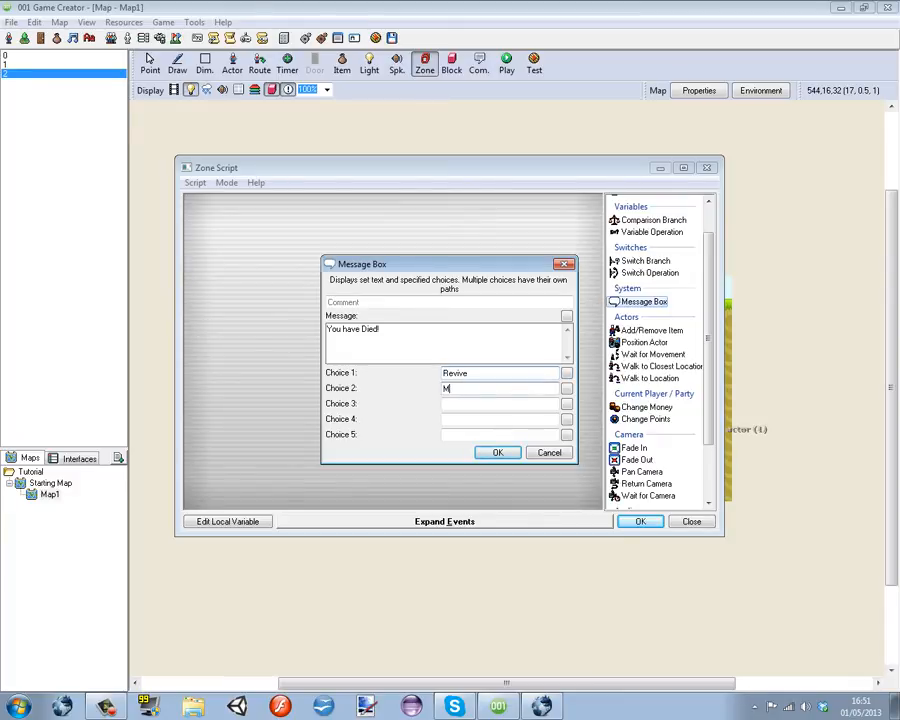
type("ain Menu")
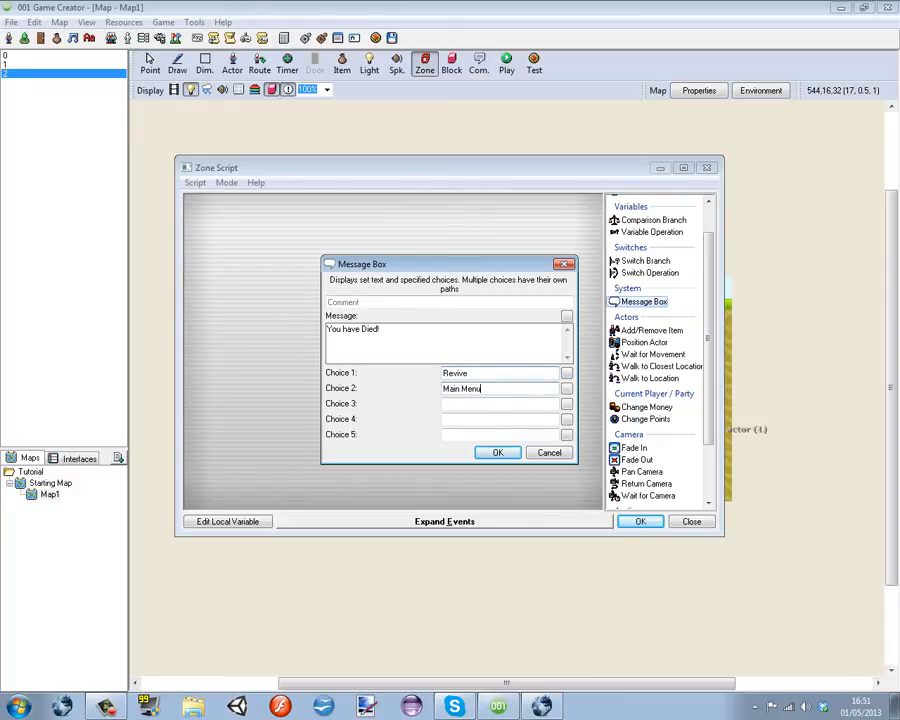
left_click(498, 452)
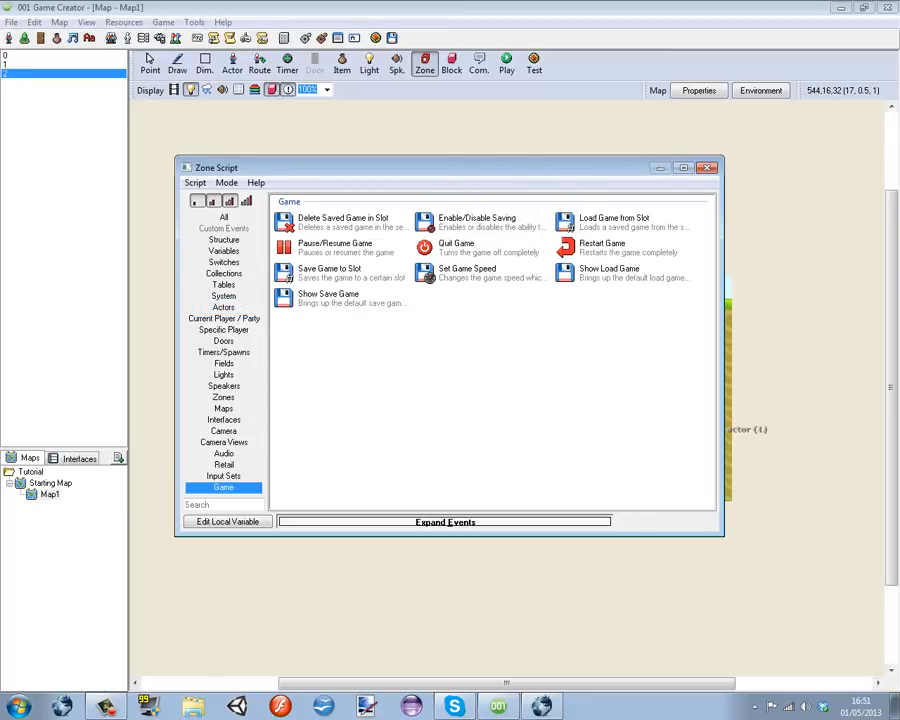
On the Revive path, add a Revive Actor event for Main, then Position Actor for Main.
left_click(223, 408)
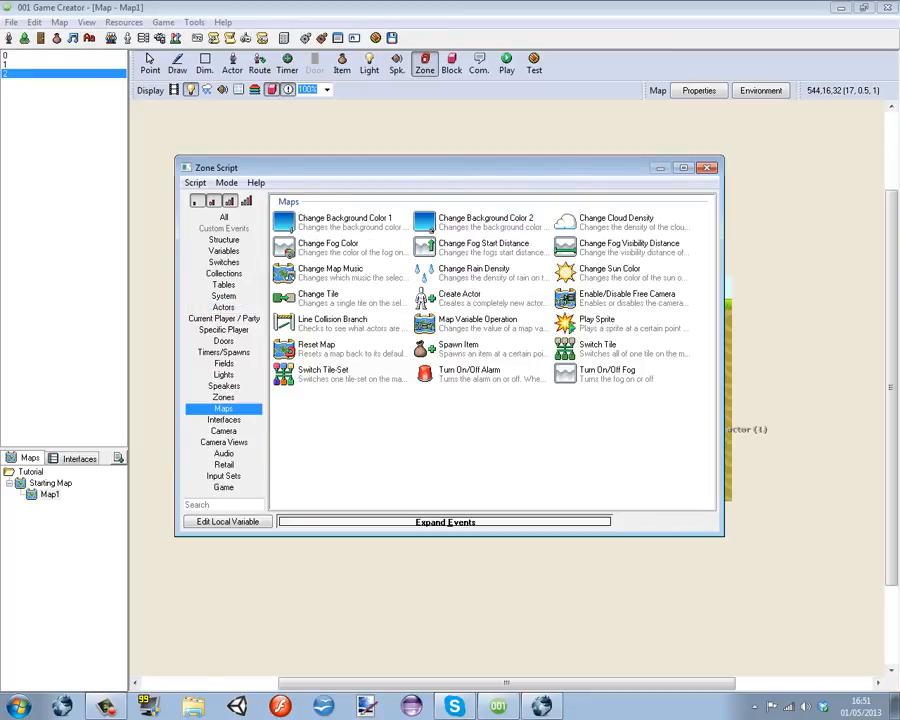
left_click(223, 307)
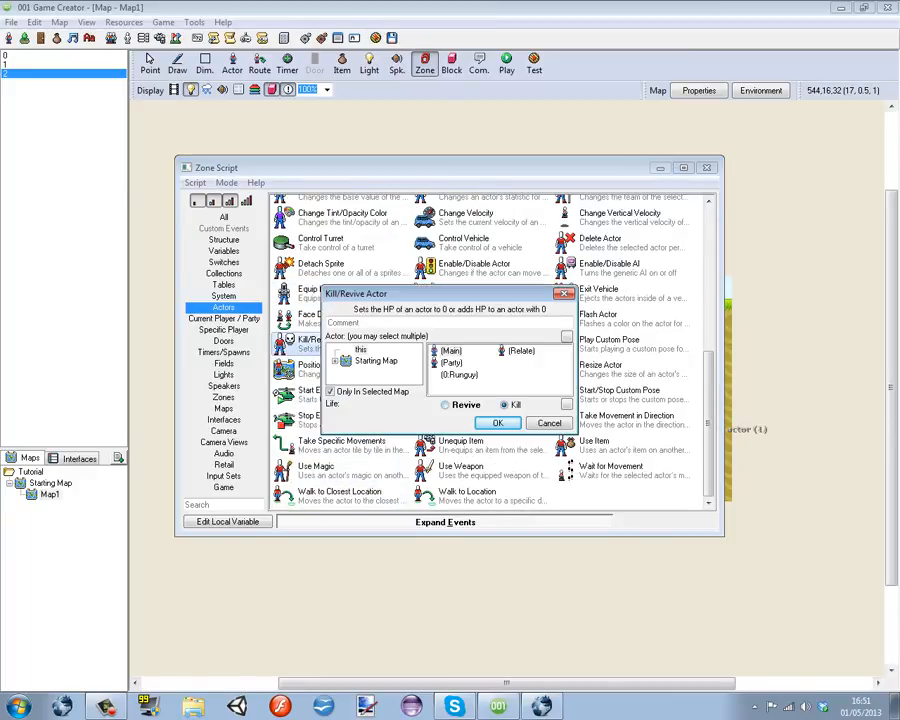
left_click(450, 351)
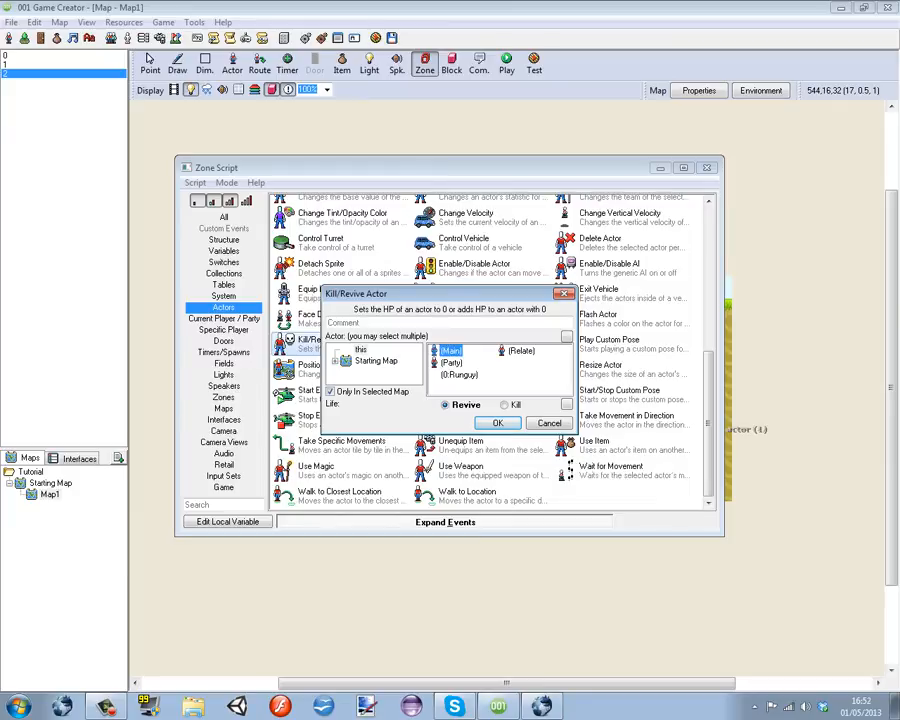
left_click(496, 422)
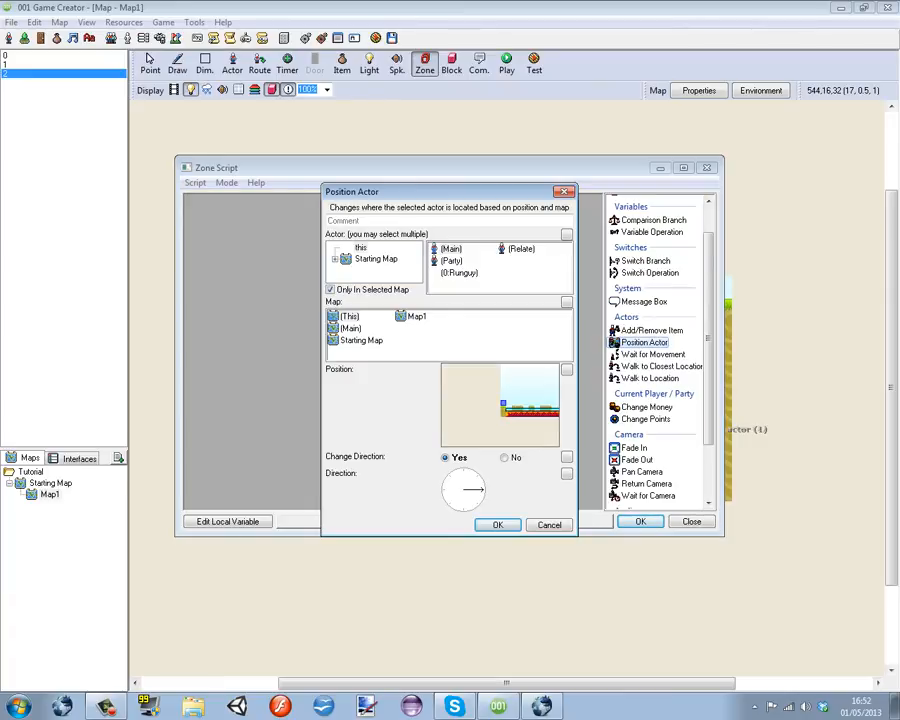
left_click(497, 524)
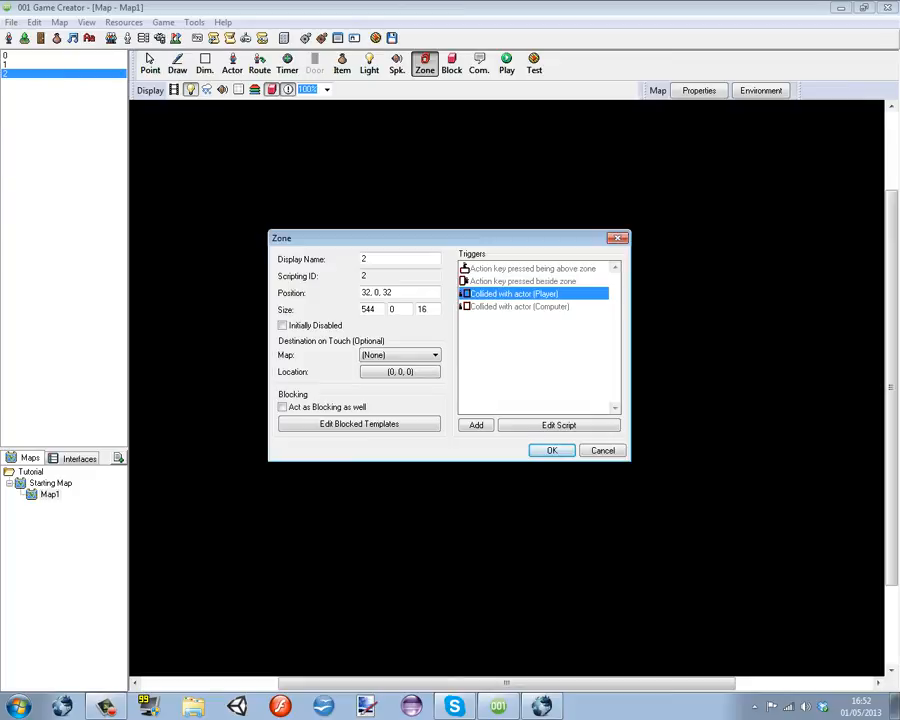
left_click(551, 450)
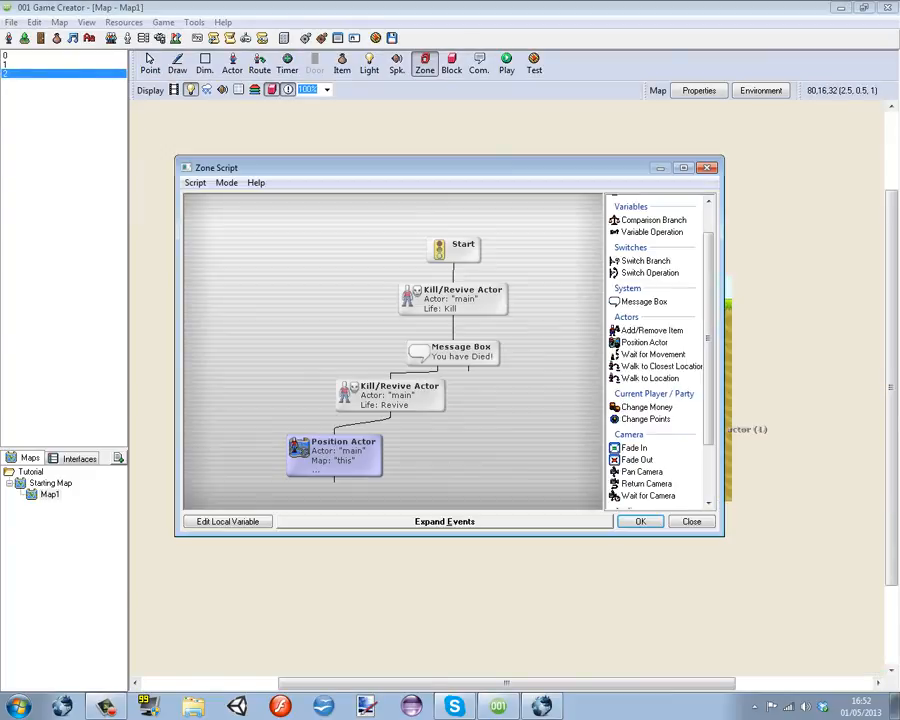
Set the Position Actor step to place the revived main actor on the Starting Map.
double_click(334, 445)
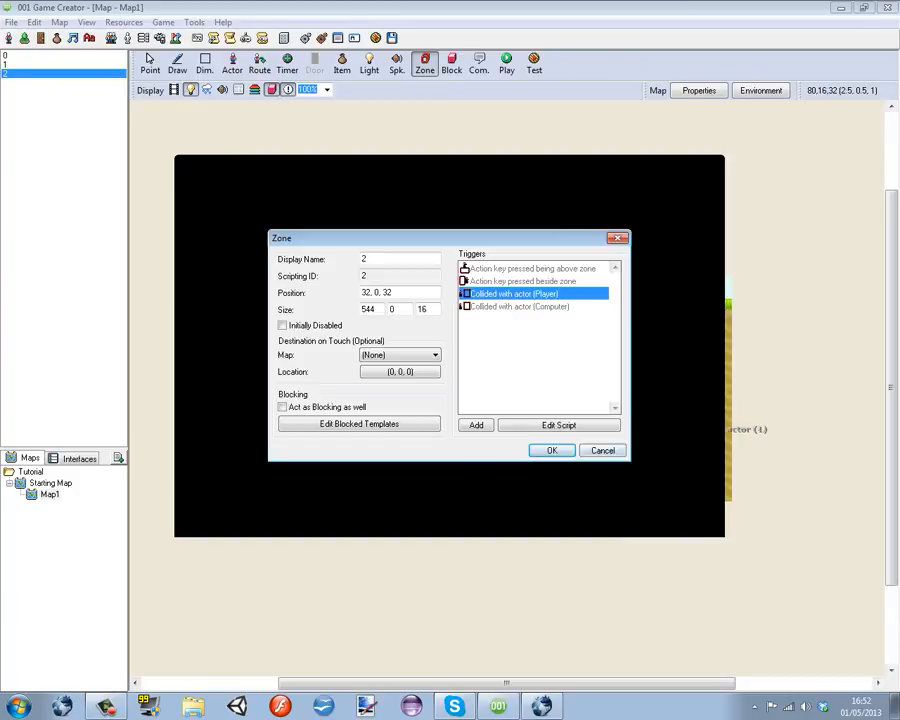
left_click(551, 450)
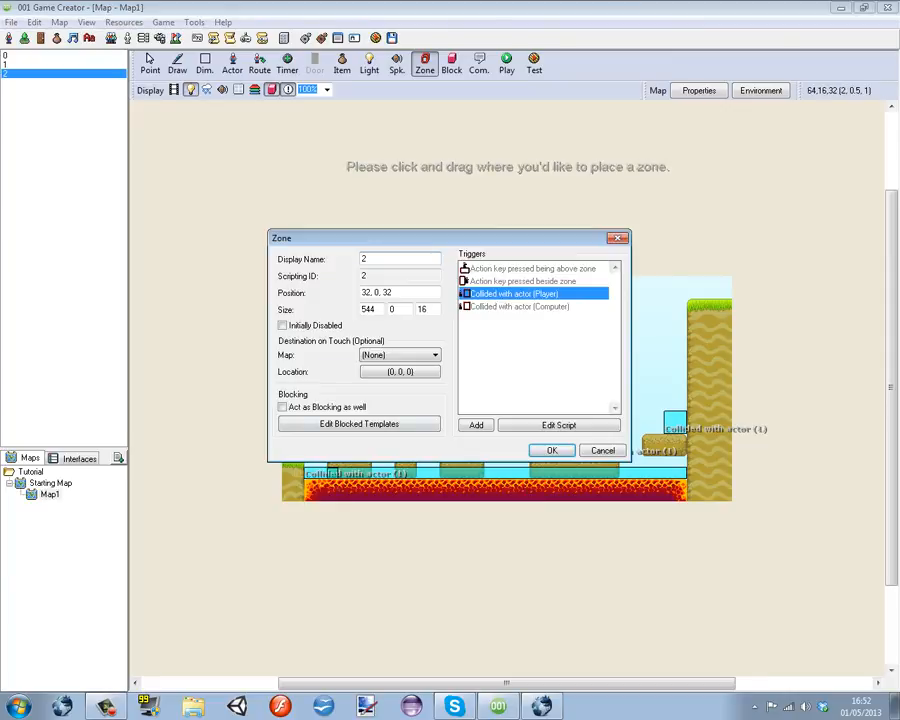
left_click(559, 424)
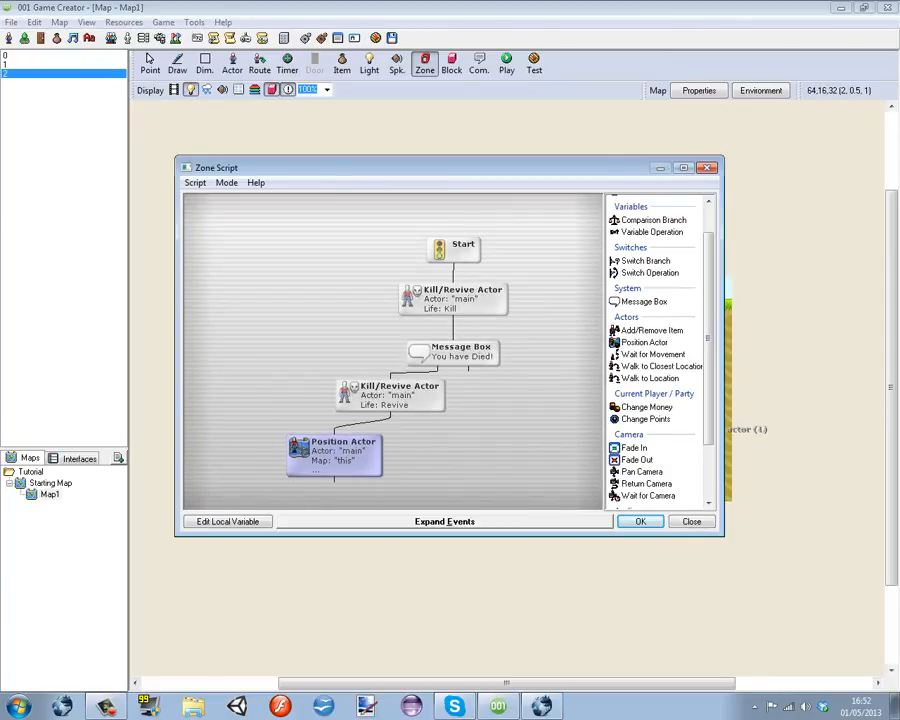
left_click(452, 351)
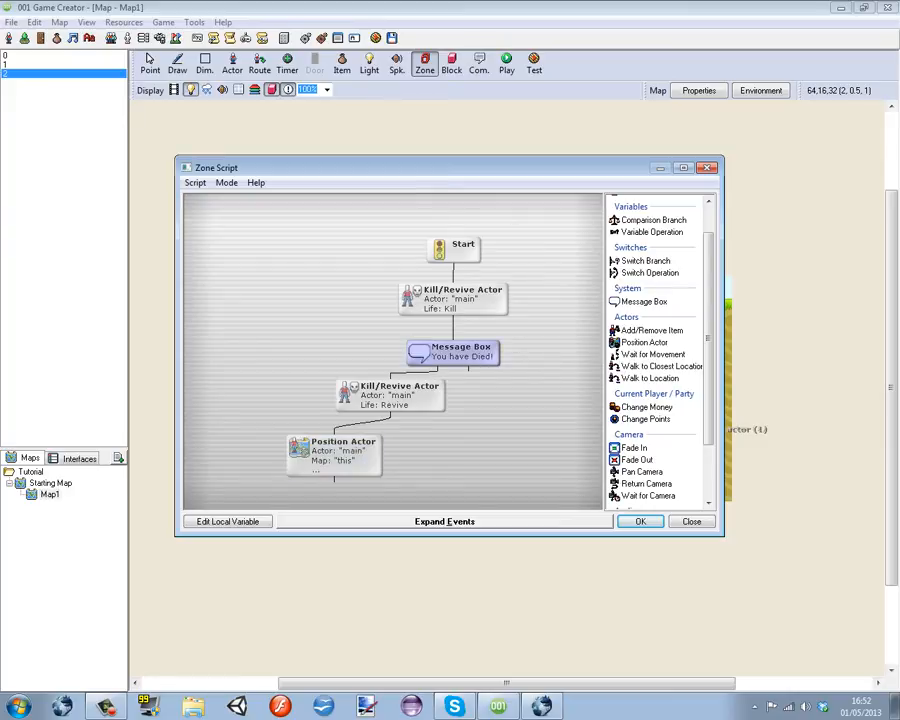
double_click(343, 450)
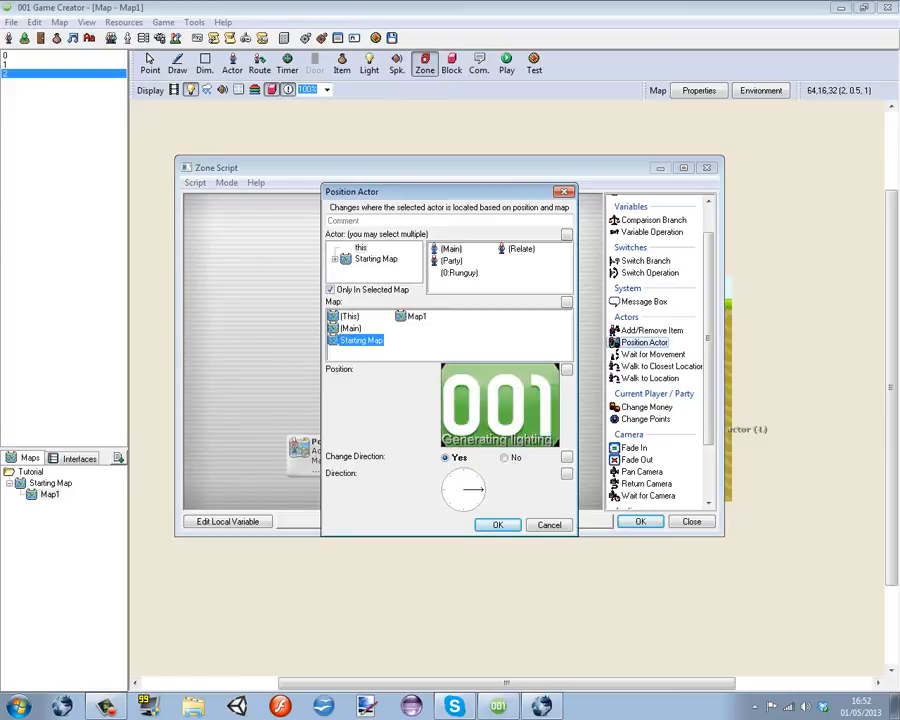
left_click(567, 370)
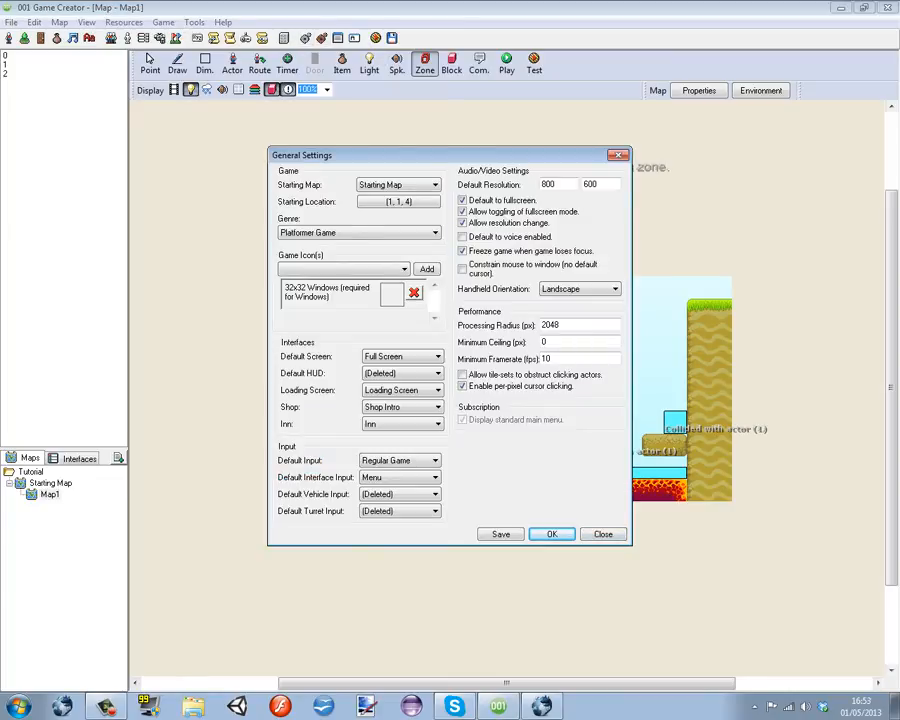
Set Default HUD to HUD and the starting location to (0, 0, 1) on Starting Map.
left_click(435, 372)
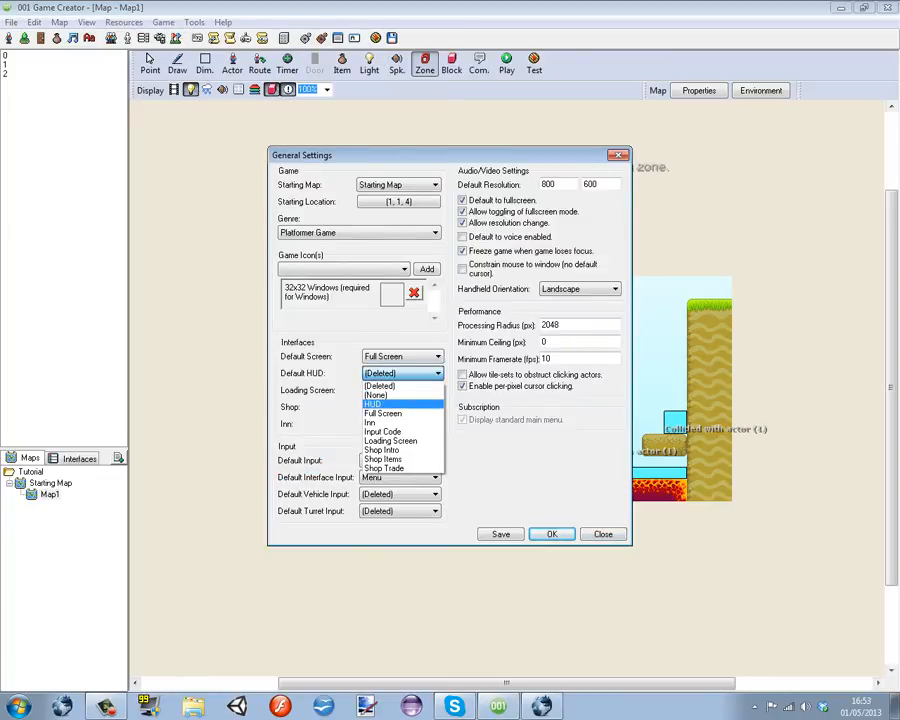
left_click(372, 404)
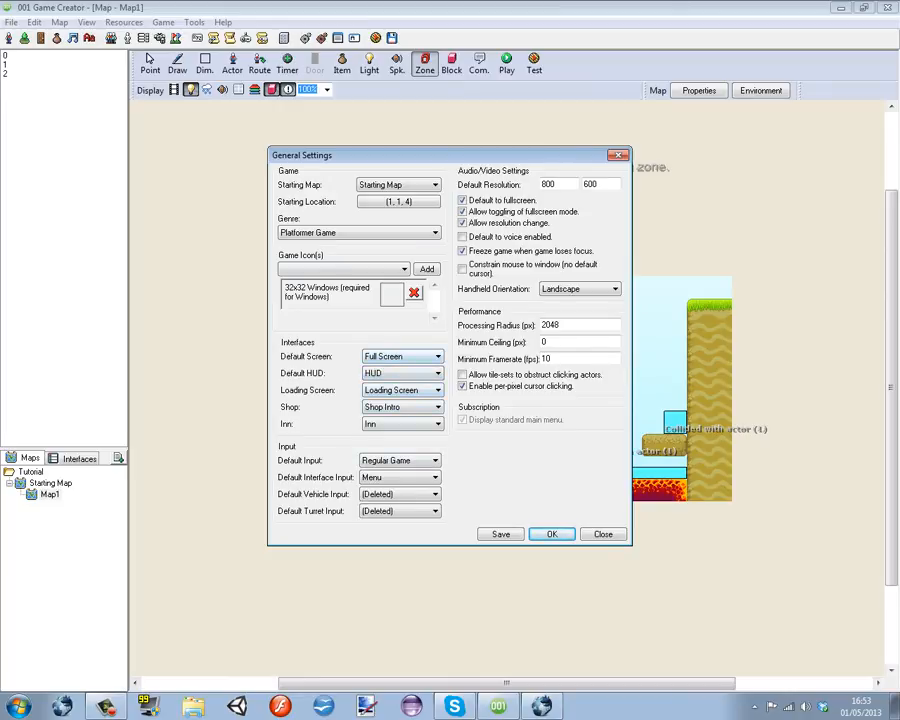
left_click(397, 201)
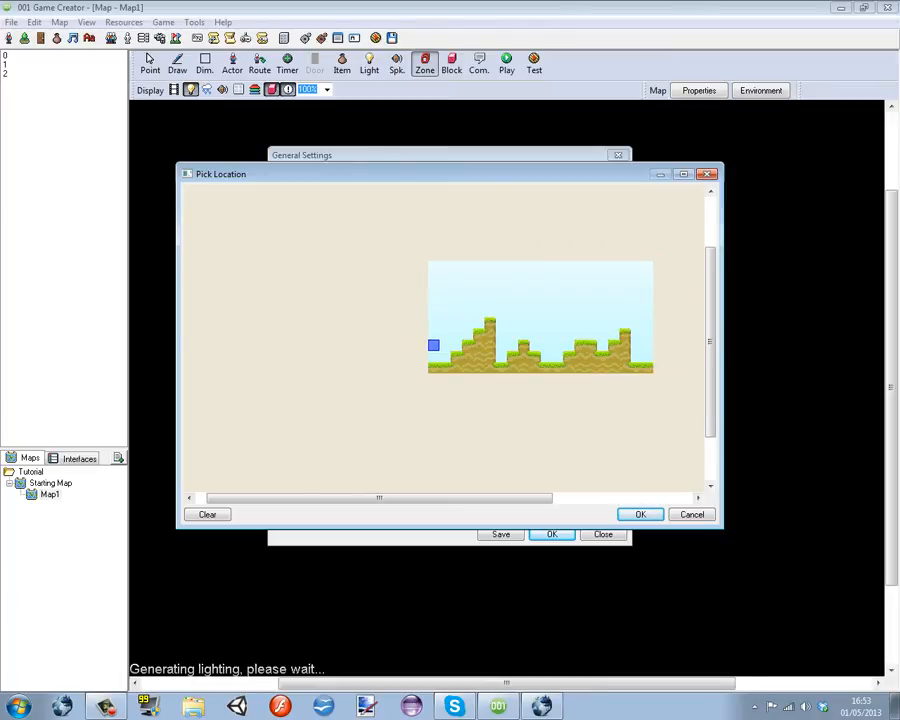
left_click(640, 514)
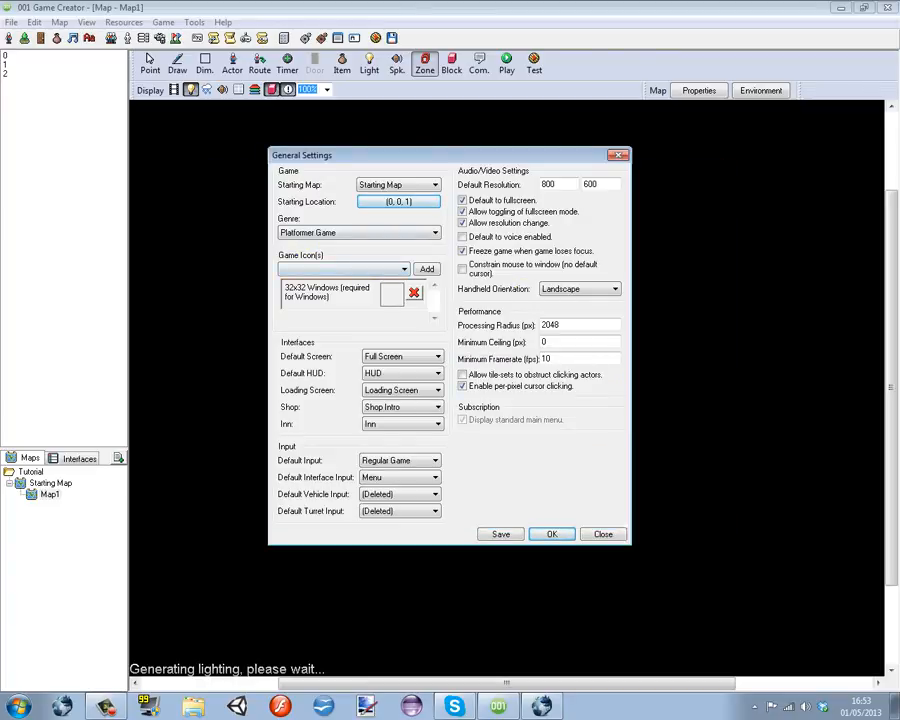
left_click(398, 201)
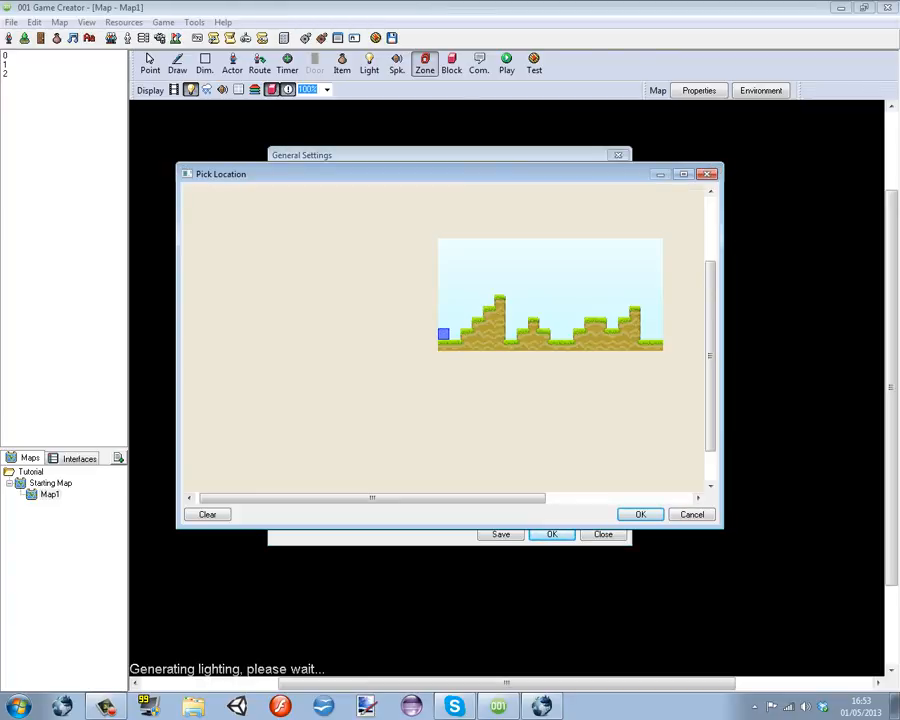
left_click(640, 514)
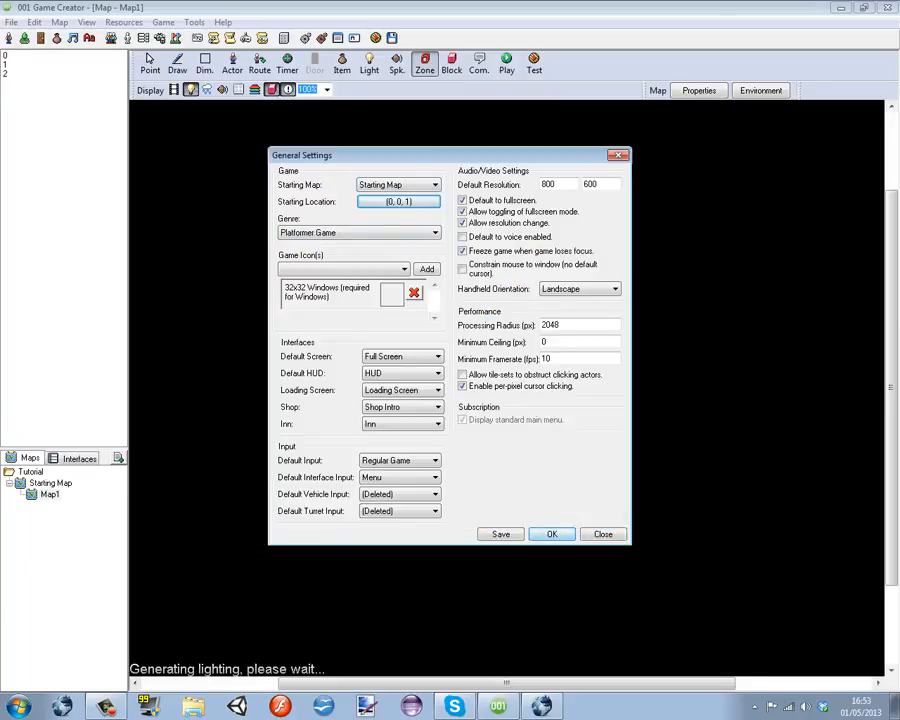
Add Space as Player 1's second Jump key alongside LShift, then bring up the build options.
left_click(552, 534)
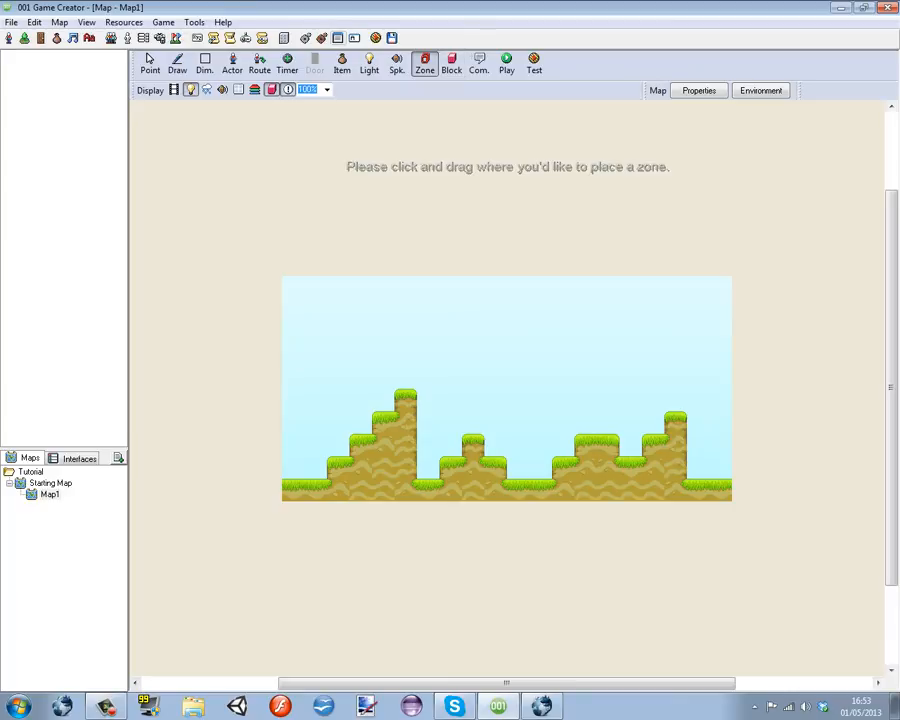
mouse_move(315, 60)
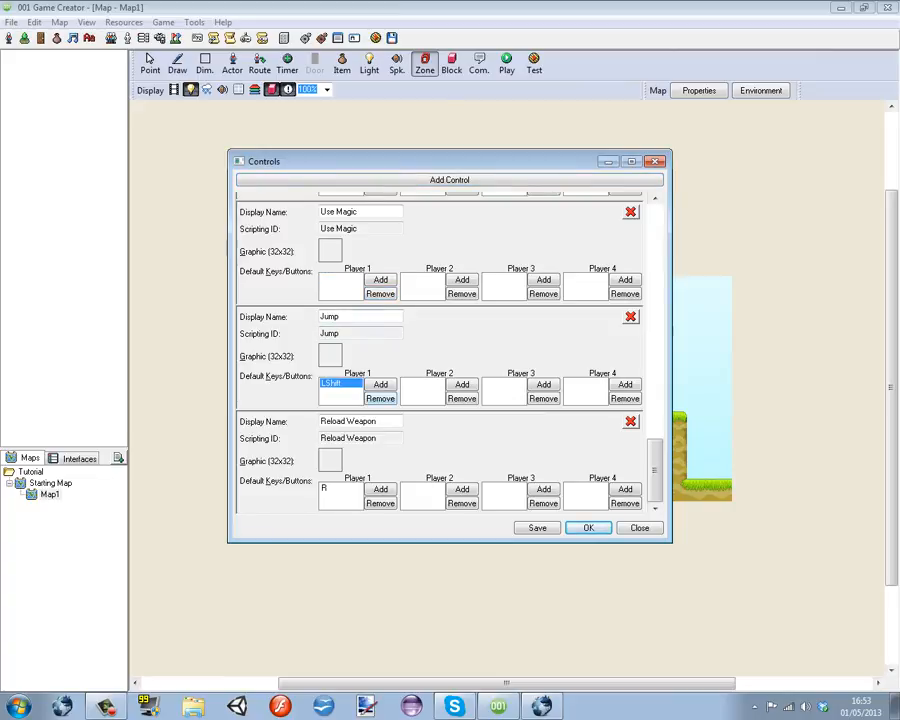
left_click(380, 385)
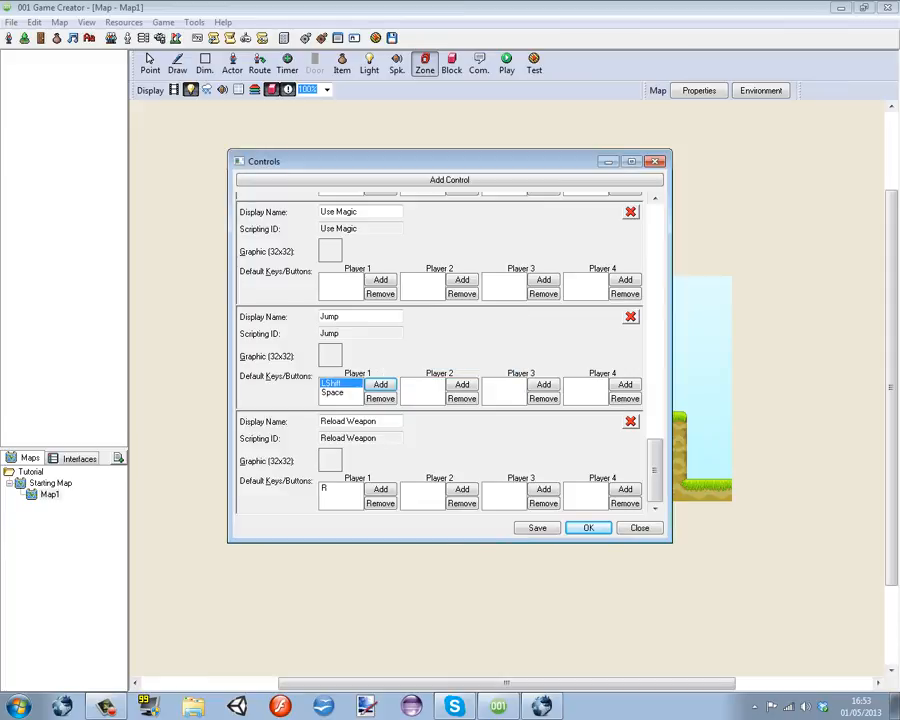
left_click(335, 392)
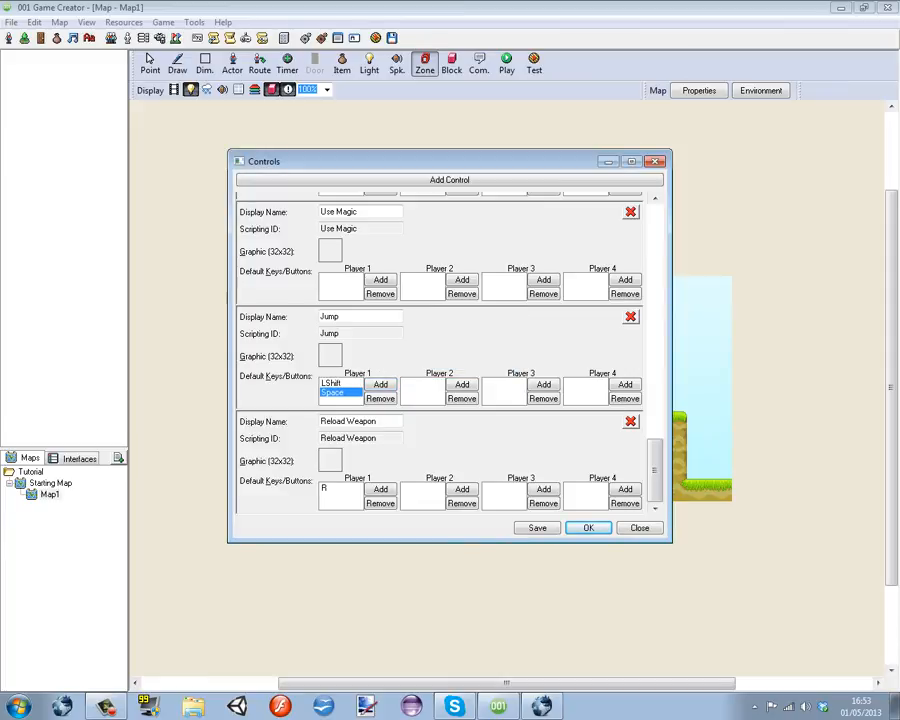
left_click(330, 383)
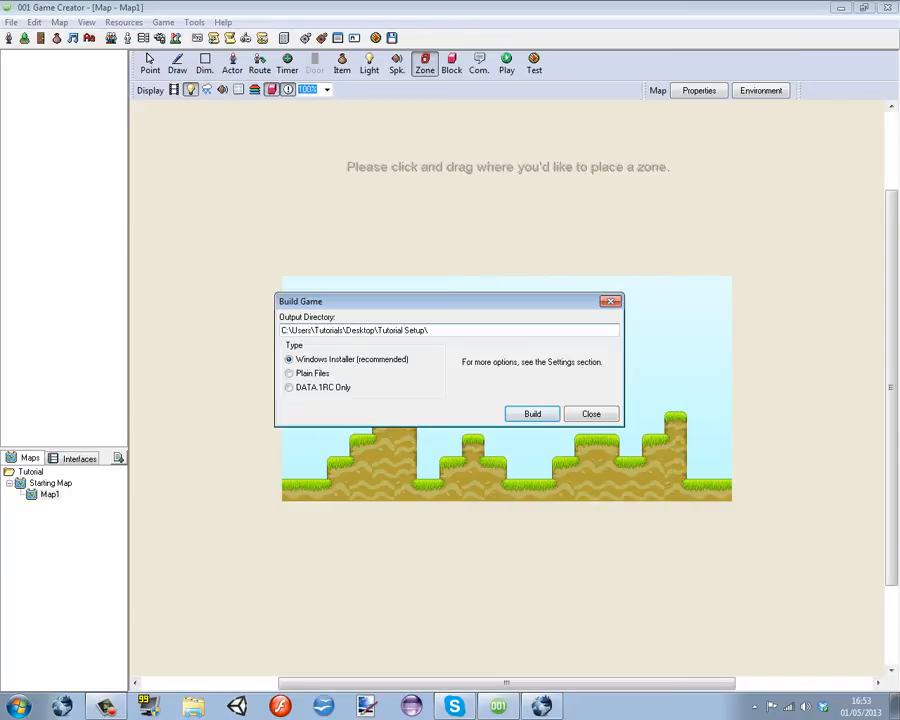
left_click(590, 413)
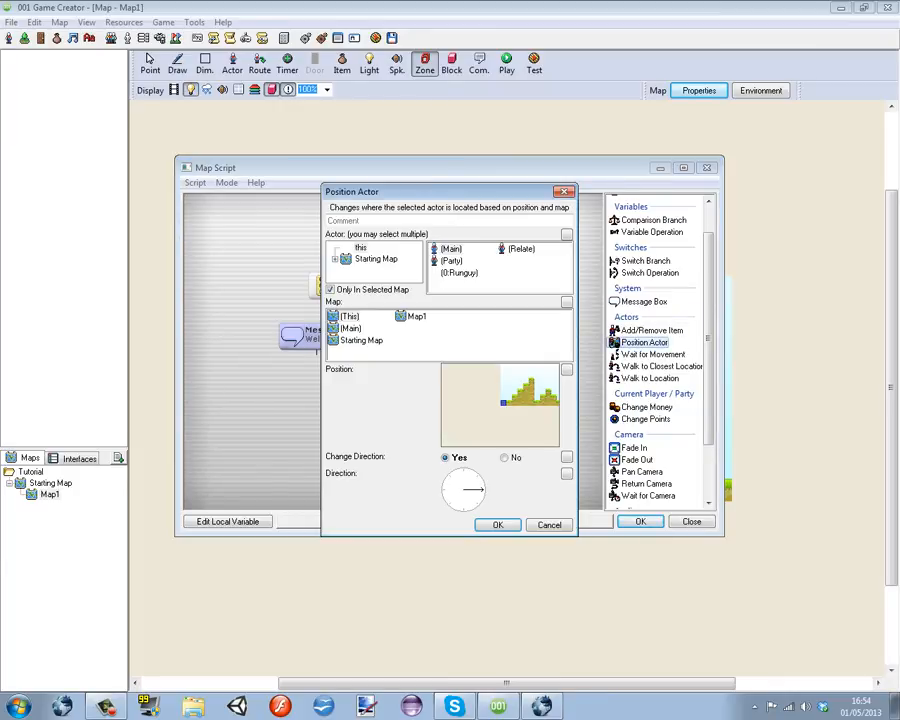
Add Position Actor to Map1 and Change Existence events to the map script.
left_click(416, 316)
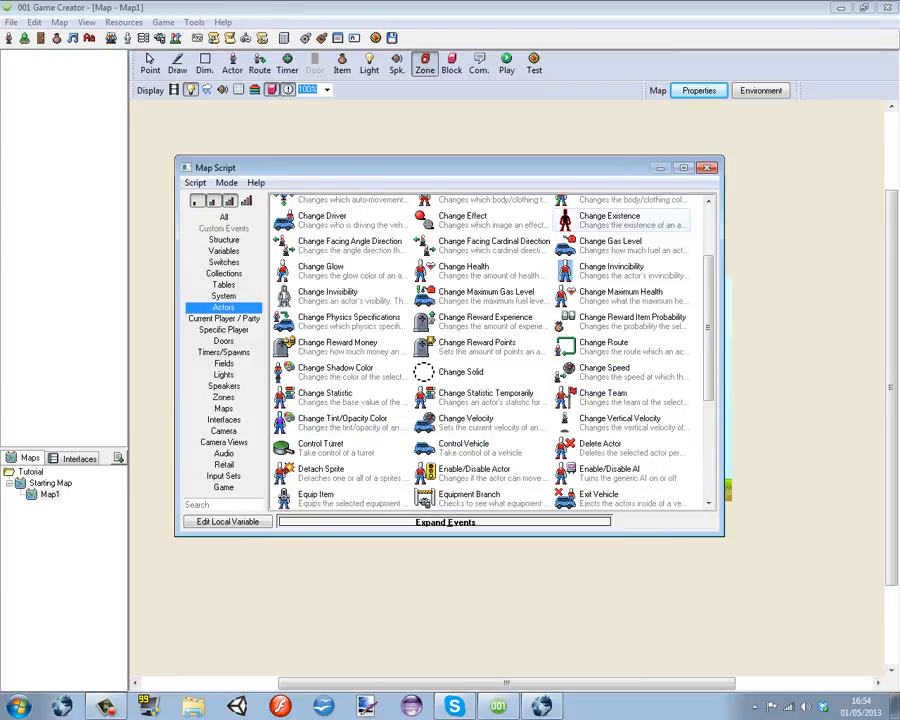
double_click(610, 220)
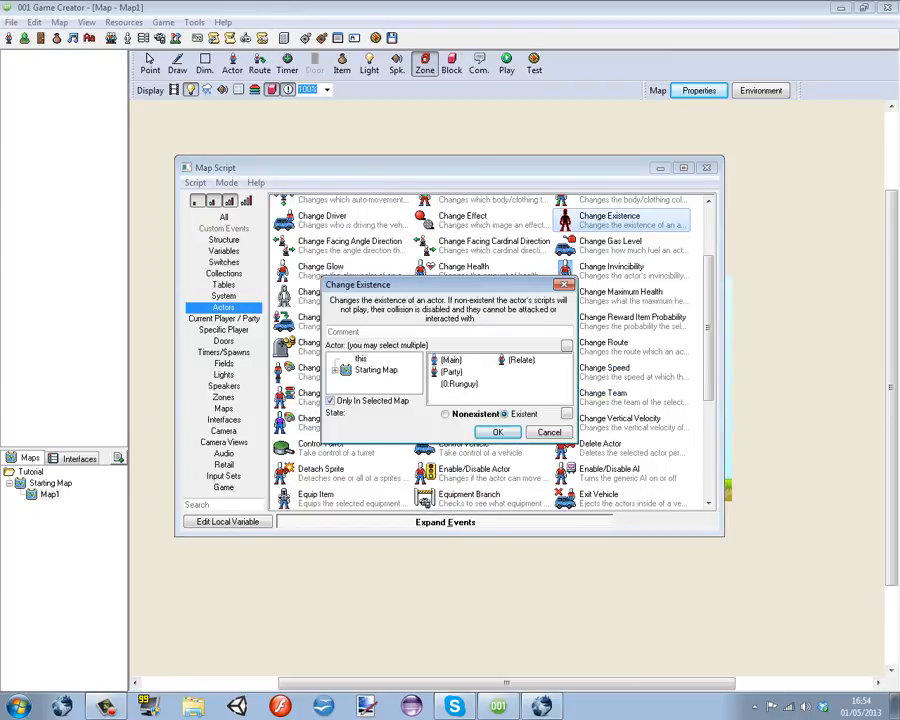
left_click(498, 432)
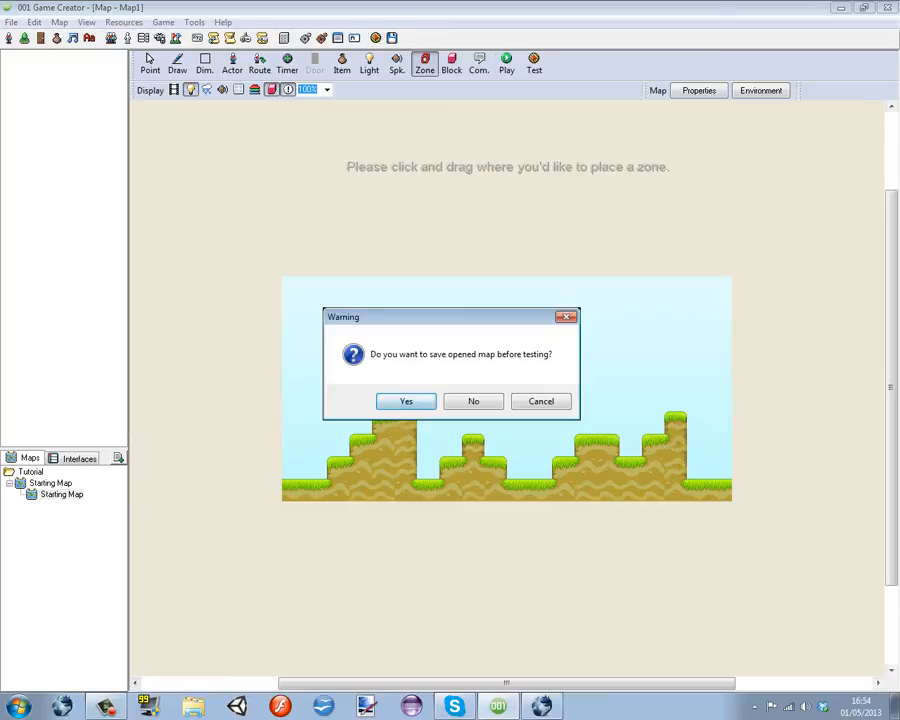
Save the map, play from the welcome menu, and quit after dying in lava.
left_click(406, 401)
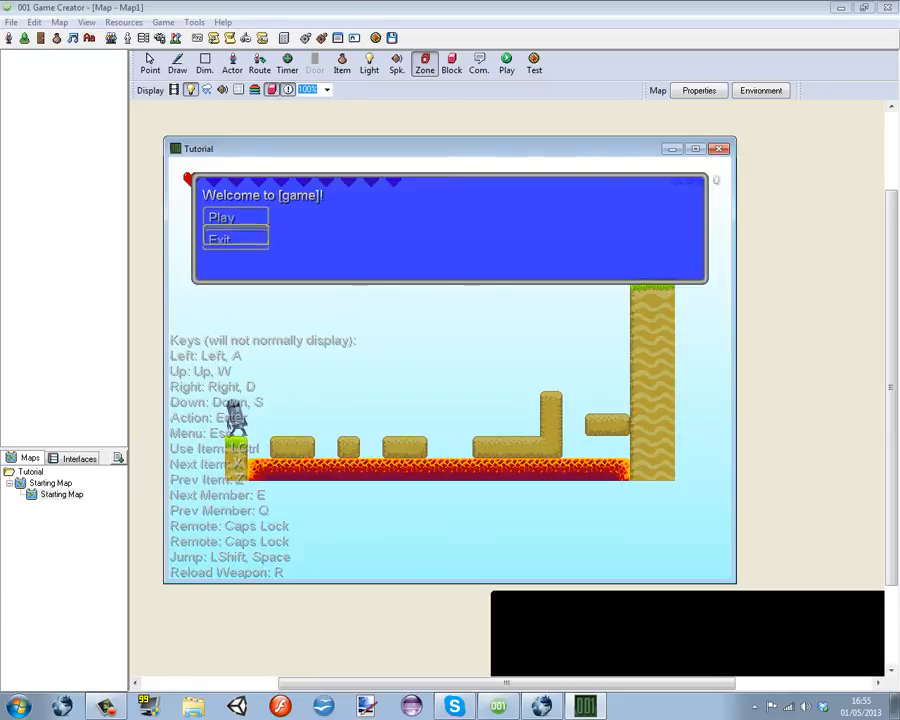
left_click(222, 218)
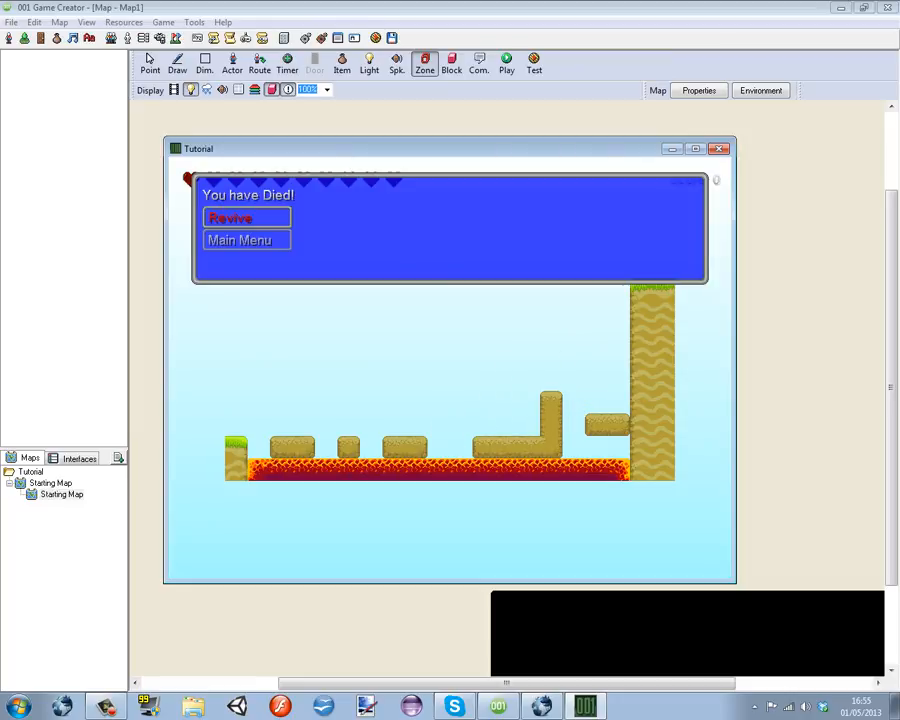
left_click(231, 218)
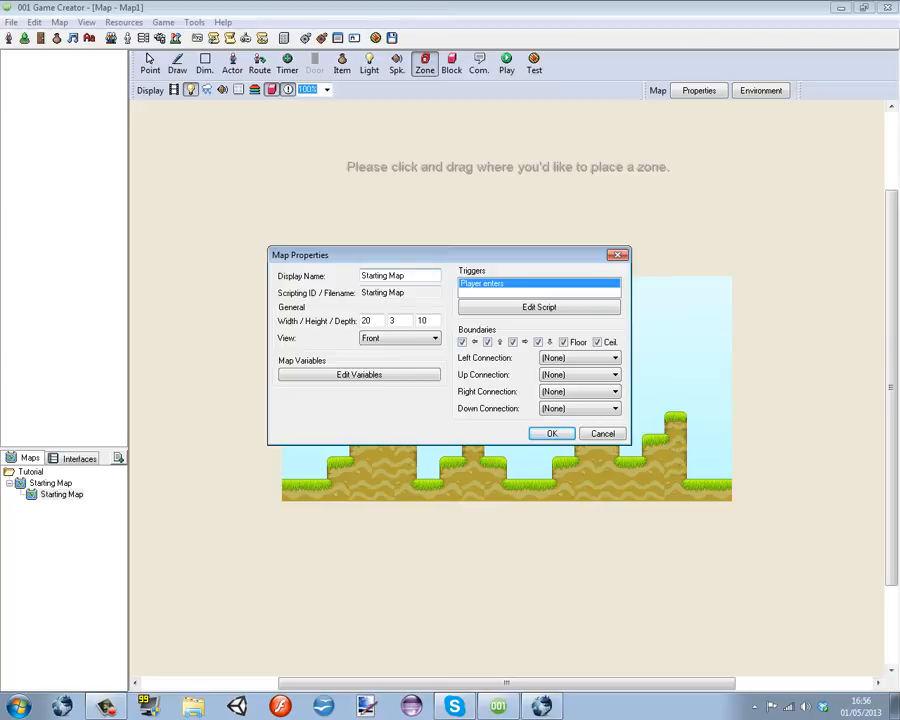
Set the lava map's display name to Map1 in its Properties.
left_click(551, 433)
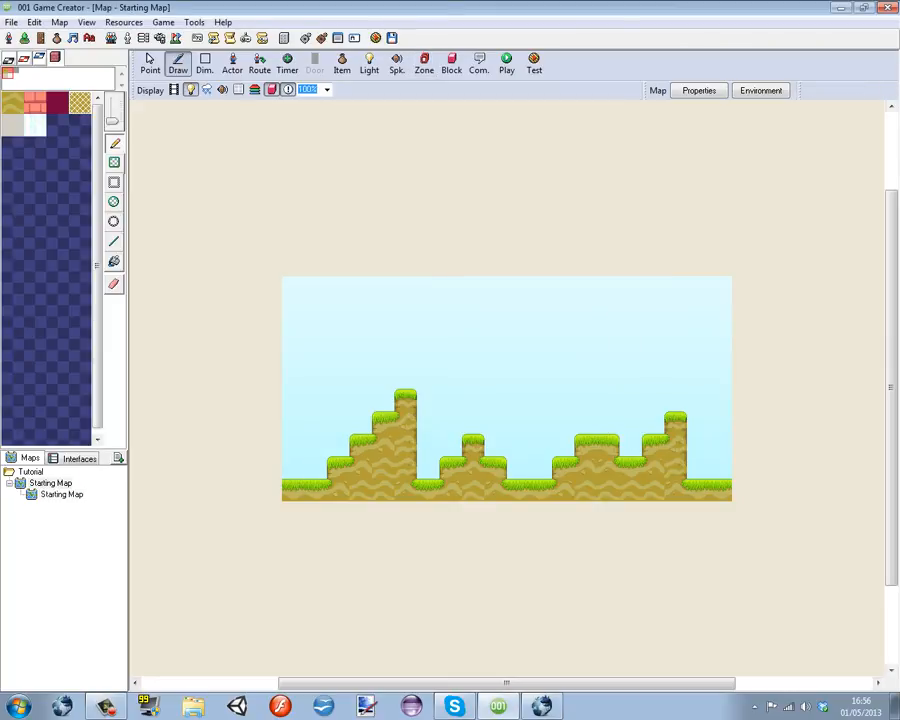
right_click(61, 494)
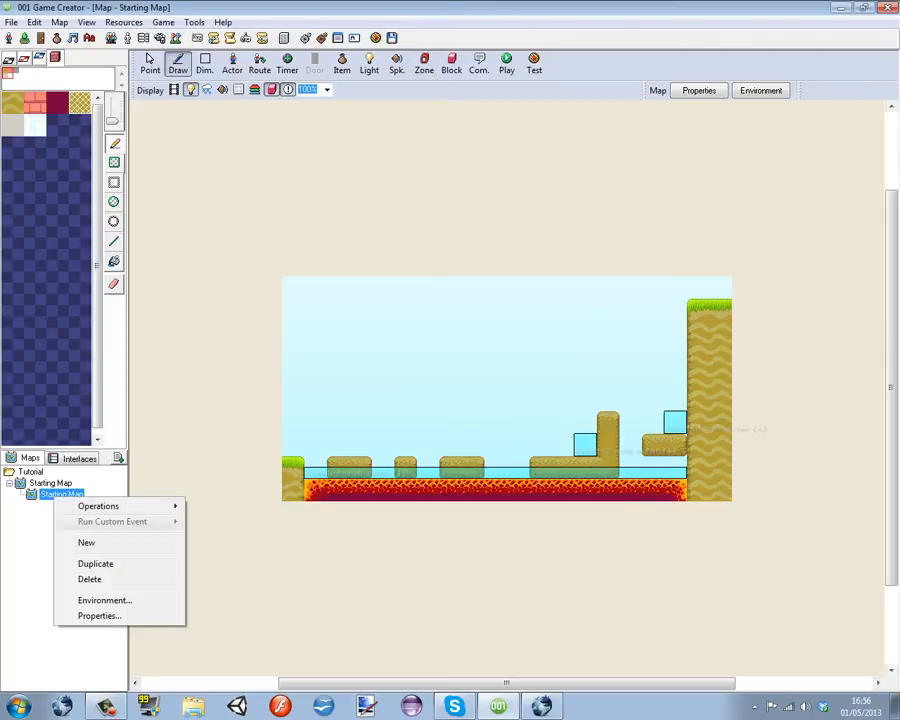
left_click(99, 615)
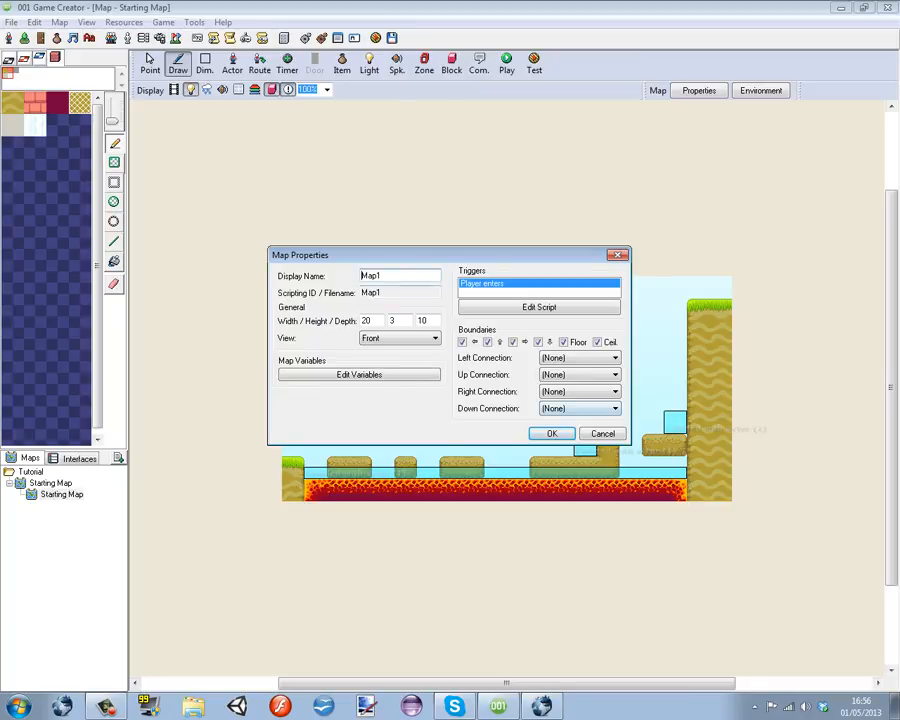
left_click(551, 433)
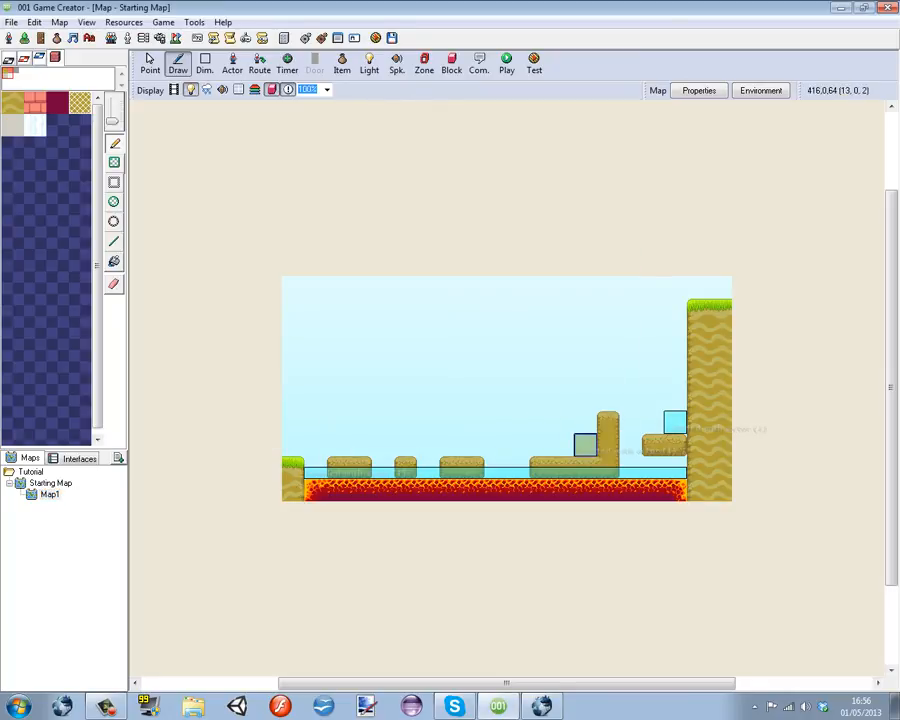
left_click(423, 62)
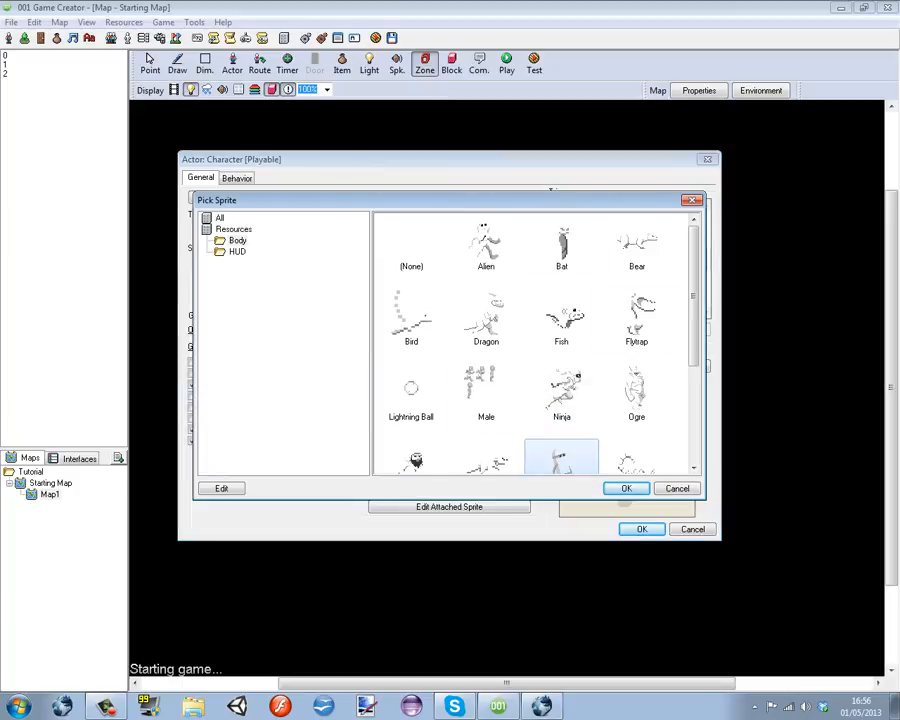
Switch the character's body, hair and clothing to Male sprites.
left_click(626, 488)
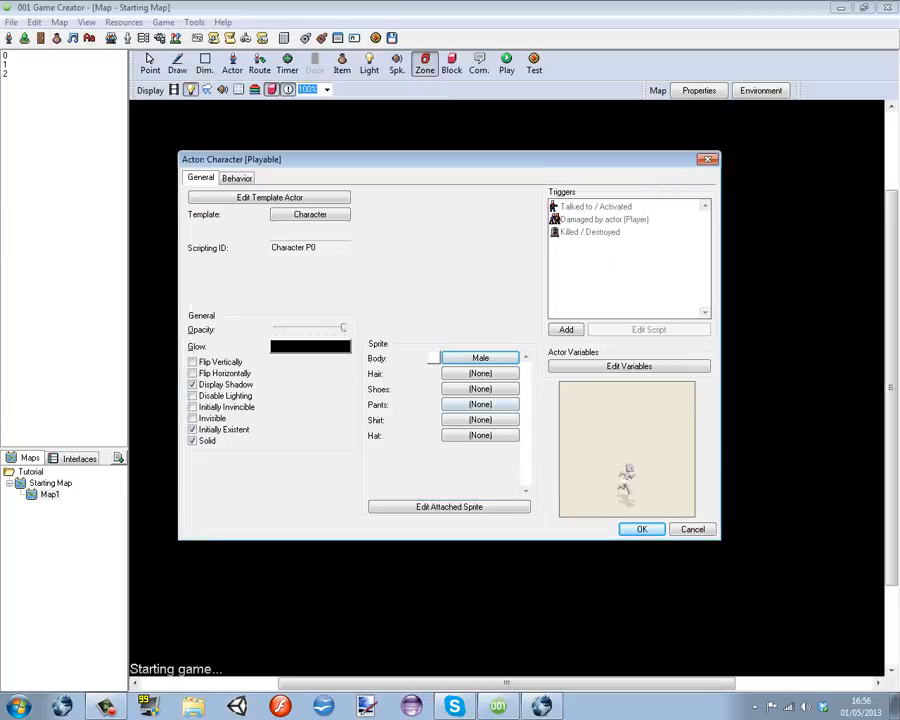
left_click(480, 373)
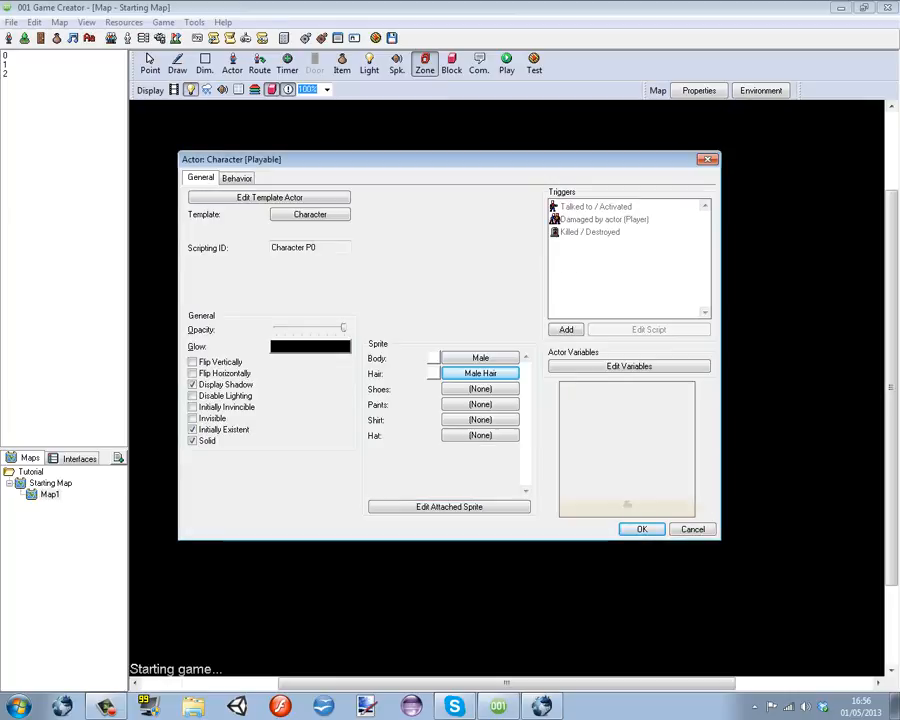
left_click(480, 388)
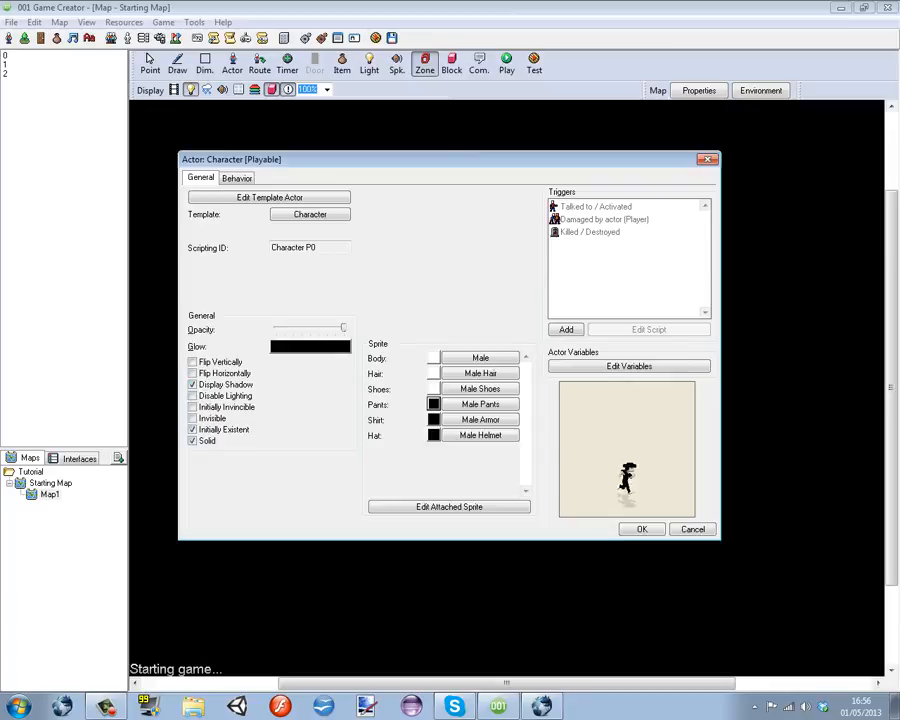
Colour the character's hair black and the body a tan skin tone.
left_click(310, 346)
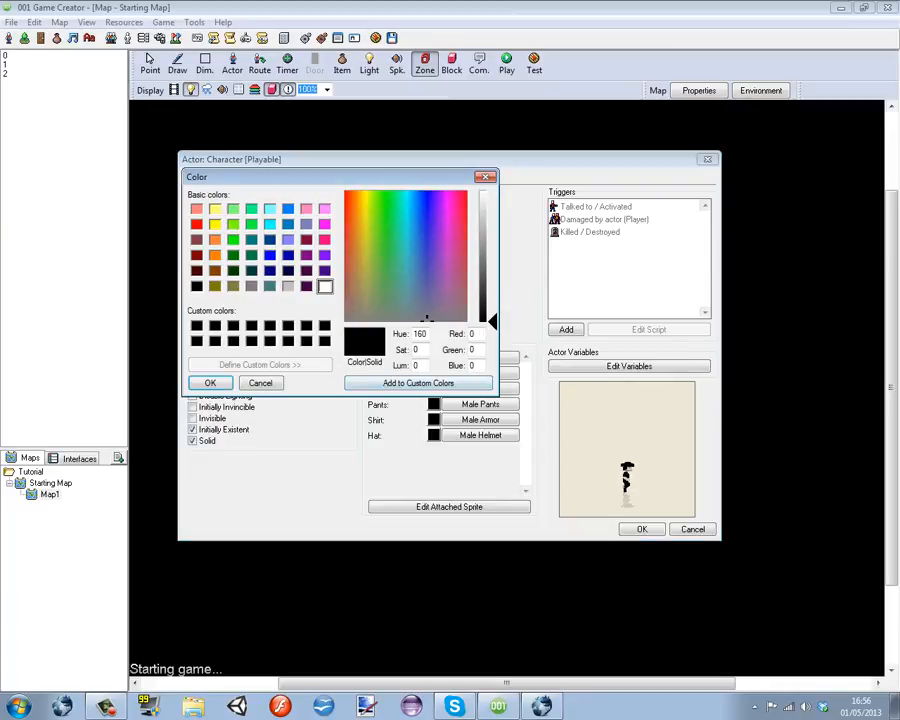
left_click(260, 383)
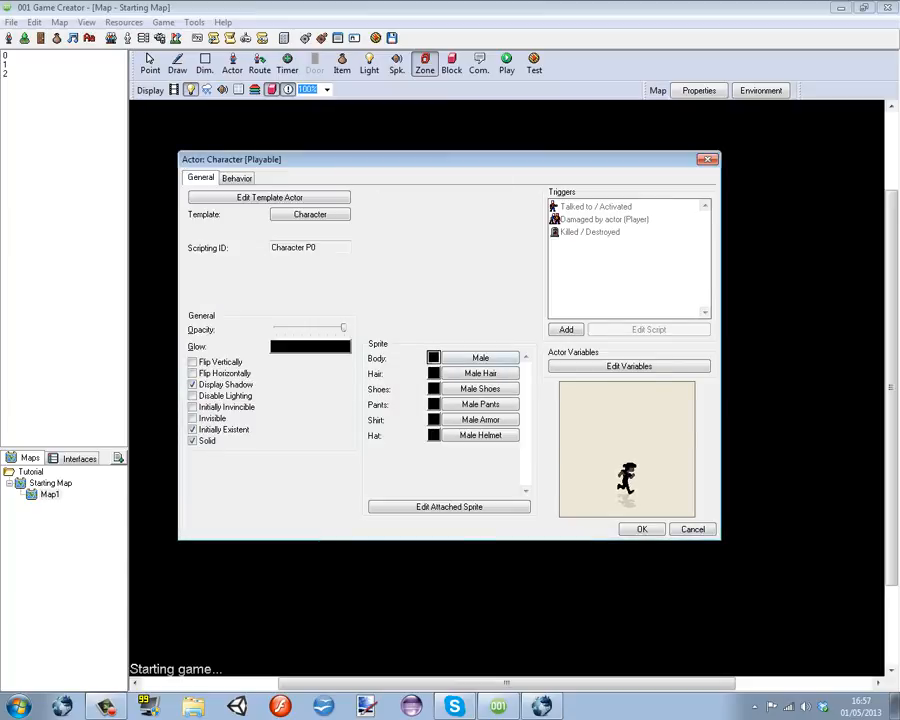
left_click(310, 346)
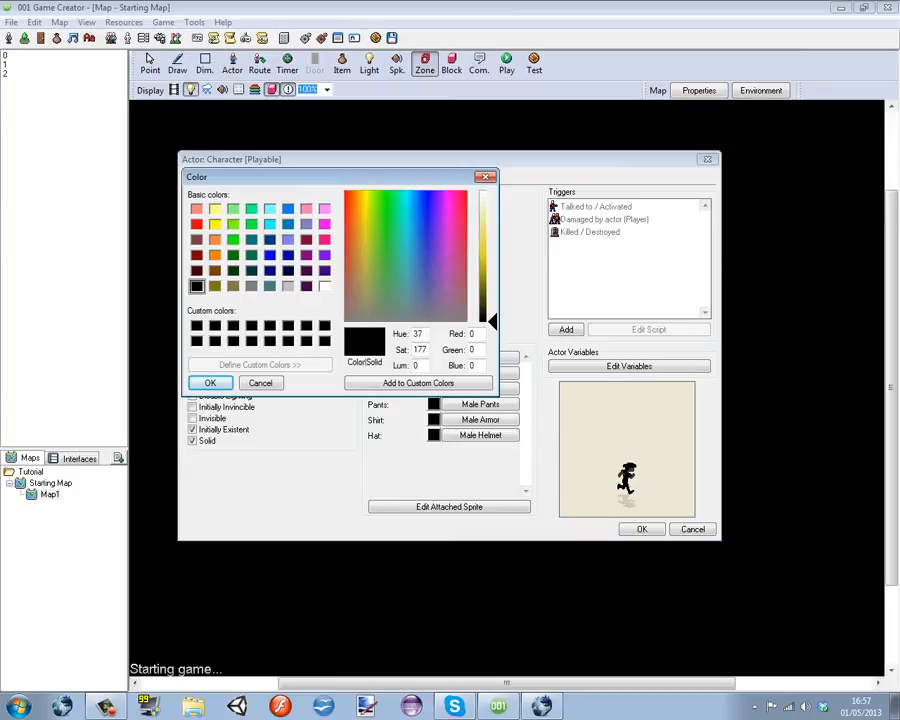
left_click(365, 225)
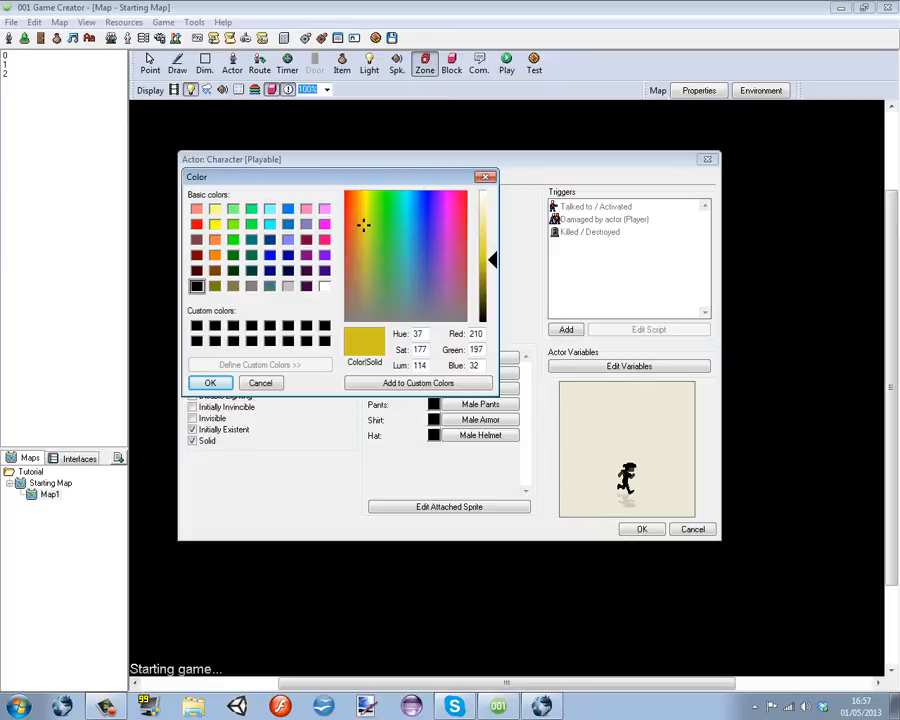
left_click(358, 213)
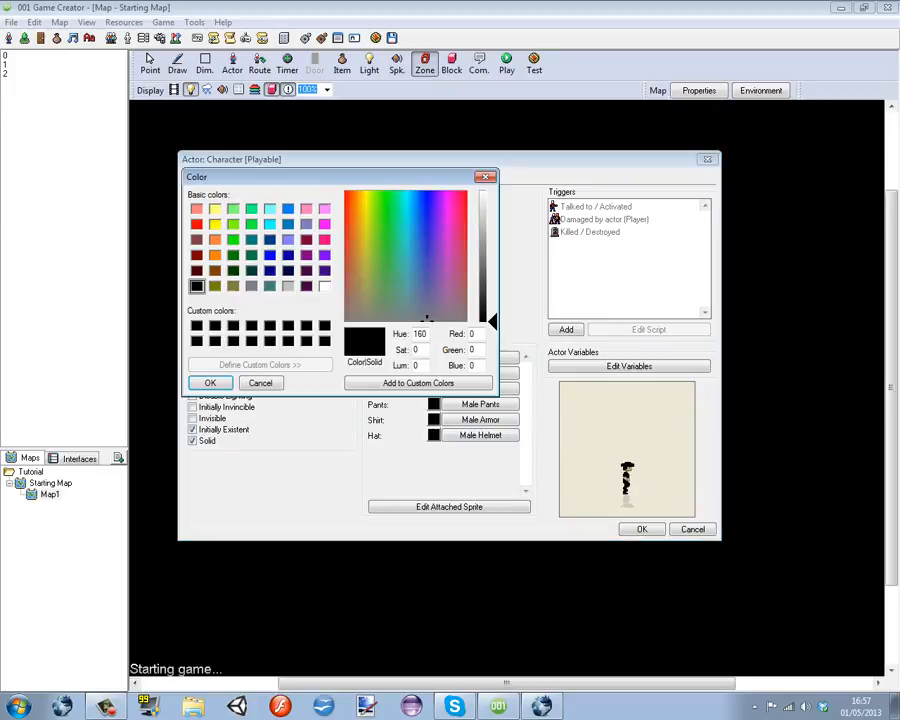
left_click(260, 383)
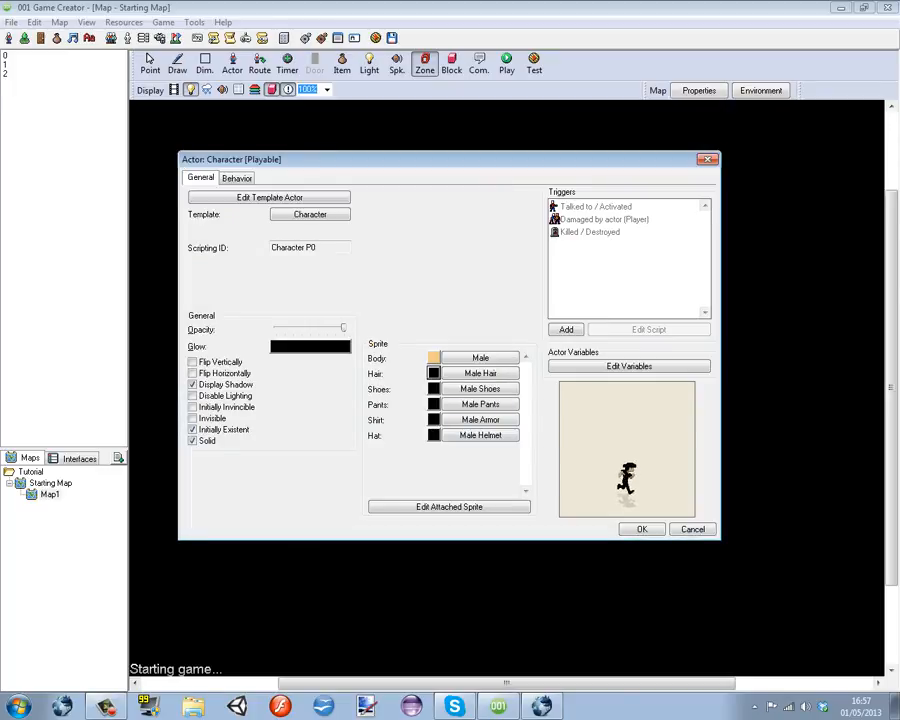
Remove the hat, add a teal male shirt and blue pants, then close the party settings.
left_click(480, 435)
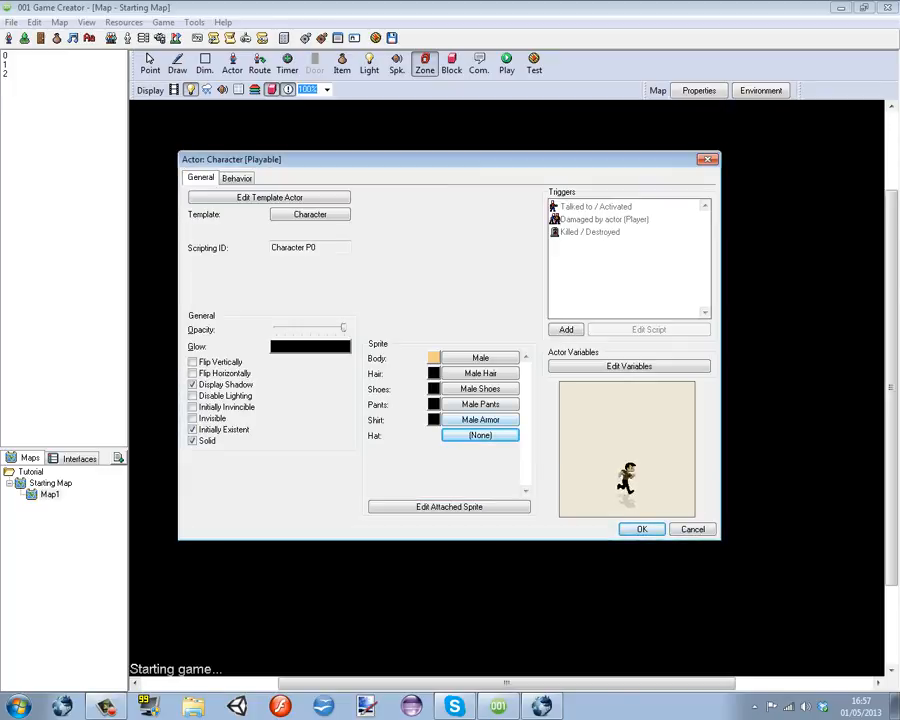
left_click(480, 419)
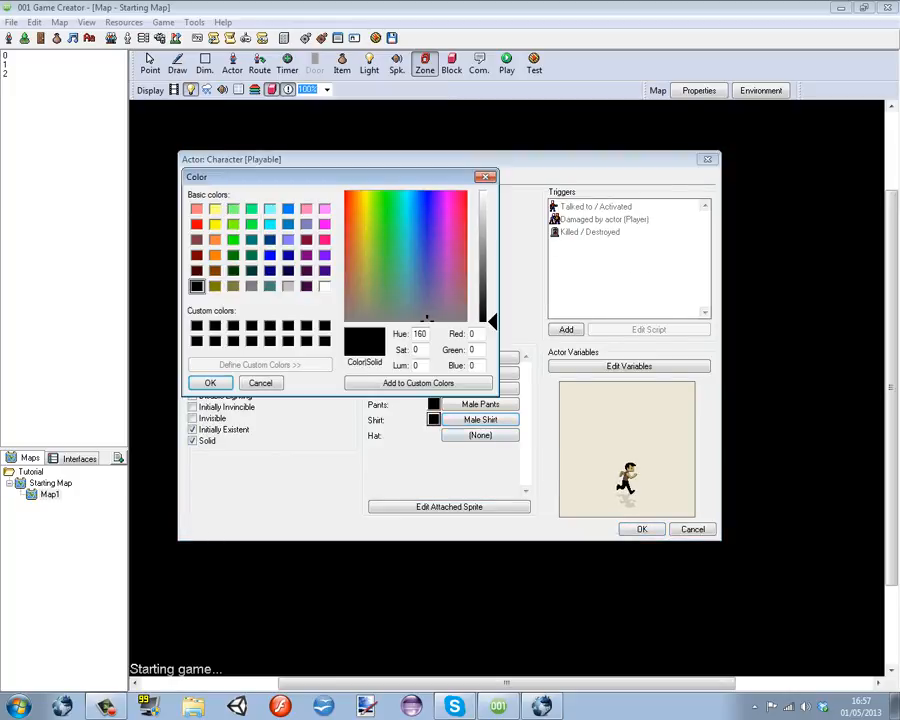
left_click(403, 260)
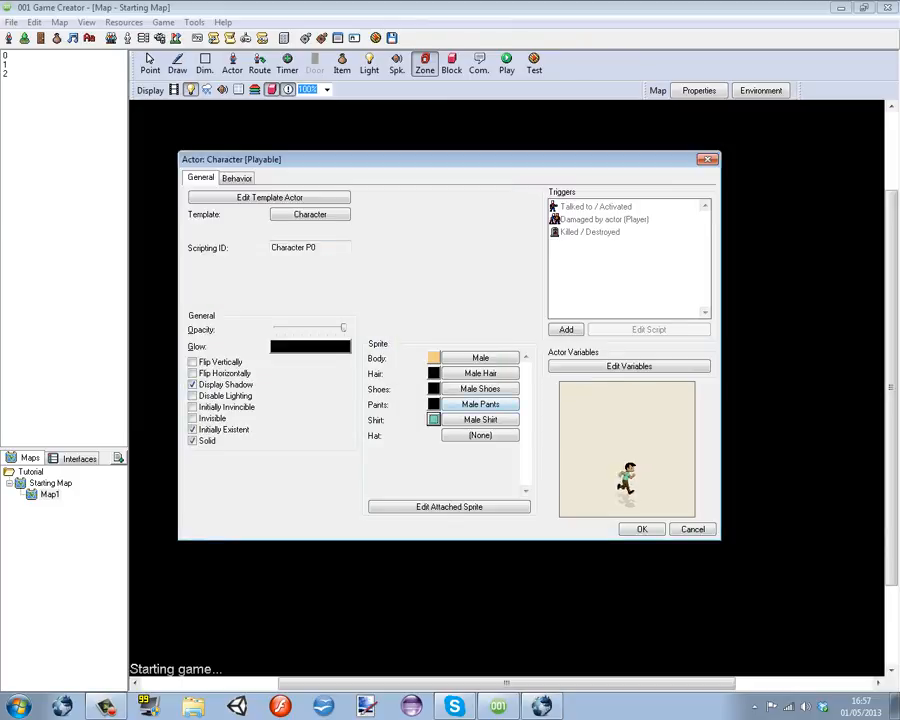
left_click(433, 419)
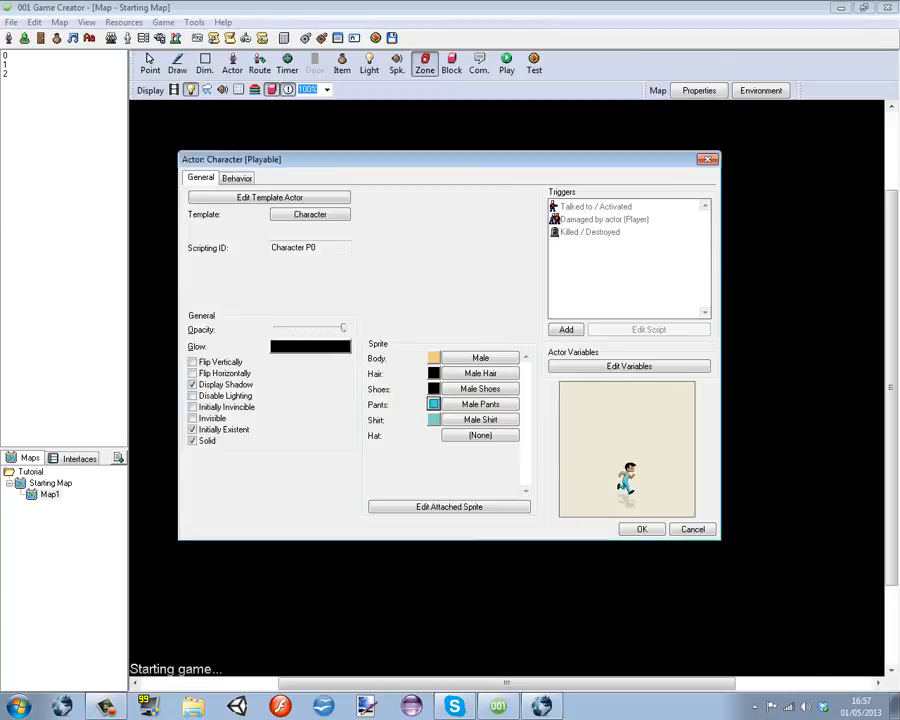
left_click(310, 346)
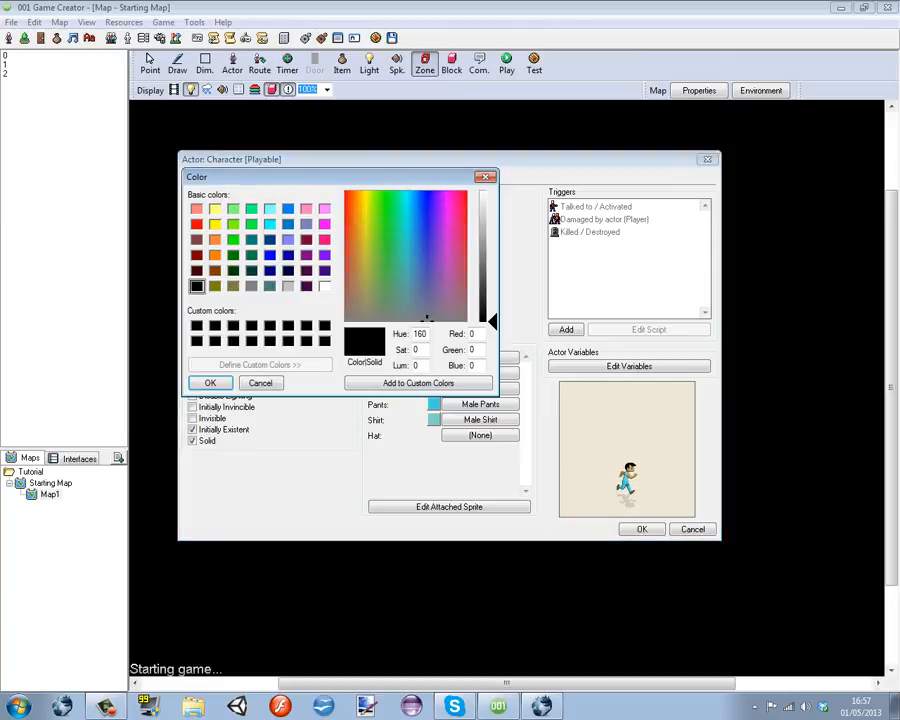
left_click(261, 383)
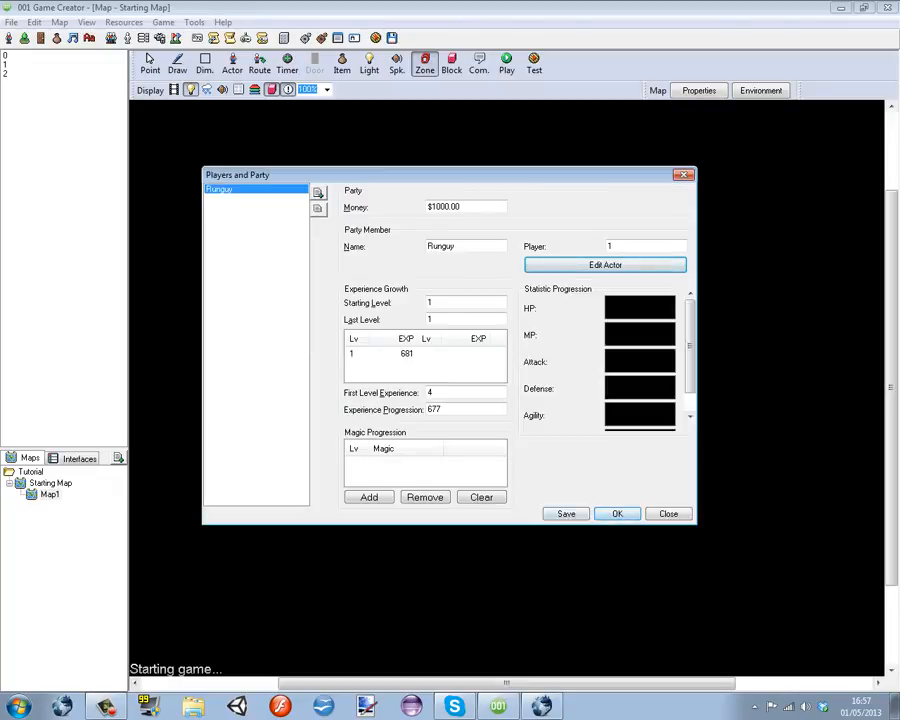
left_click(668, 513)
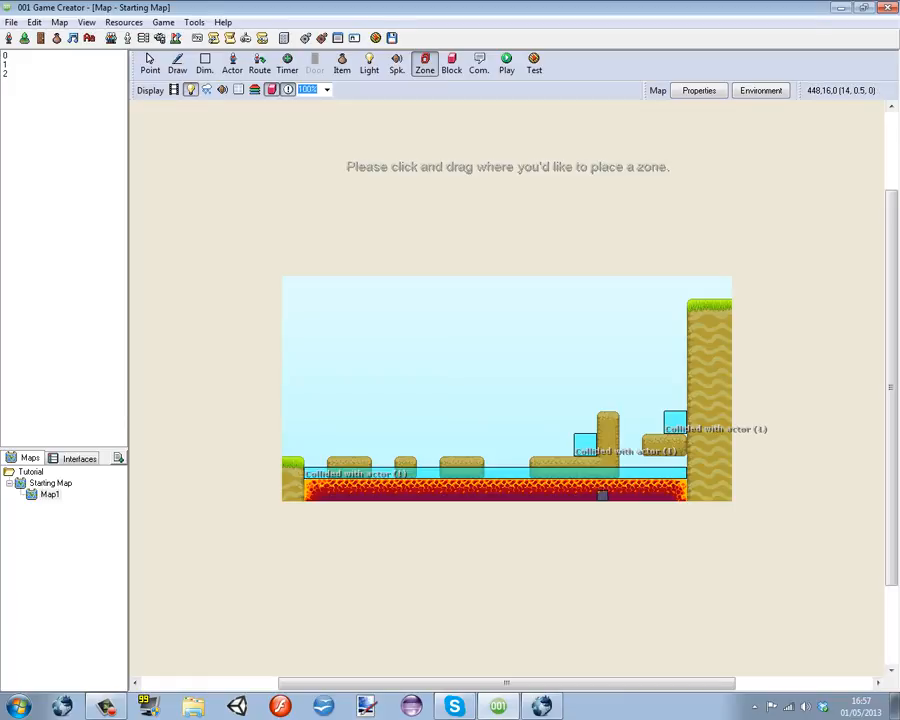